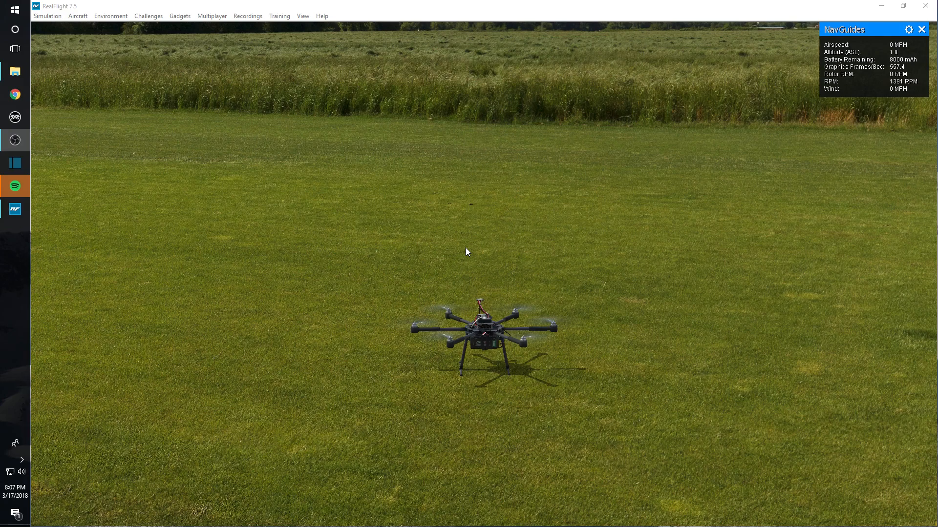
mouse_move(433, 238)
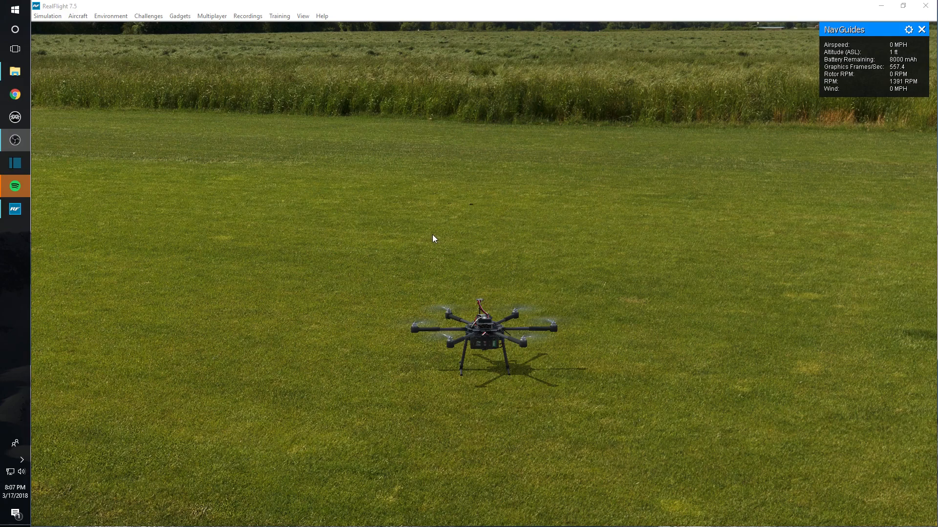
mouse_move(444, 230)
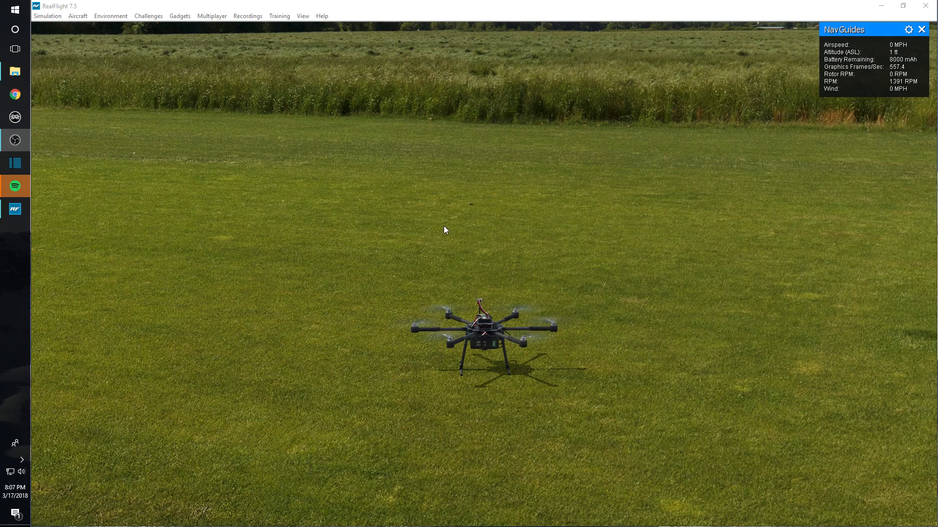
mouse_move(116, 20)
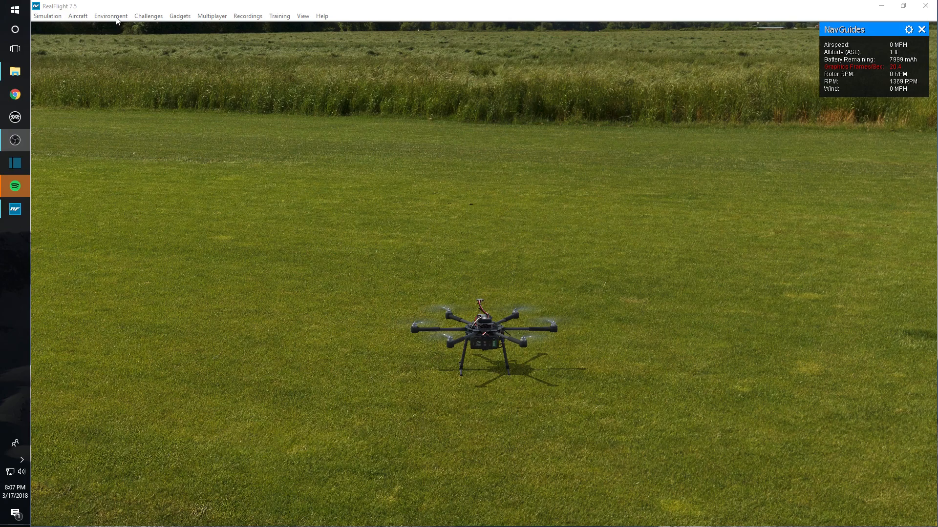
Show the Environment menu listing airports, sun, thermals and wind options
click(110, 16)
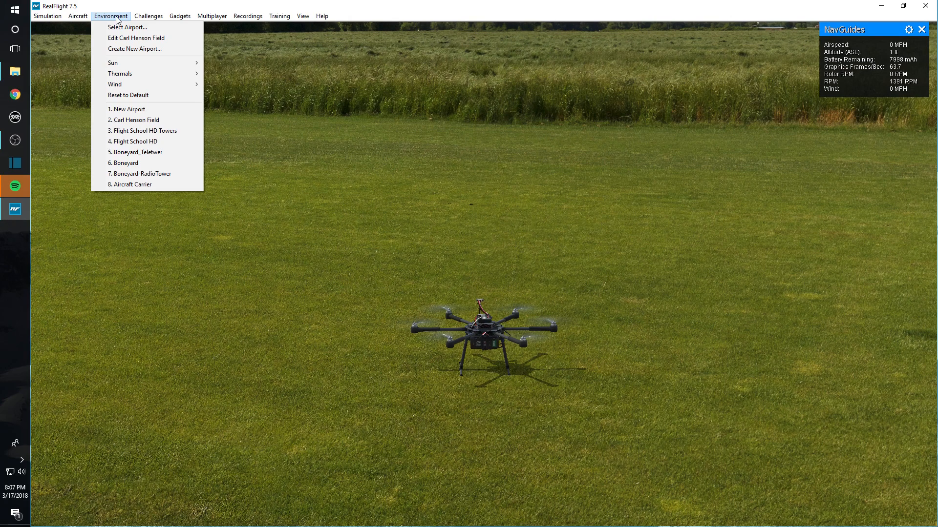
mouse_move(136, 38)
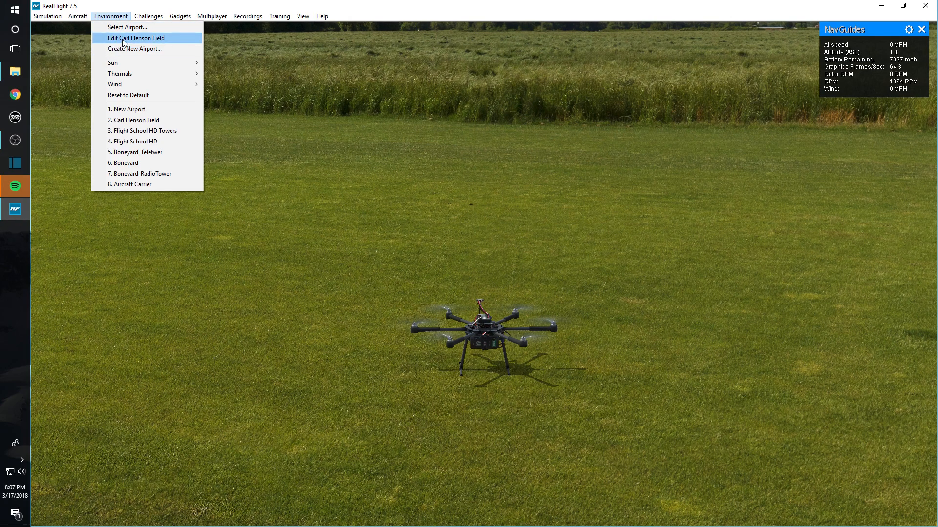
mouse_move(135, 49)
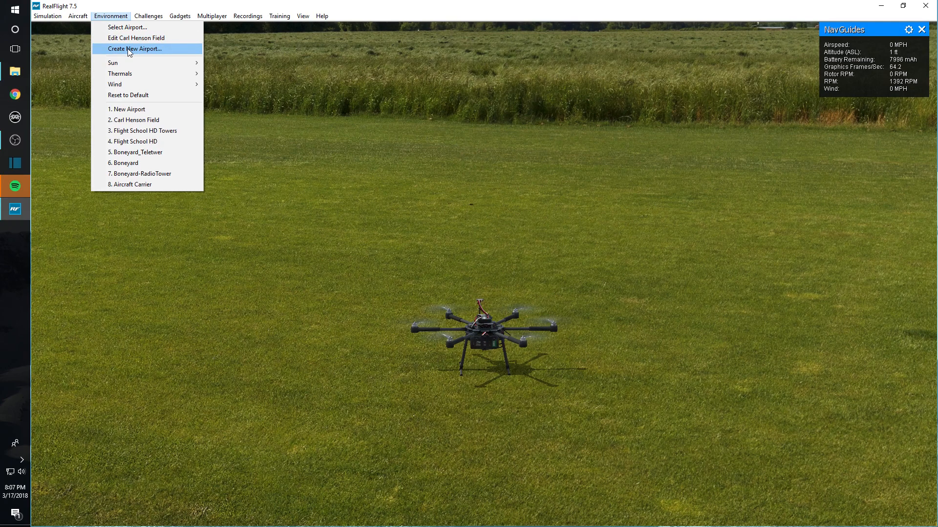
Create a new Untitled airport and have it loaded in the airport editor
click(133, 49)
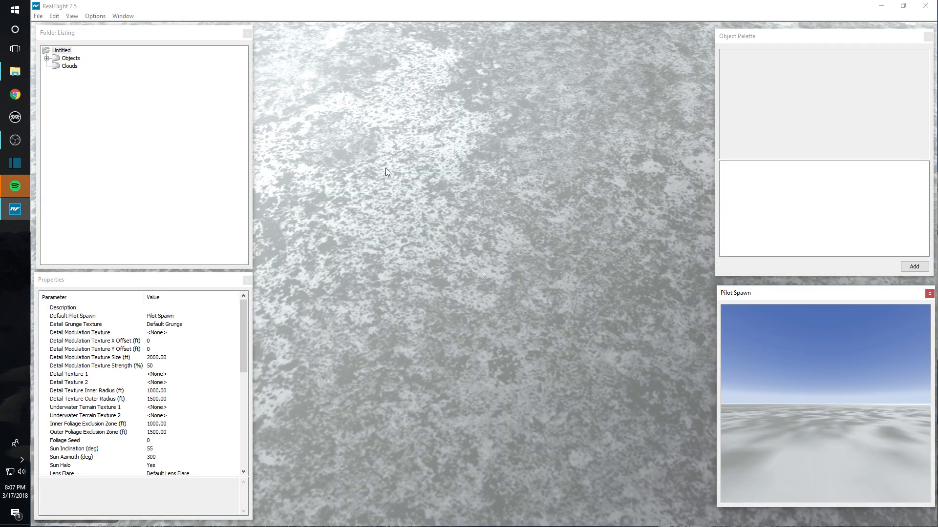
mouse_move(368, 159)
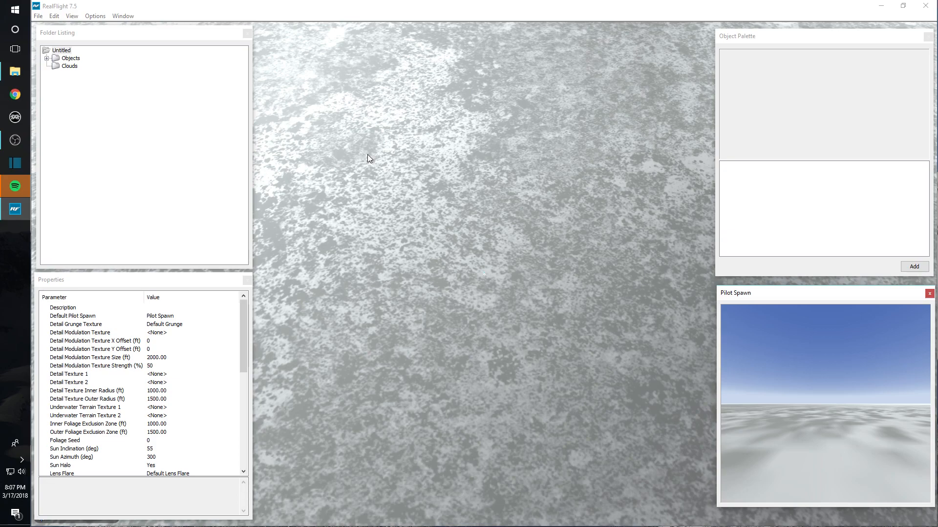
mouse_move(208, 49)
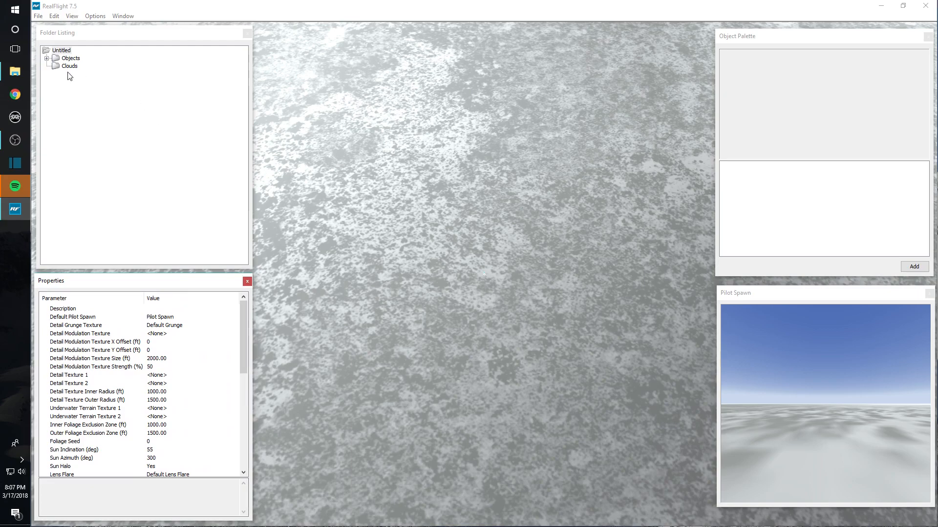
mouse_move(857, 124)
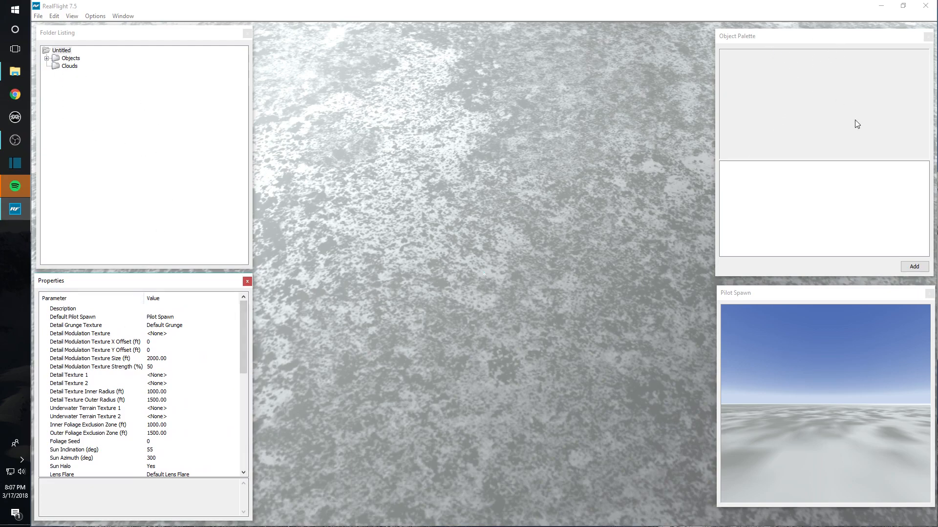
mouse_move(813, 310)
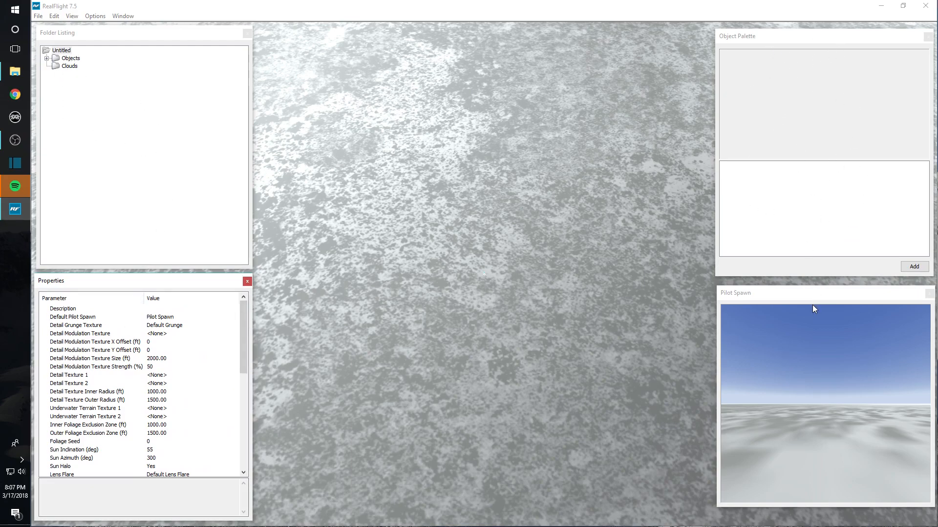
mouse_move(588, 332)
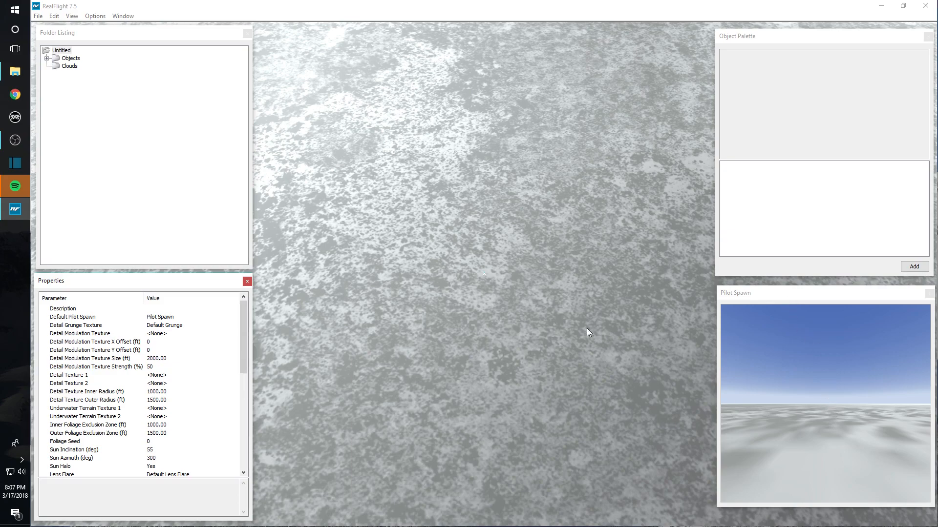
mouse_move(462, 236)
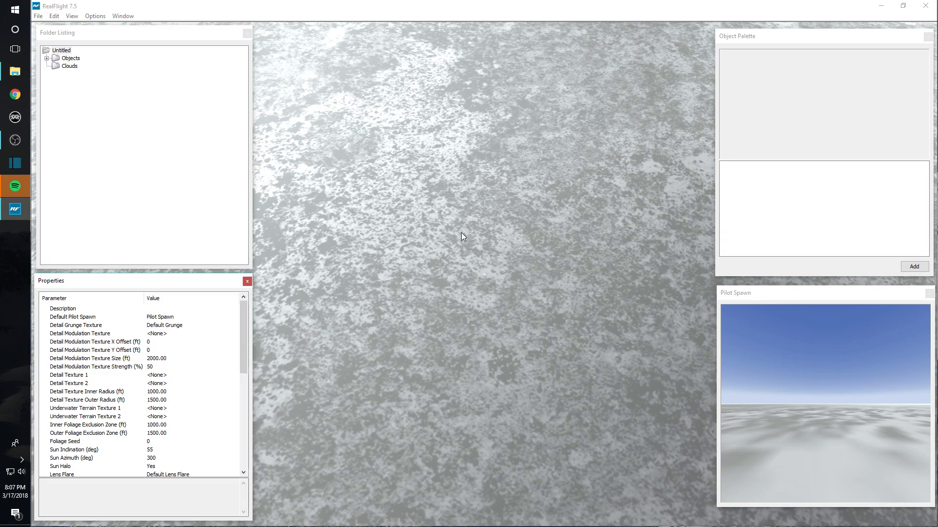
mouse_move(491, 270)
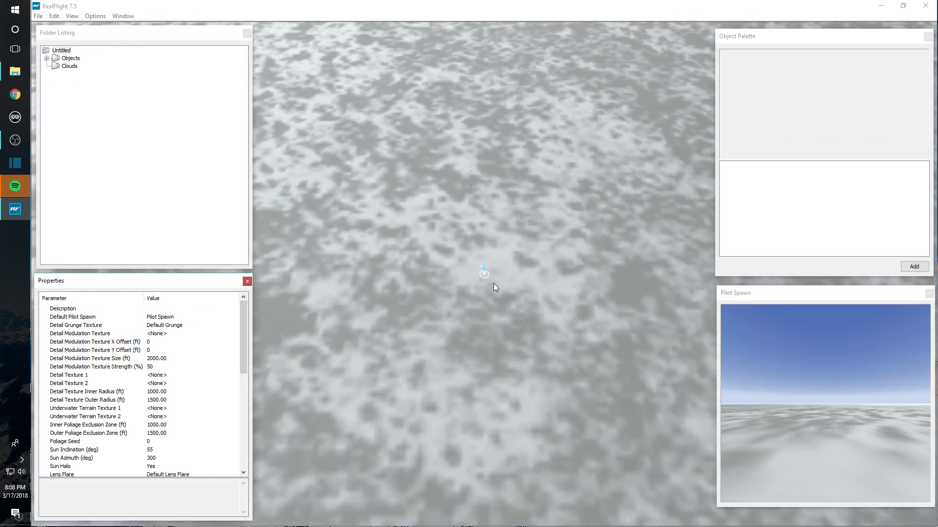
mouse_move(470, 317)
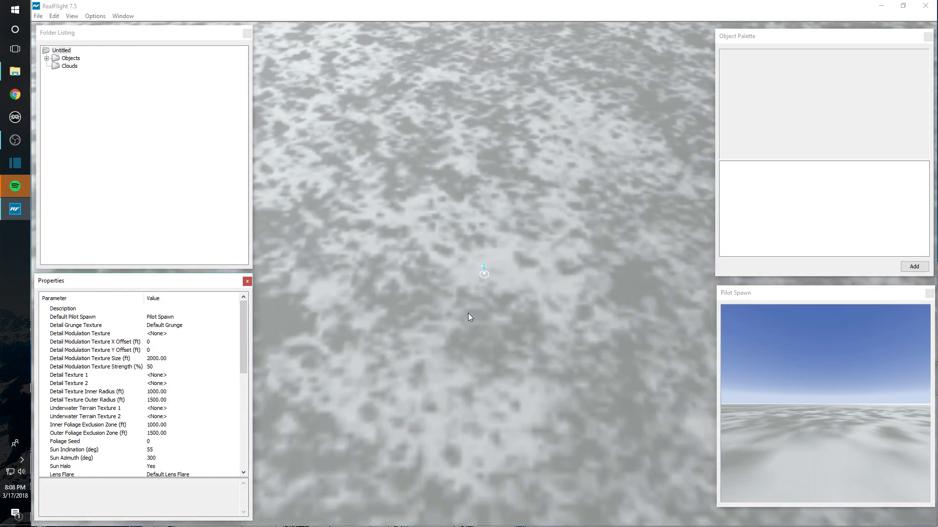
right_click(470, 316)
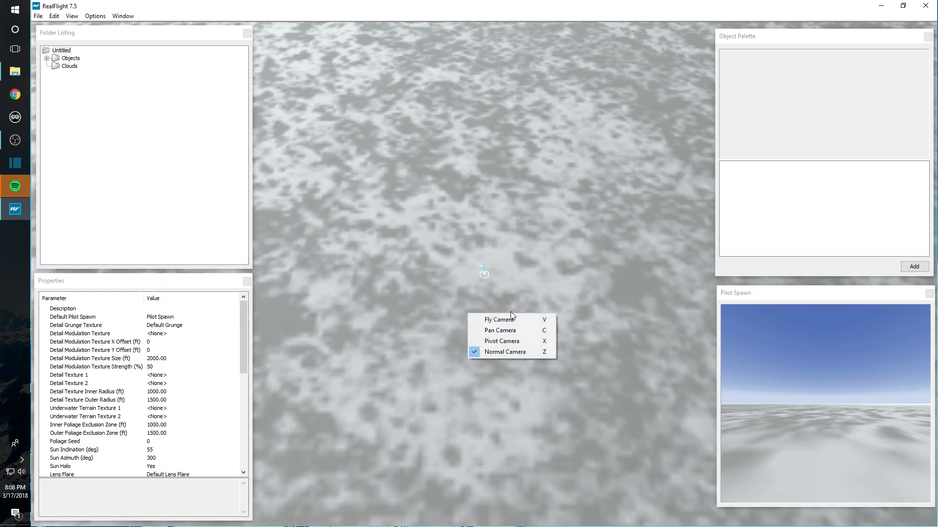
mouse_move(505, 352)
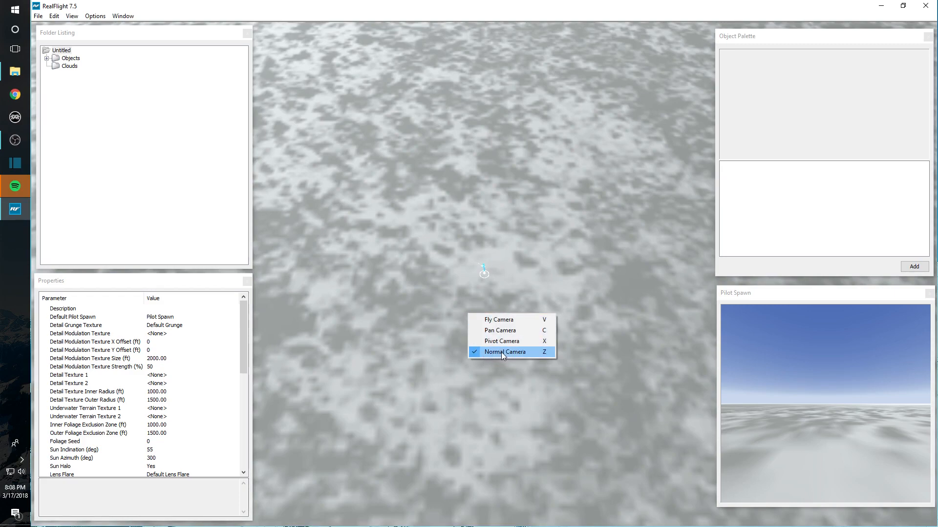
click(505, 351)
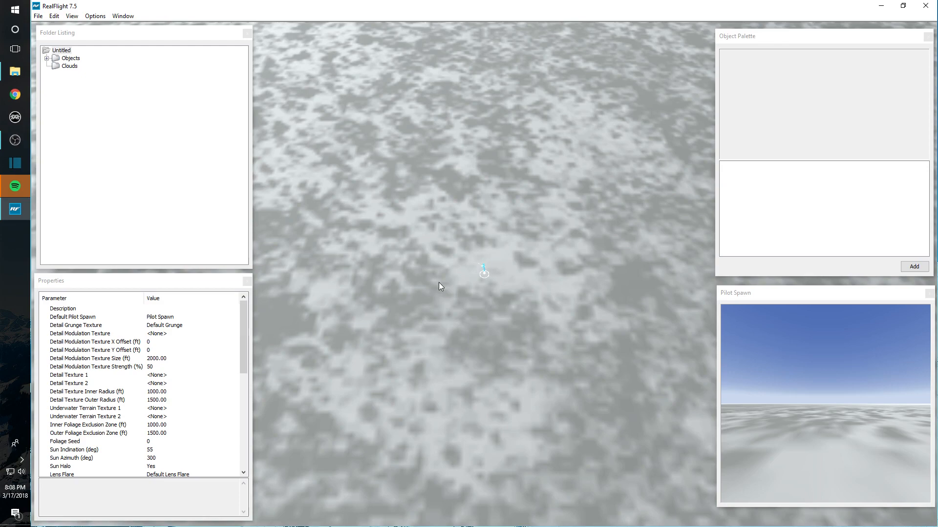
mouse_move(477, 292)
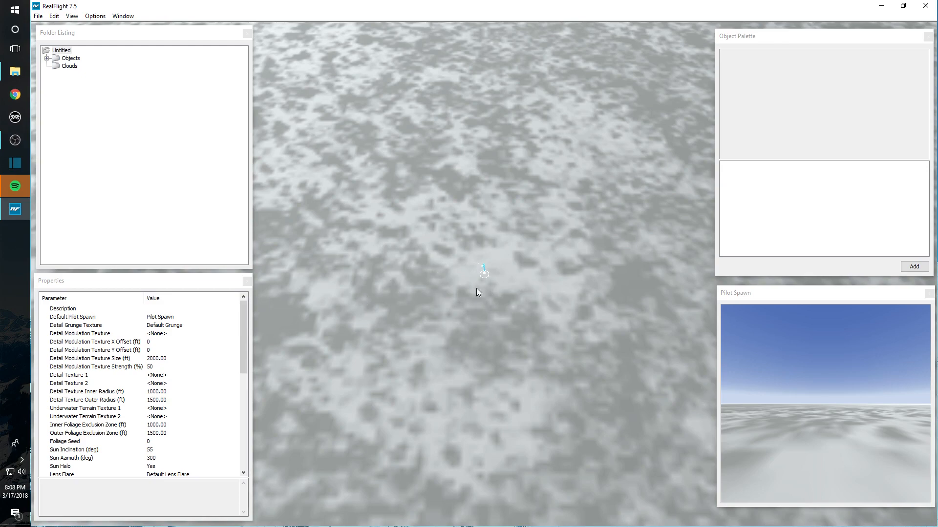
mouse_move(493, 275)
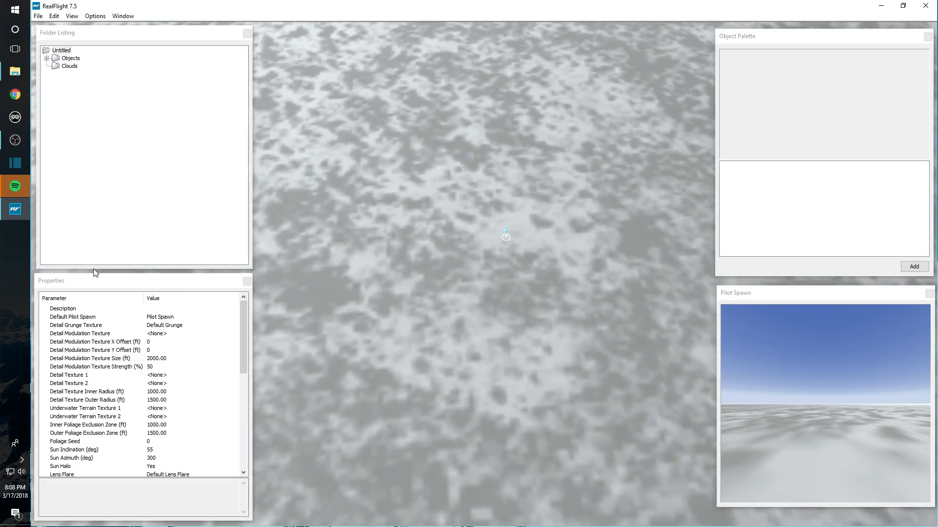
Select the untitled airport's root entry and browse its sky, haze, wind and water properties
click(60, 50)
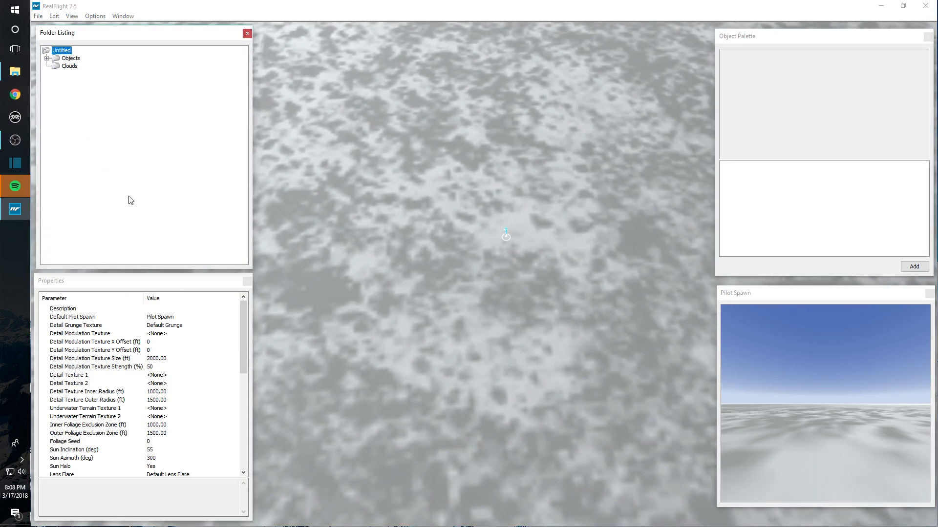
mouse_move(86, 141)
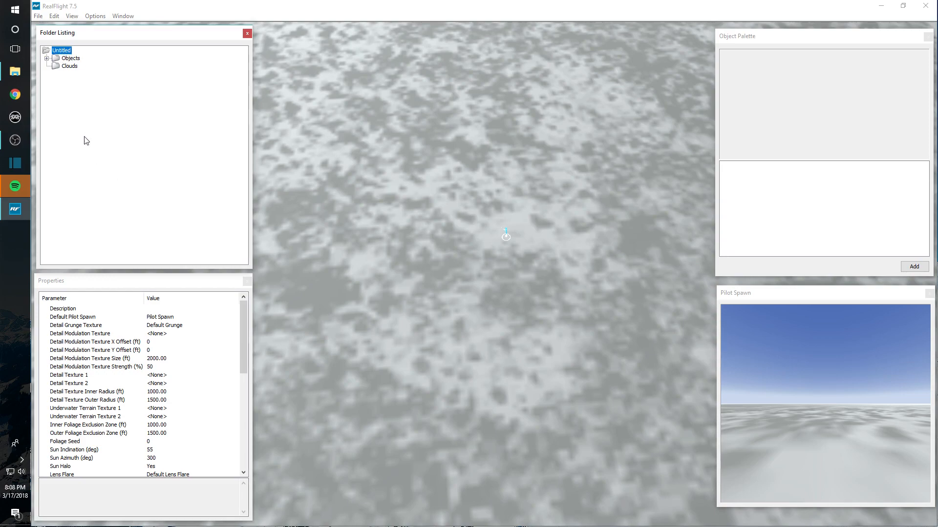
mouse_move(177, 317)
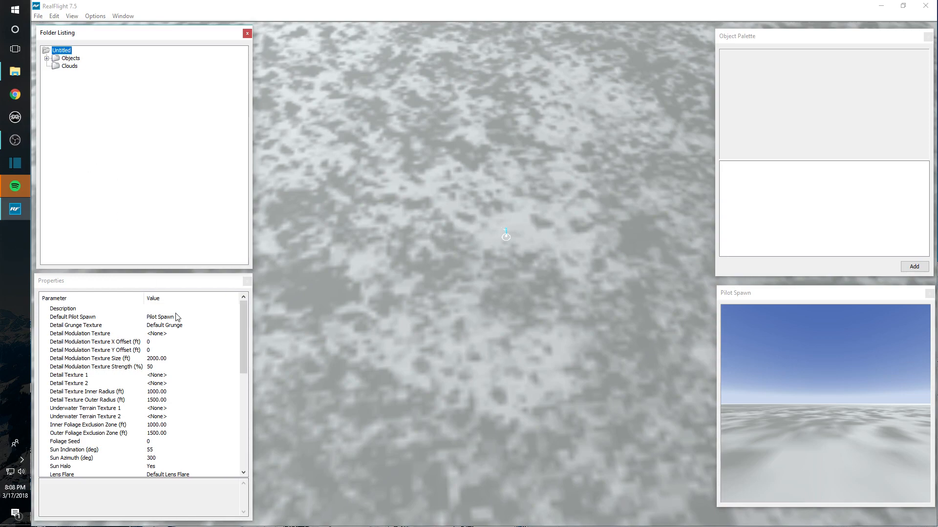
scroll(down, 3)
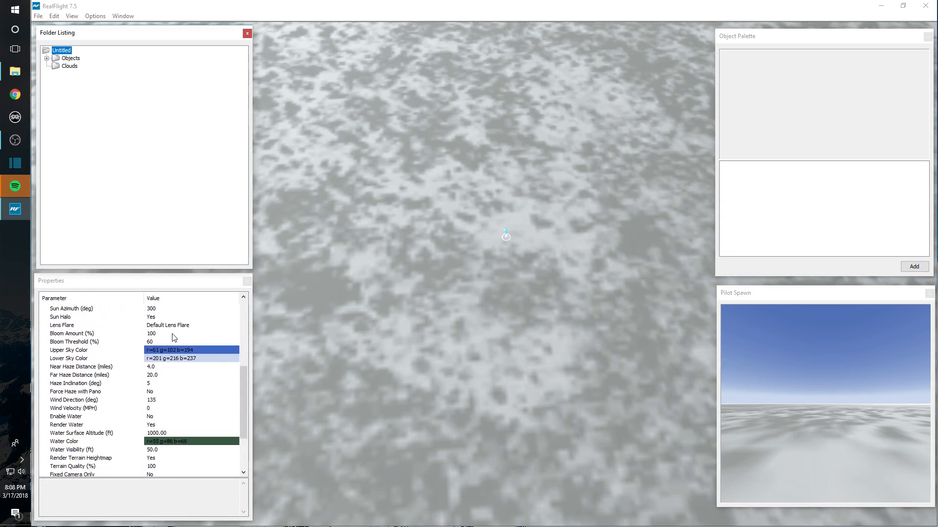
scroll(down, 3)
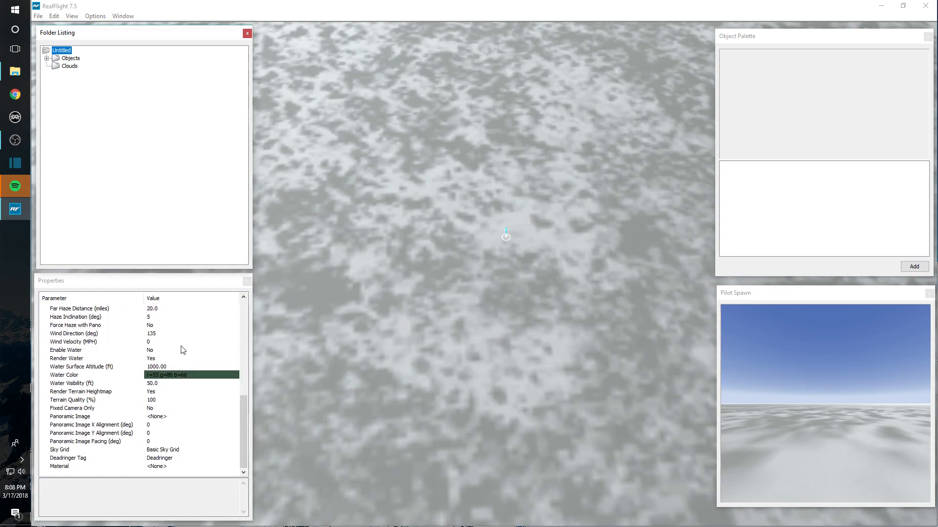
mouse_move(110, 384)
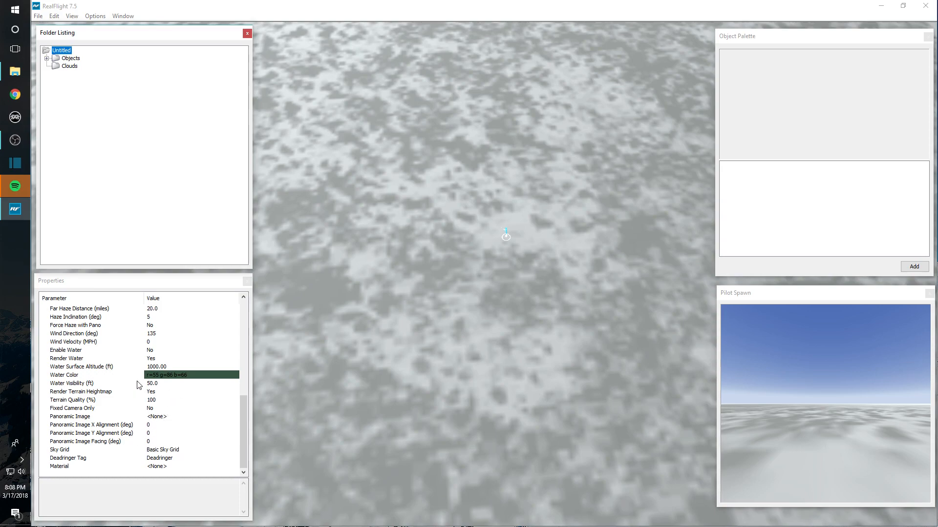
mouse_move(118, 388)
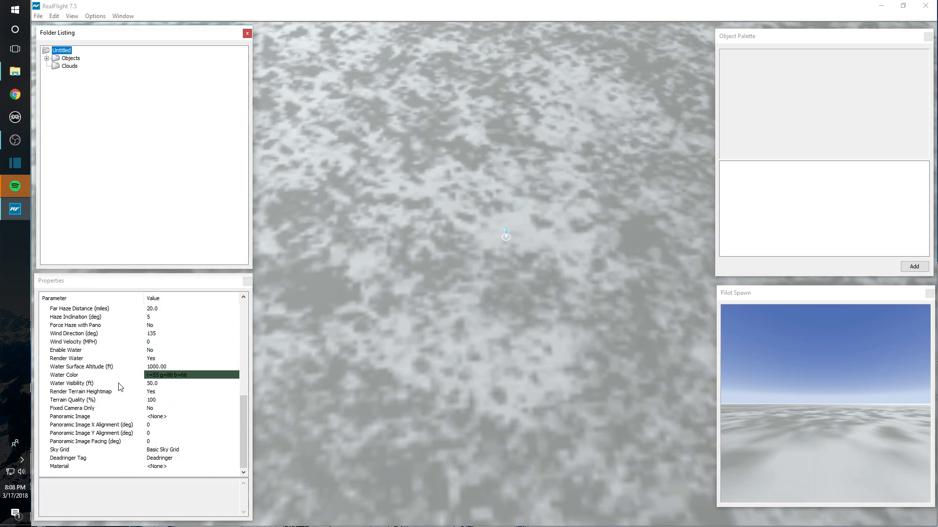
mouse_move(90, 424)
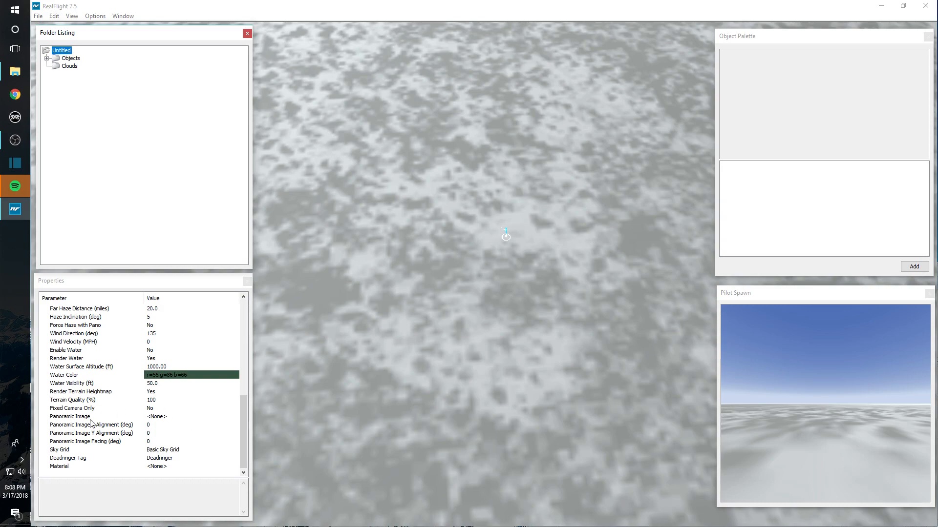
scroll(up, 3)
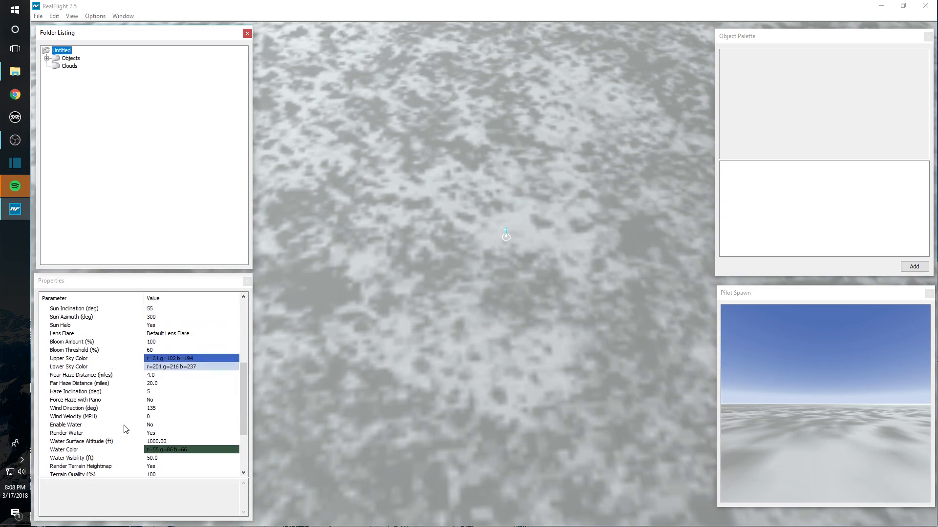
scroll(up, 3)
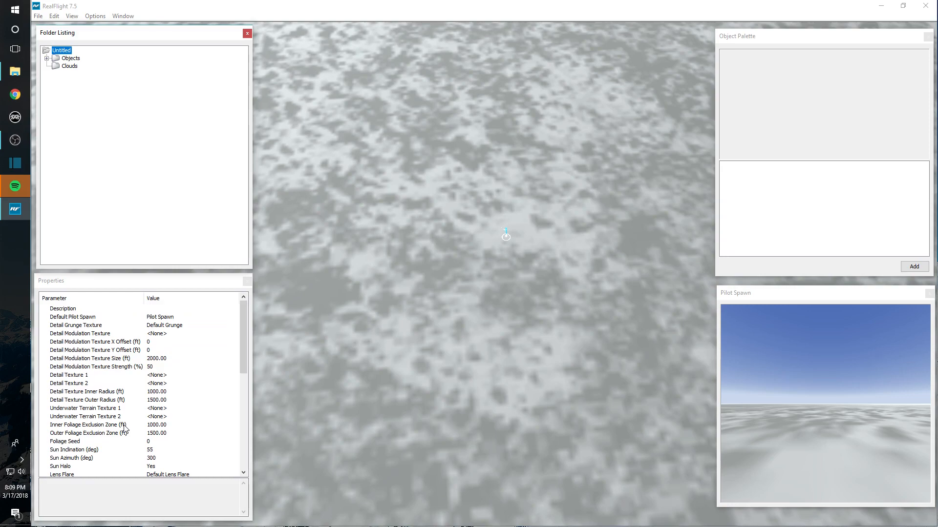
mouse_move(132, 371)
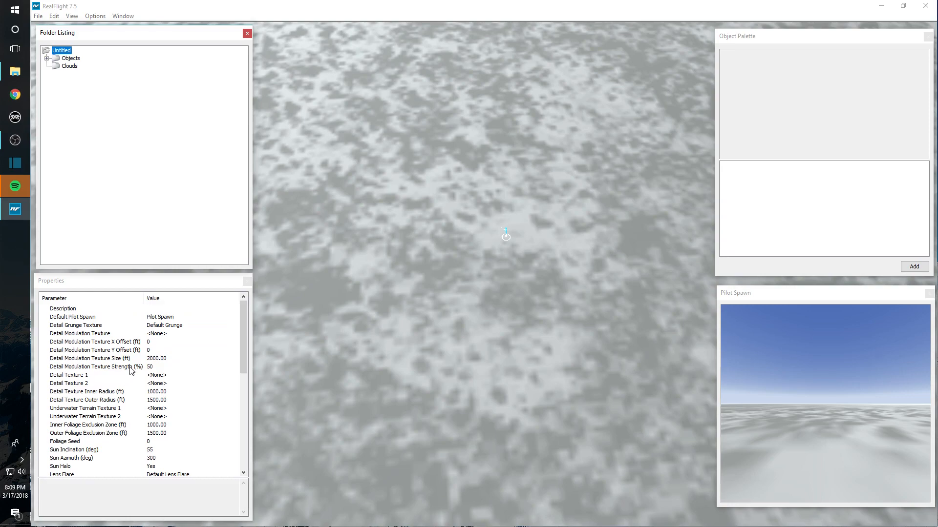
mouse_move(160, 377)
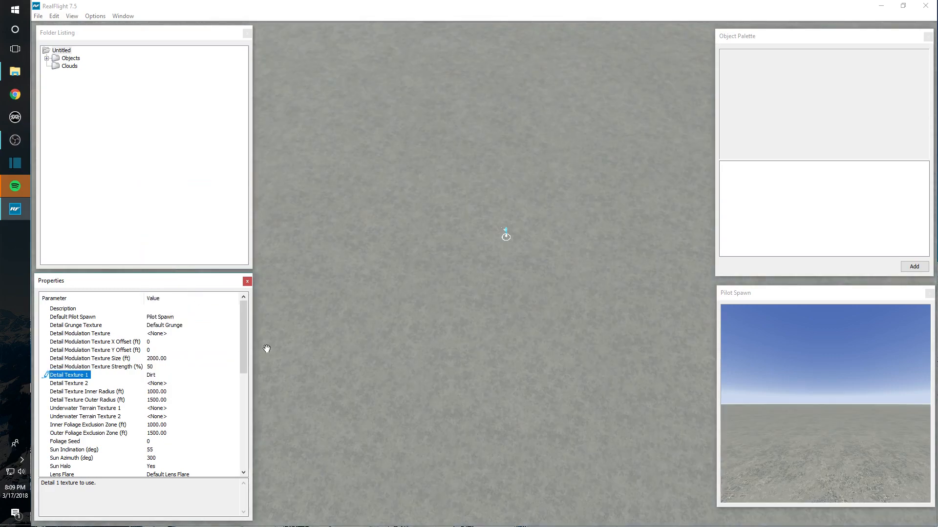
Set Detail Texture 1 to Freshly Mowed Grass and bring up reset options on the Y offset value
click(234, 375)
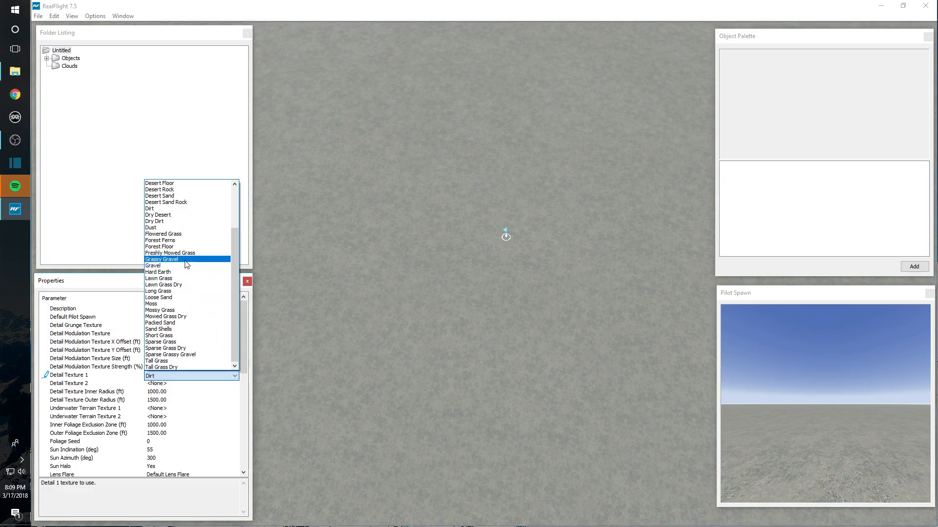
click(170, 252)
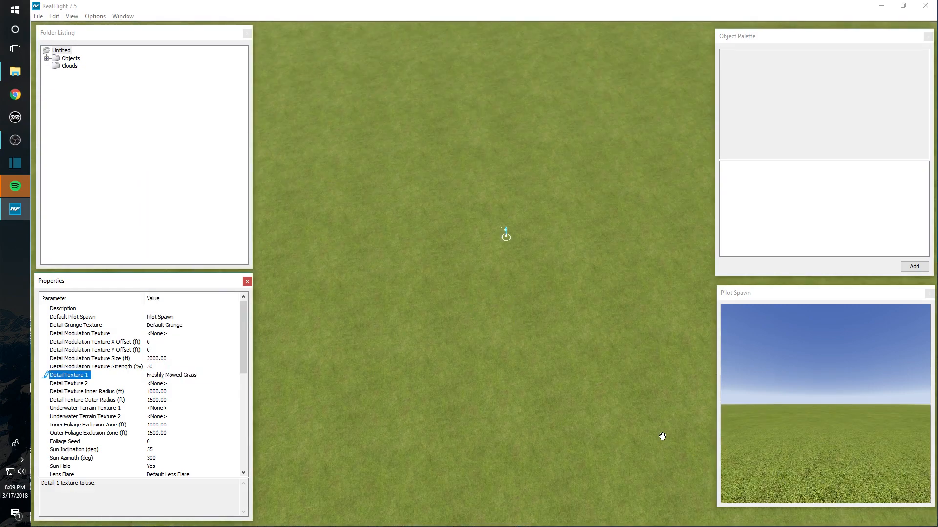
mouse_move(251, 324)
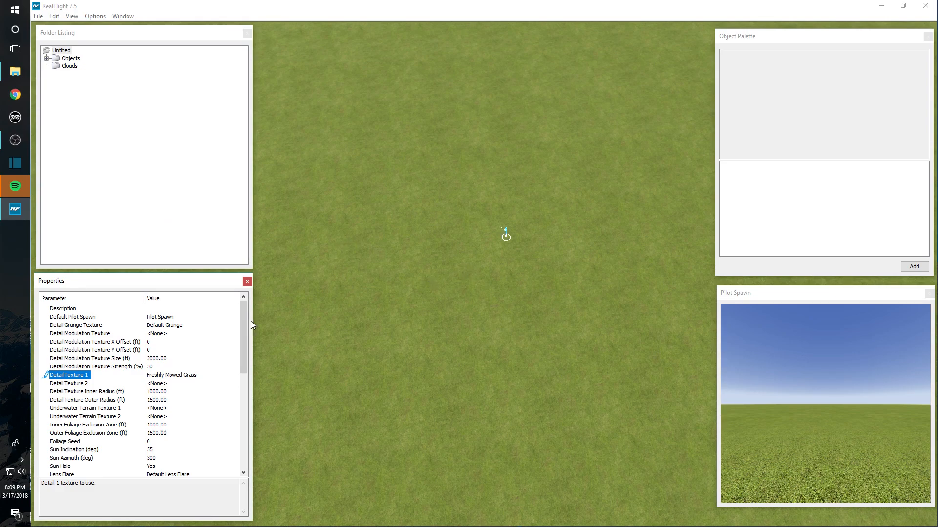
mouse_move(161, 366)
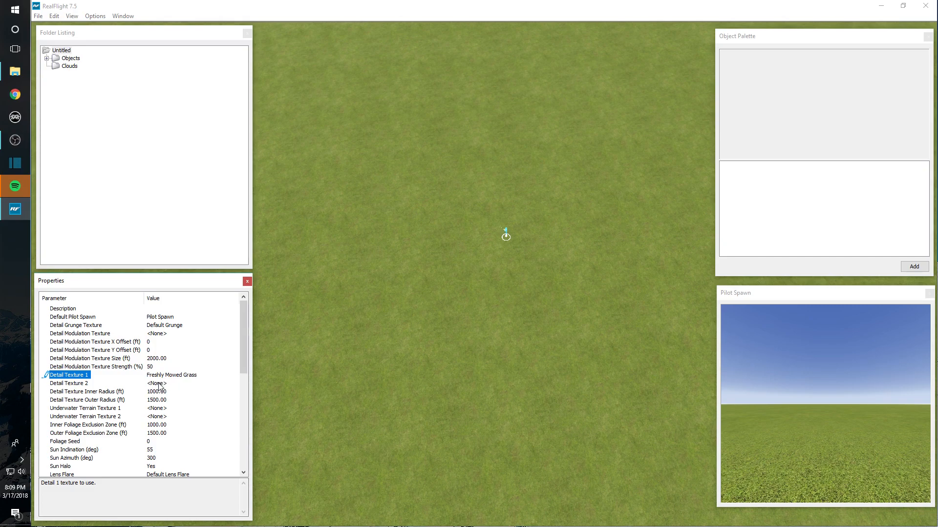
scroll(down, 3)
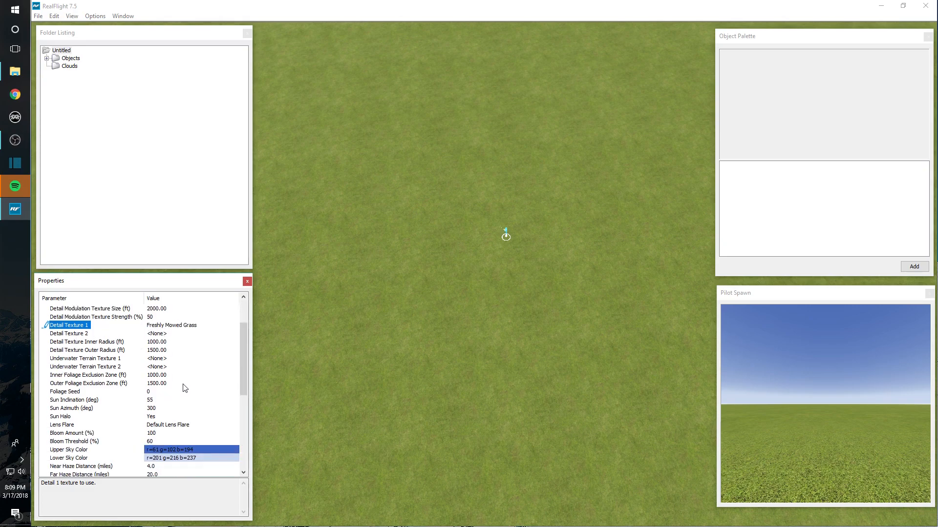
scroll(down, 3)
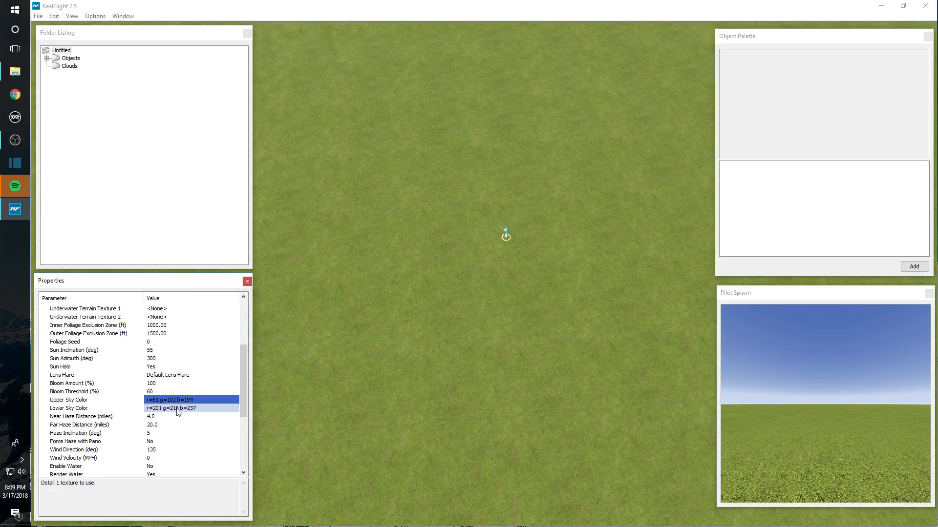
scroll(down, 3)
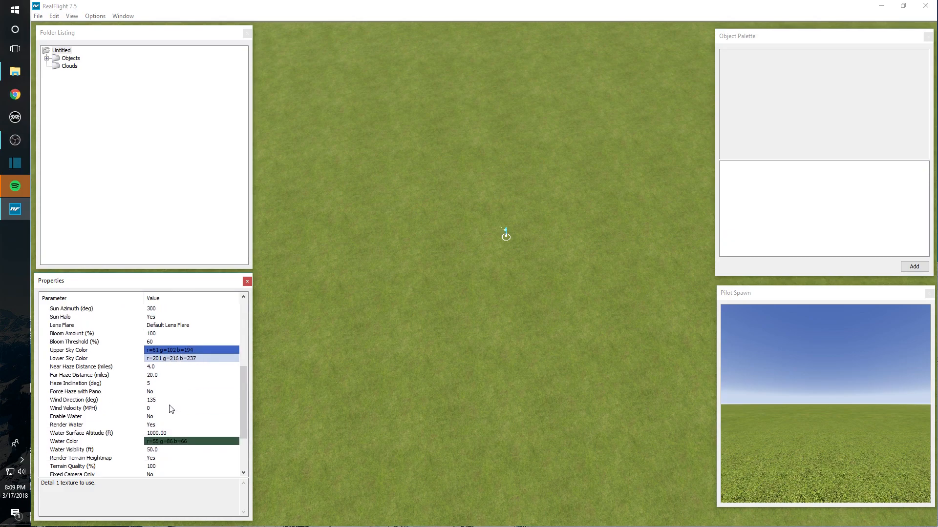
mouse_move(136, 407)
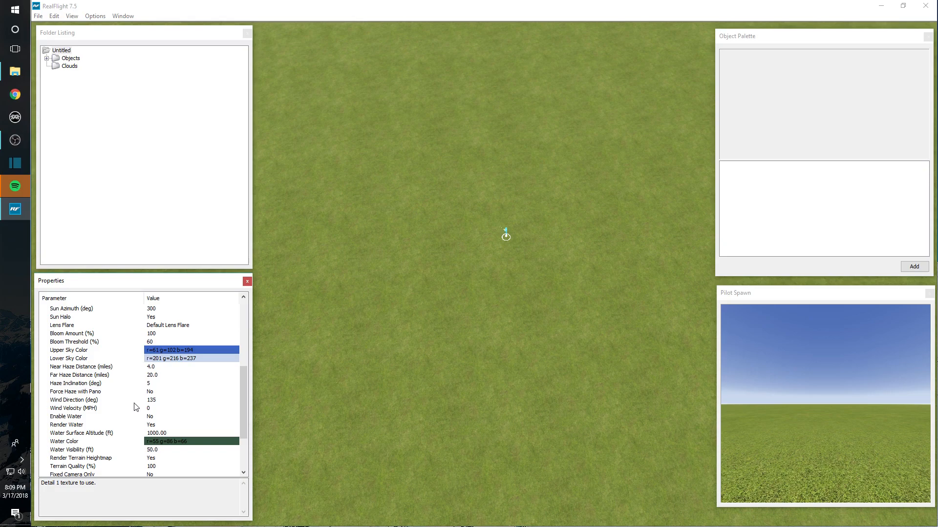
scroll(down, 3)
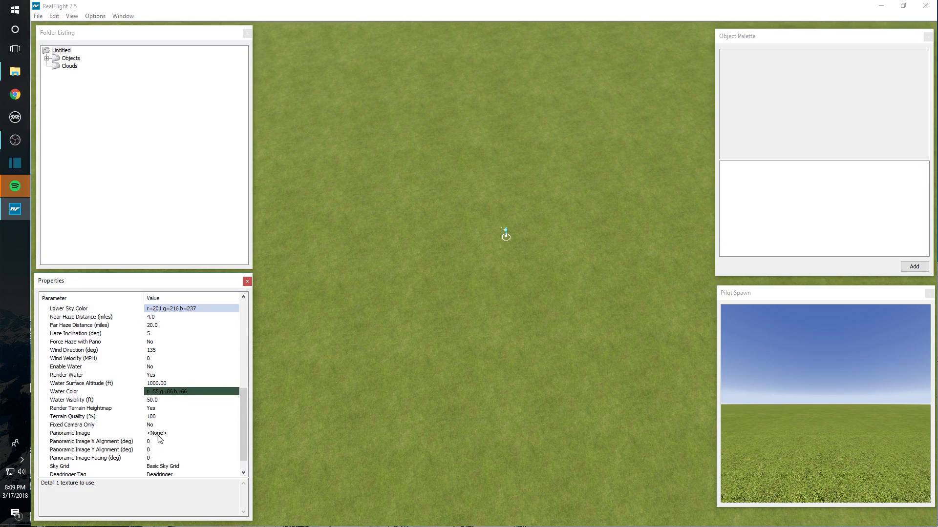
scroll(down, 3)
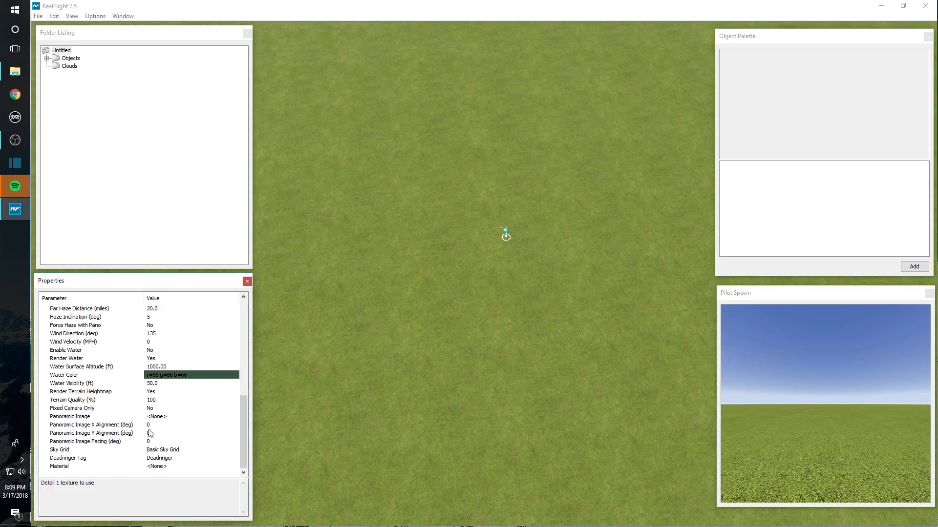
mouse_move(168, 445)
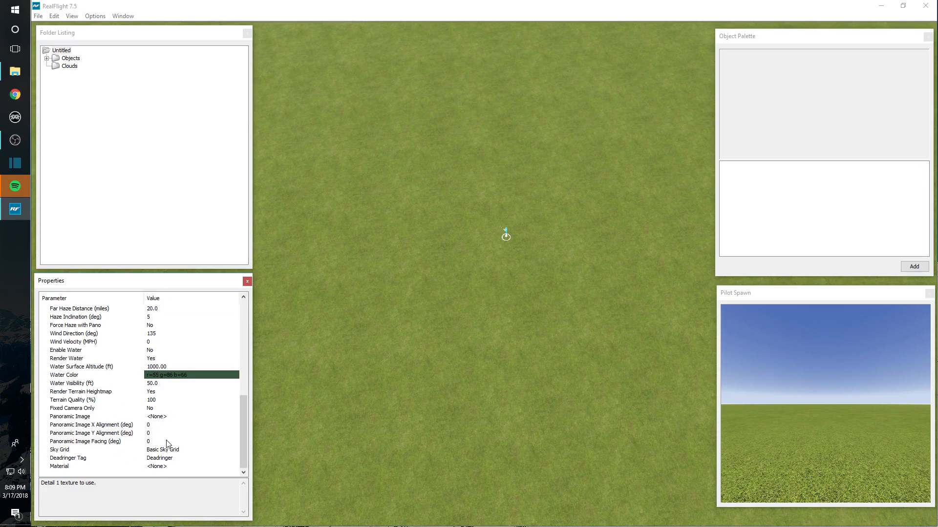
mouse_move(138, 417)
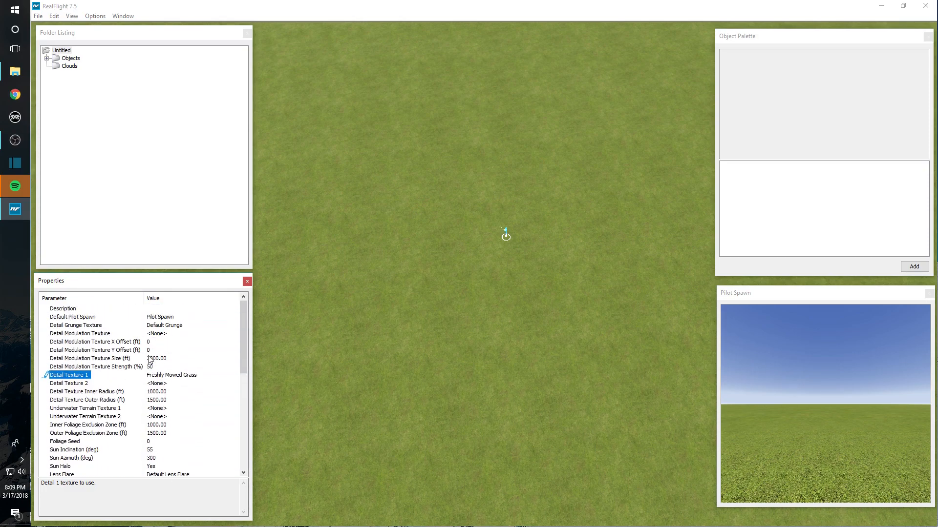
right_click(95, 349)
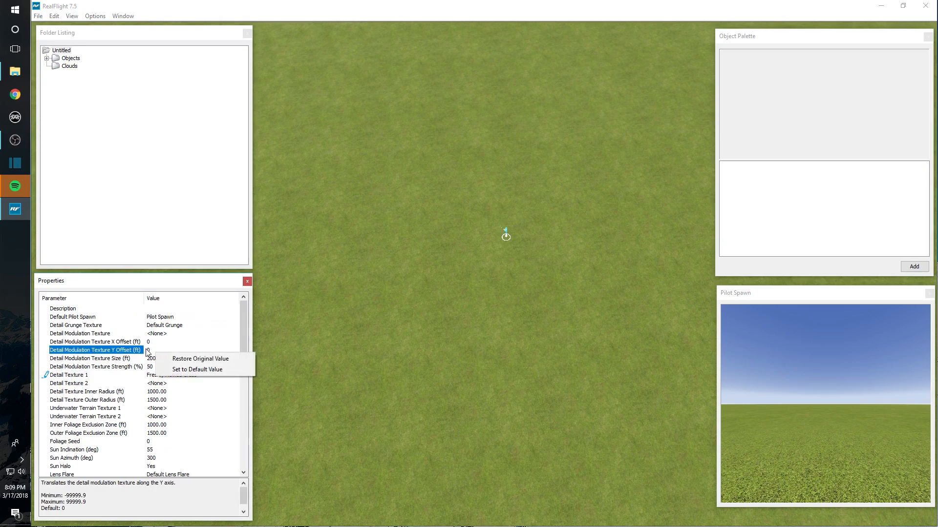
Leave the Y offset unchanged and expand the airport's Objects folder to show Pilot Spawn
click(196, 369)
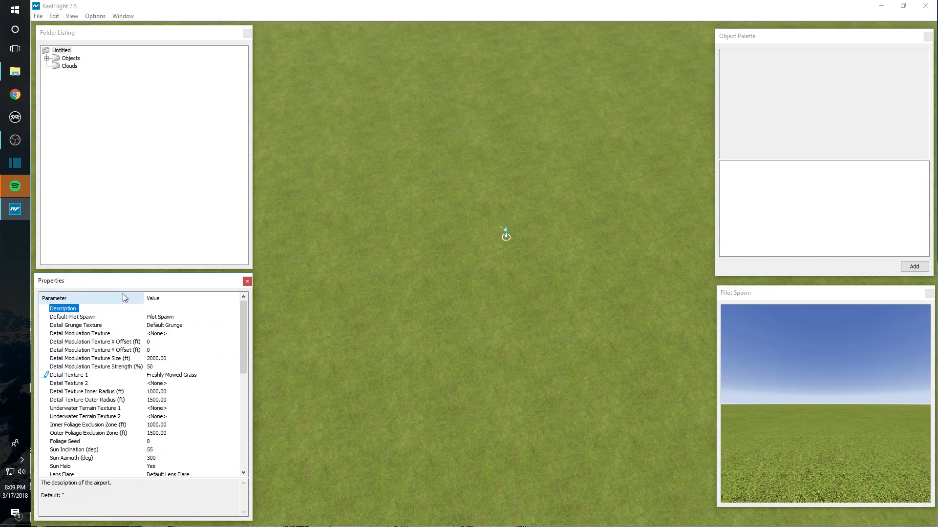
mouse_move(561, 180)
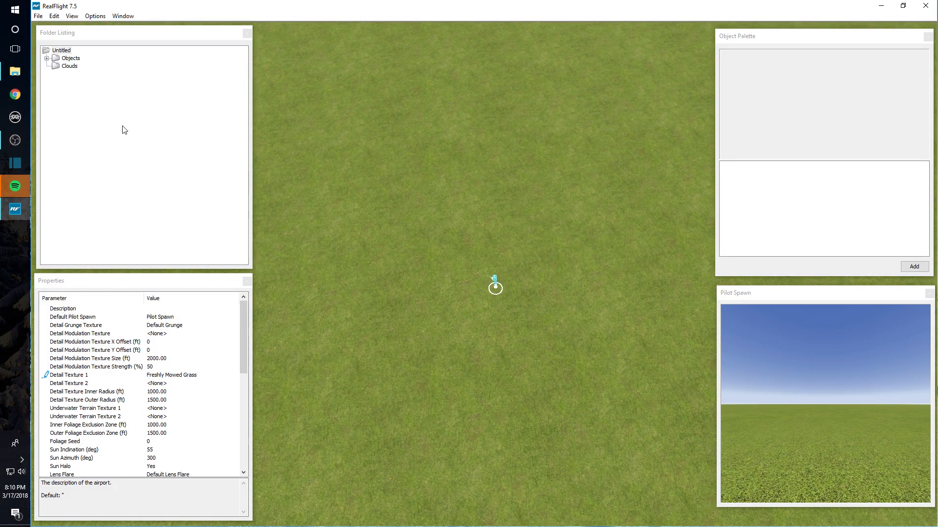
click(47, 58)
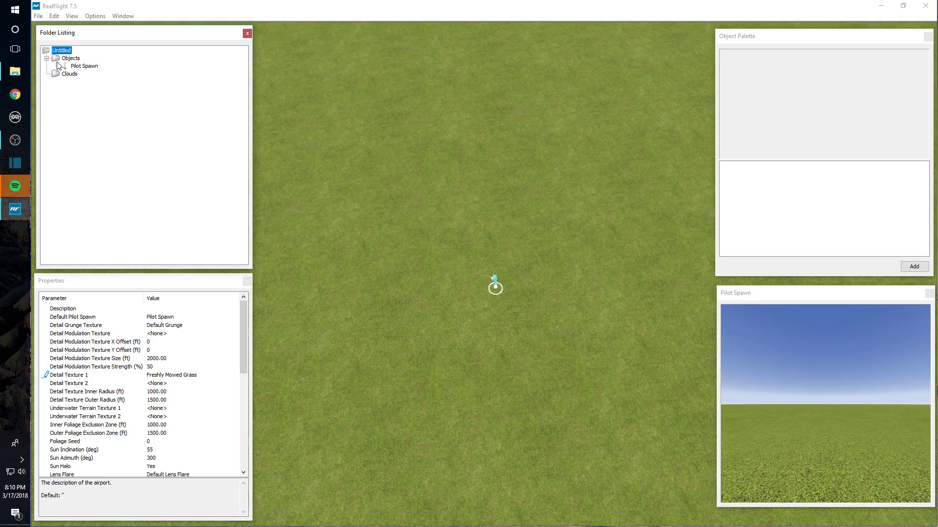
Select the Pilot Spawn object to show its name, position and orientation properties
click(84, 65)
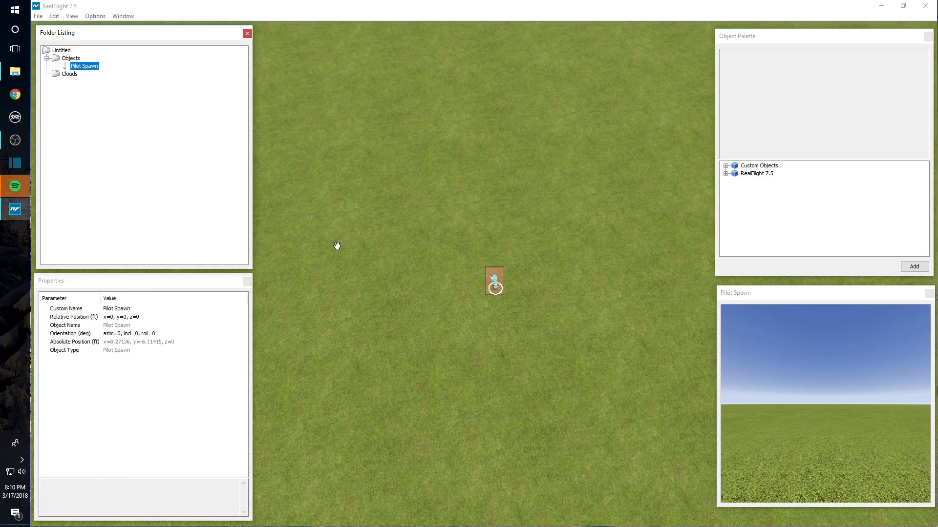
mouse_move(201, 353)
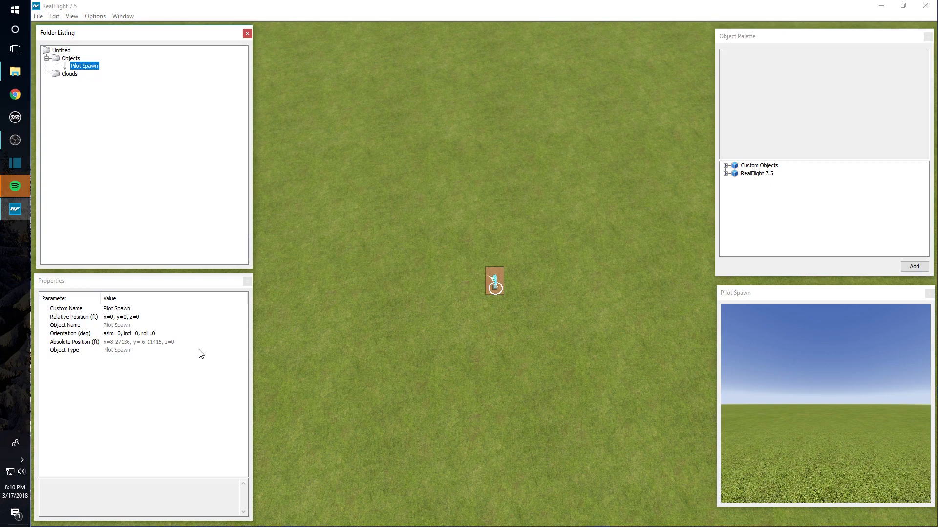
mouse_move(159, 329)
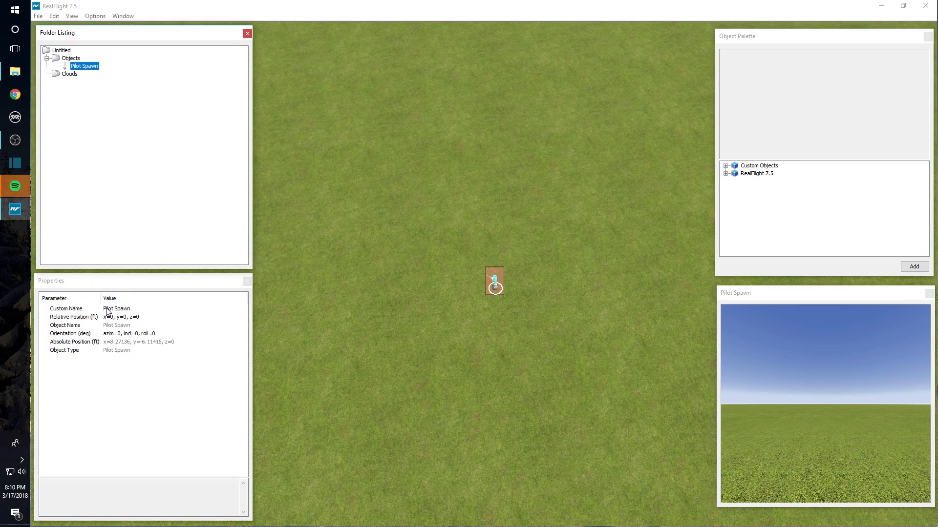
mouse_move(82, 343)
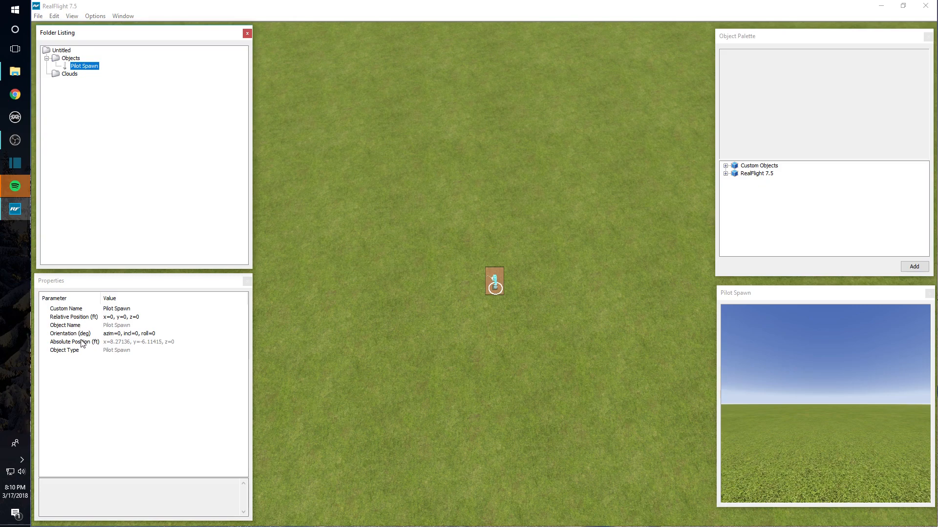
mouse_move(108, 342)
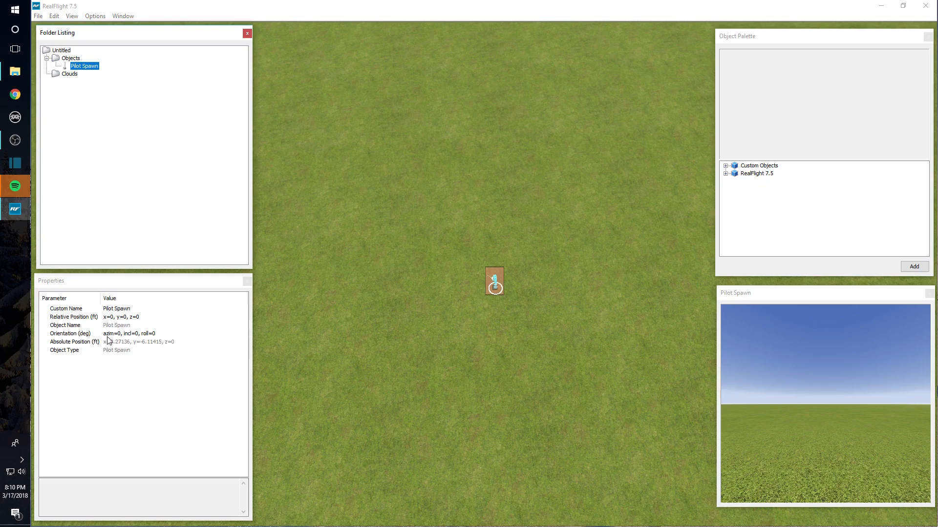
mouse_move(123, 377)
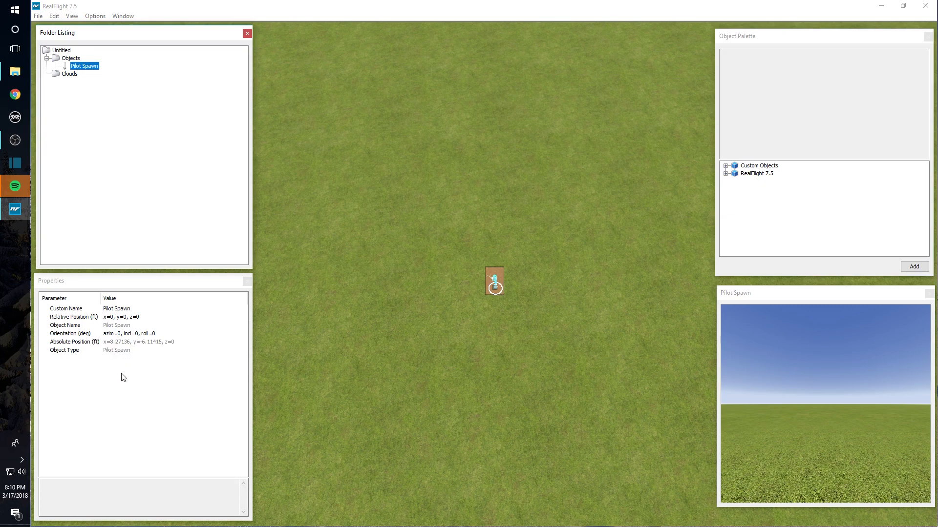
mouse_move(225, 324)
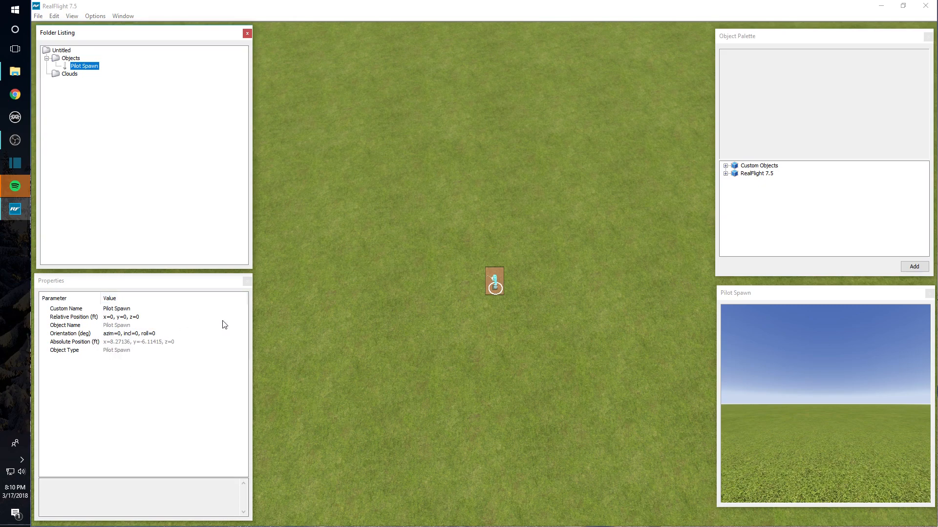
In the Object Palette, pick Plane Spawn from RealFlight 7.5 > Control Objects
click(759, 166)
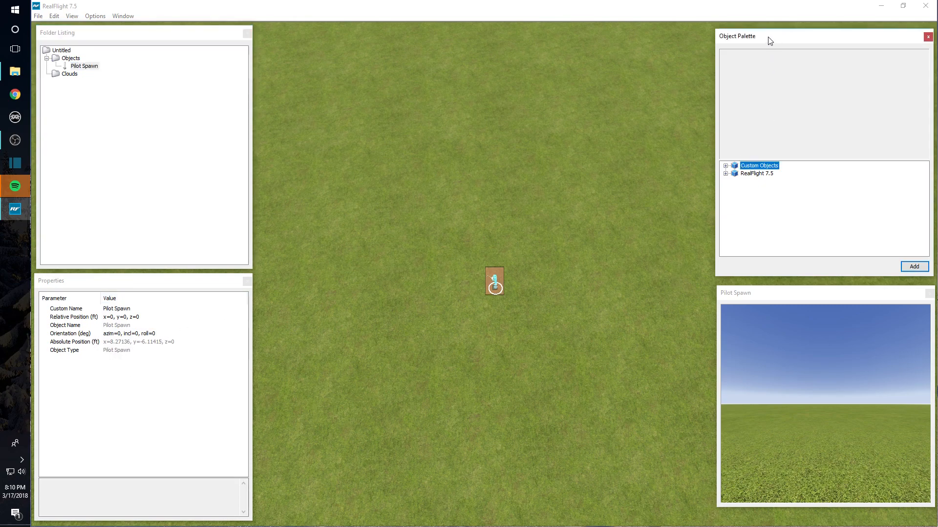
mouse_move(775, 186)
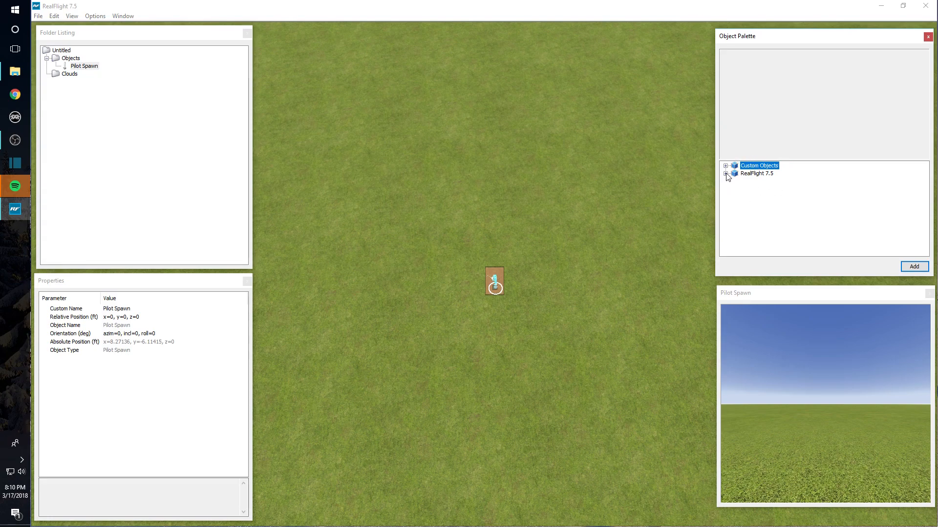
mouse_move(487, 287)
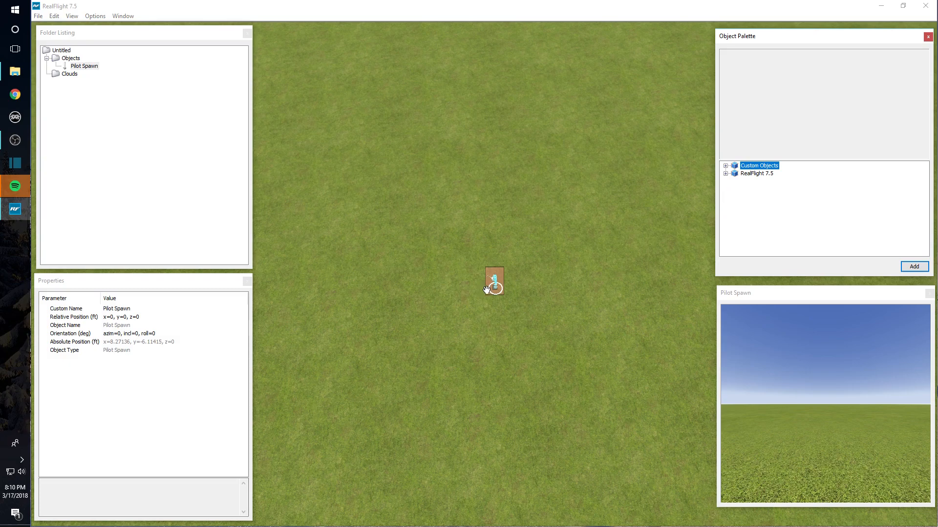
mouse_move(572, 267)
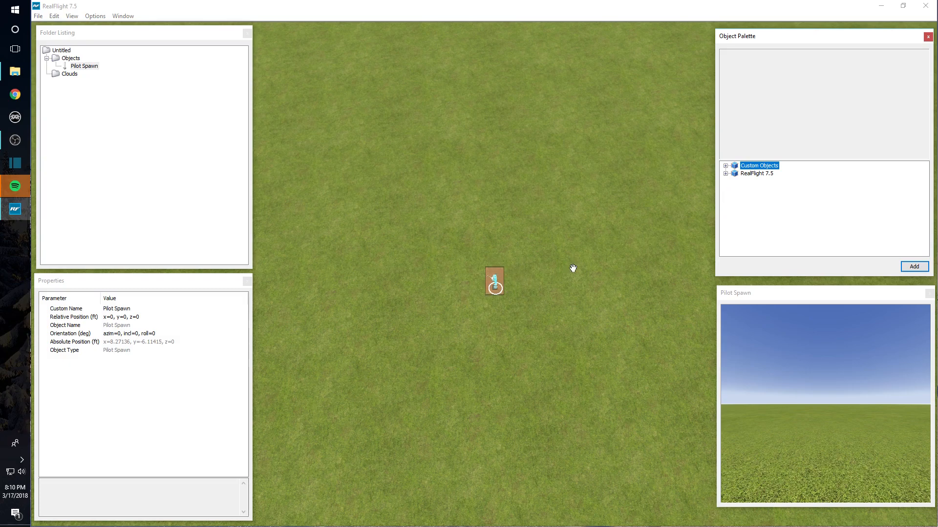
mouse_move(725, 178)
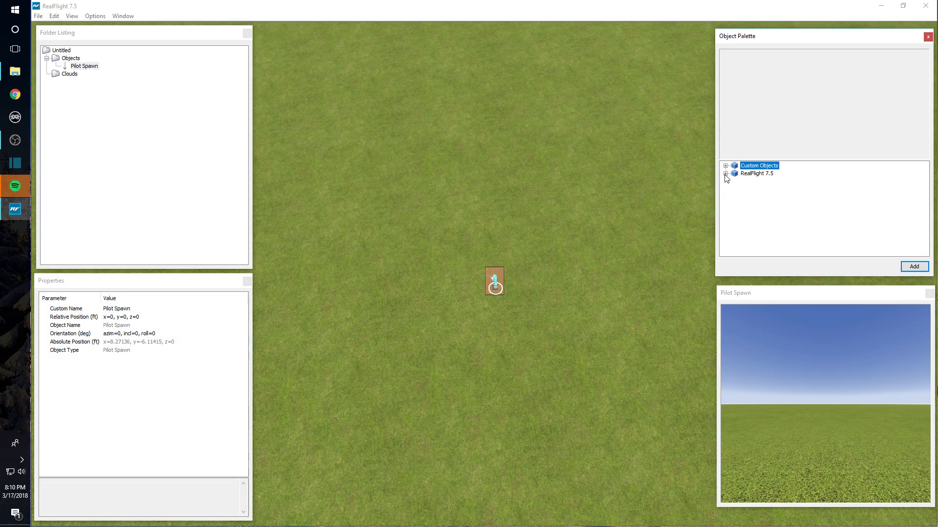
click(726, 174)
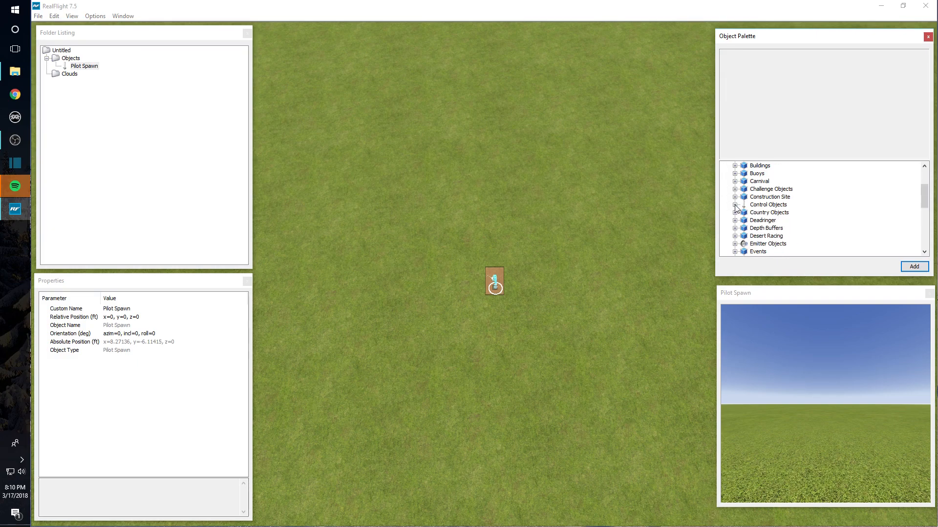
click(735, 204)
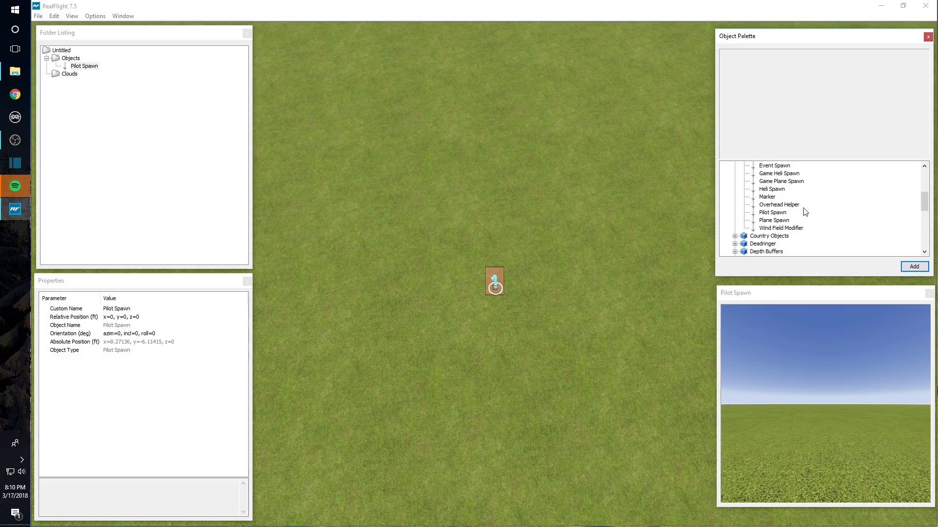
mouse_move(768, 224)
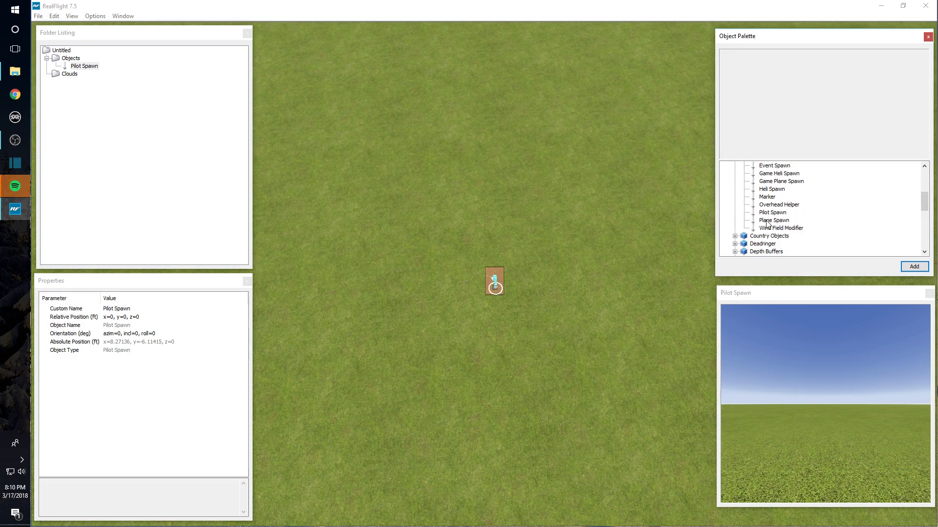
click(773, 220)
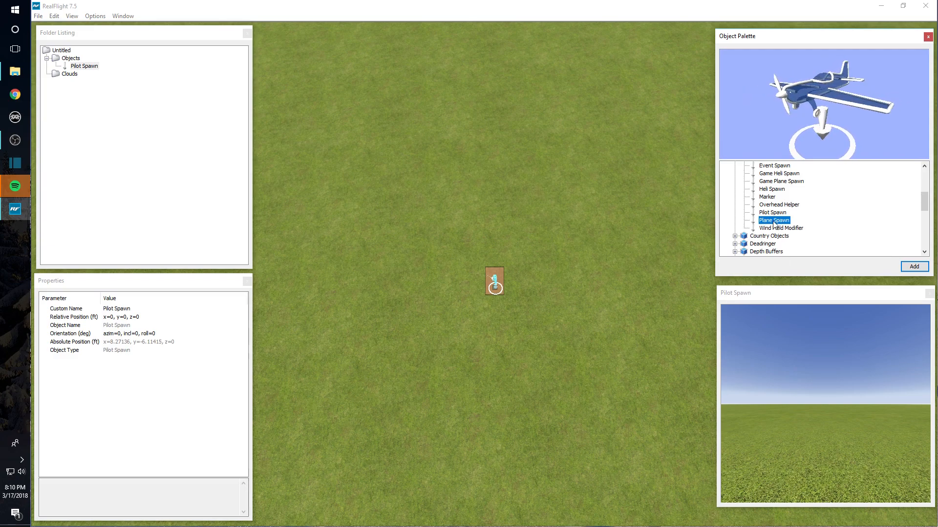
Add the Plane Spawn to the airport, switch to Normal Camera and adjust its relative position
click(913, 266)
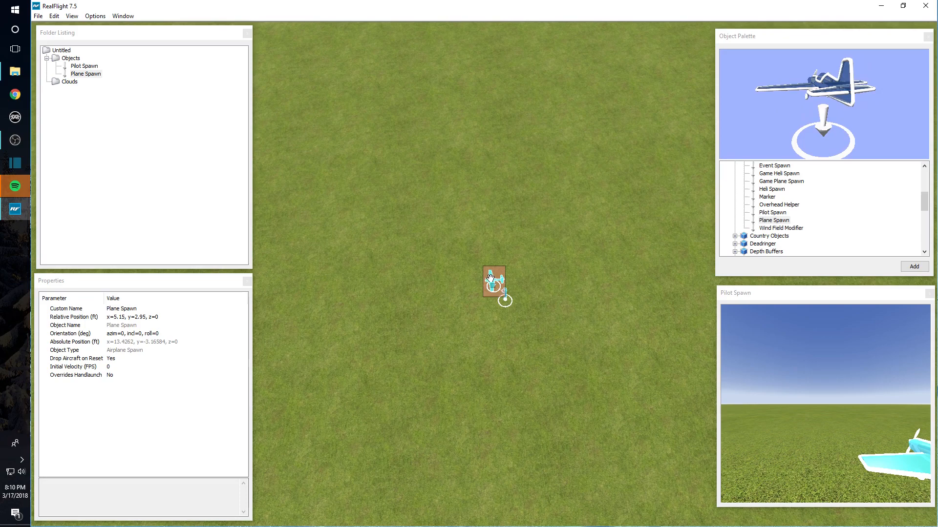
right_click(494, 281)
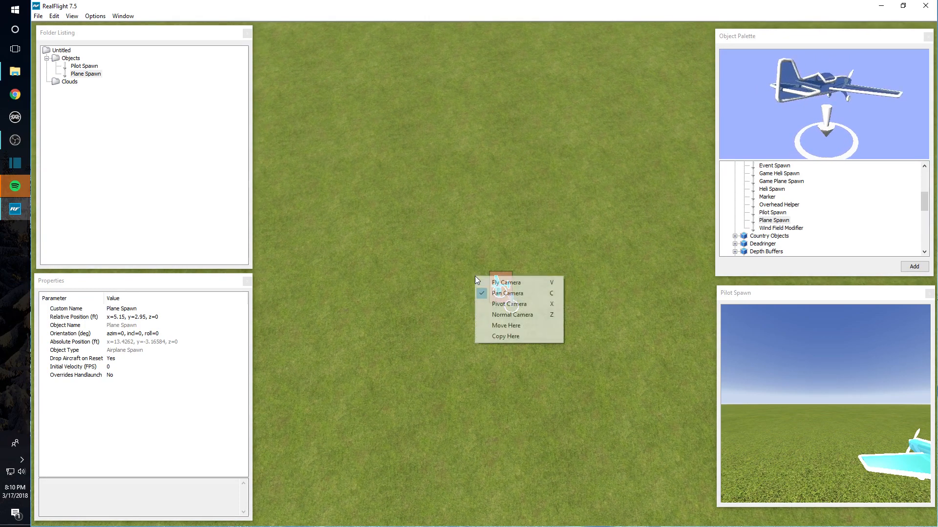
mouse_move(511, 315)
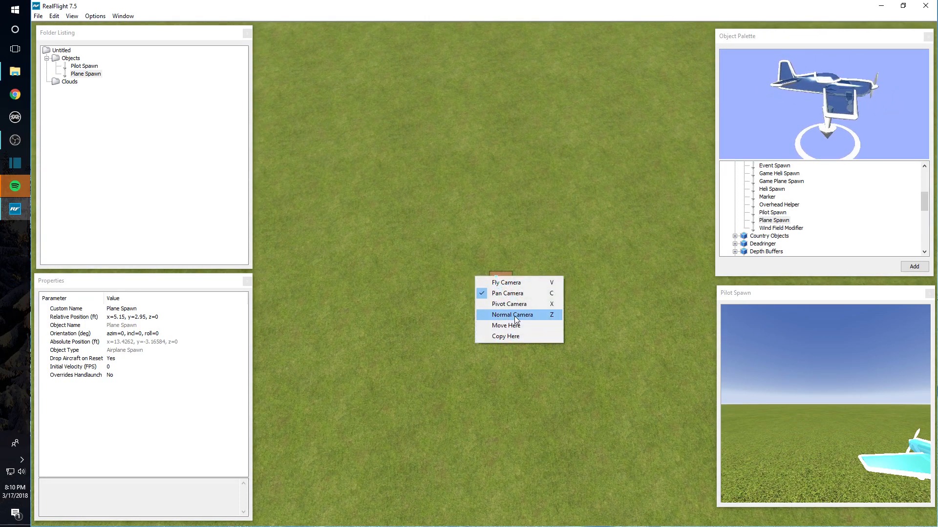
click(505, 325)
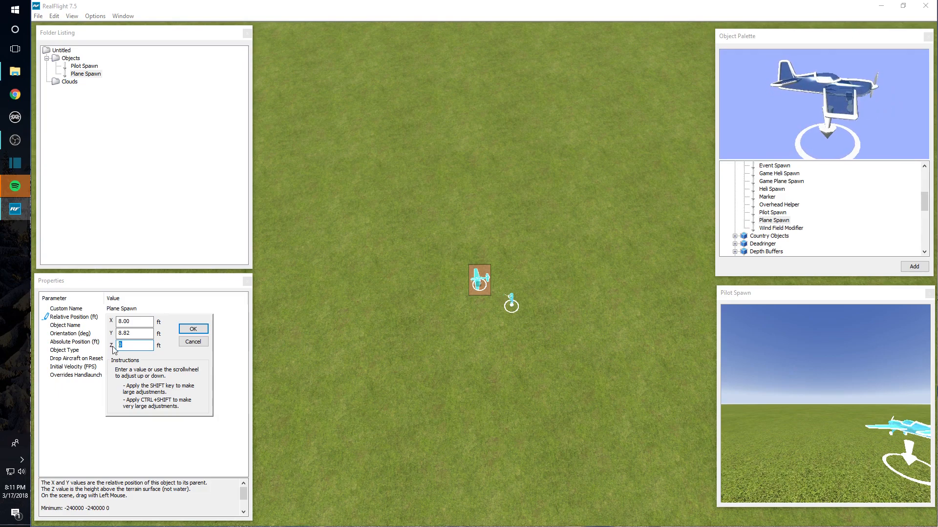
click(192, 329)
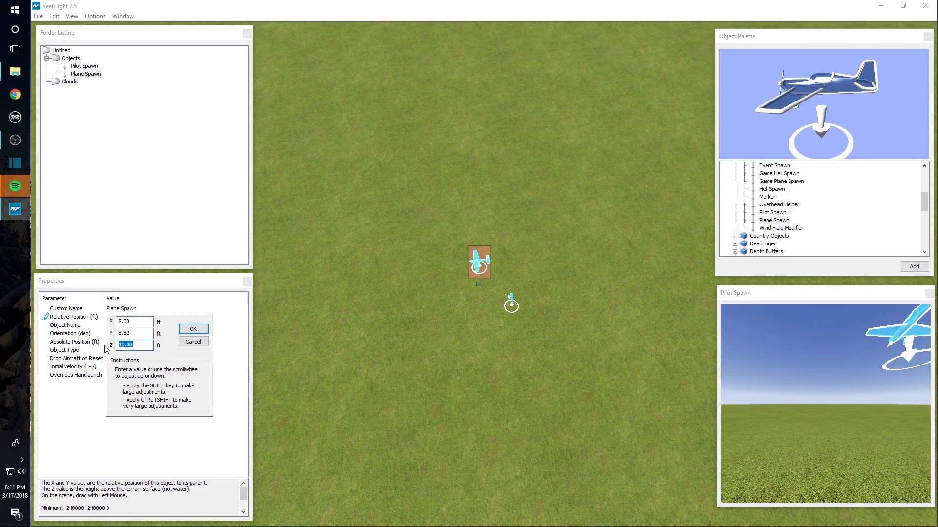
click(193, 329)
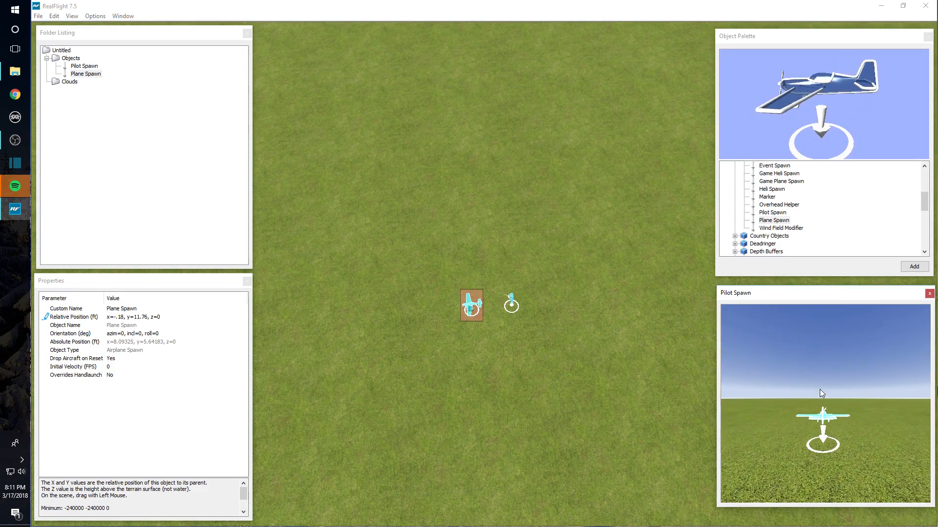
Set the Plane Spawn's orientation azimuth to 90 degrees
click(135, 333)
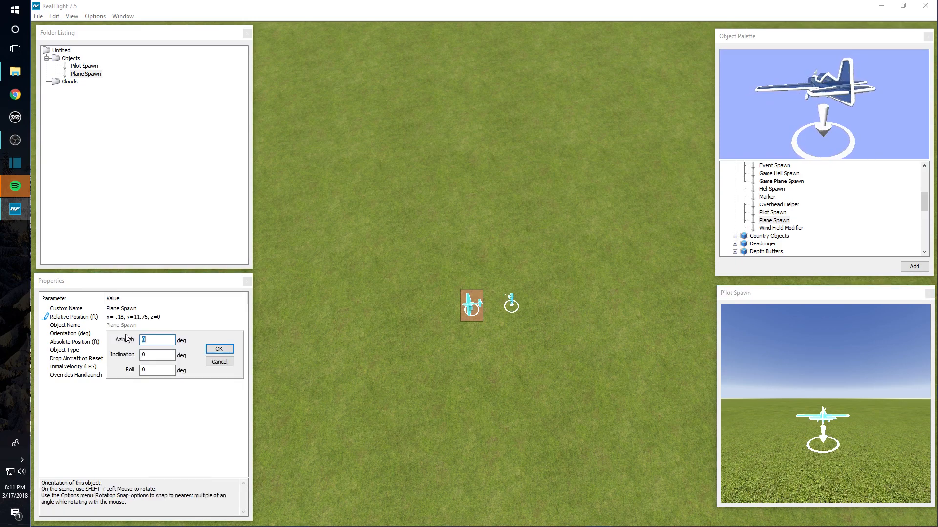
text(90)
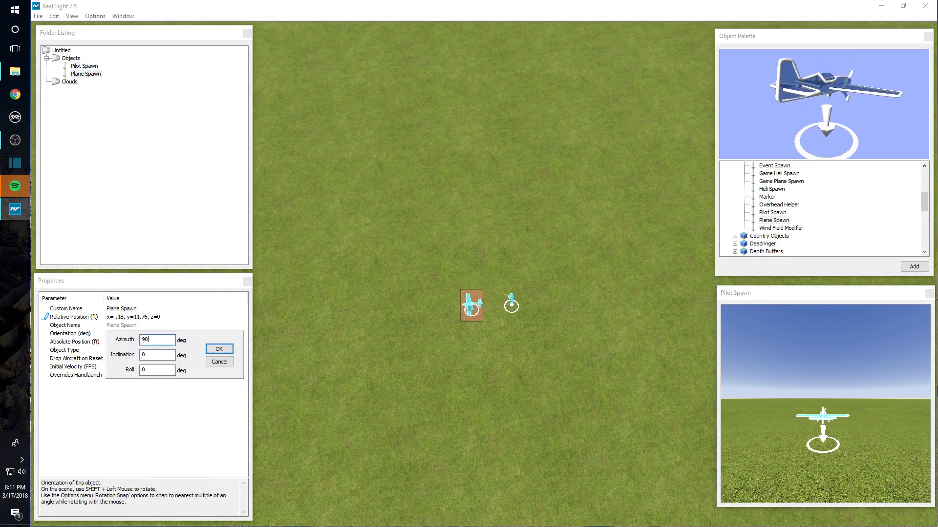
click(218, 349)
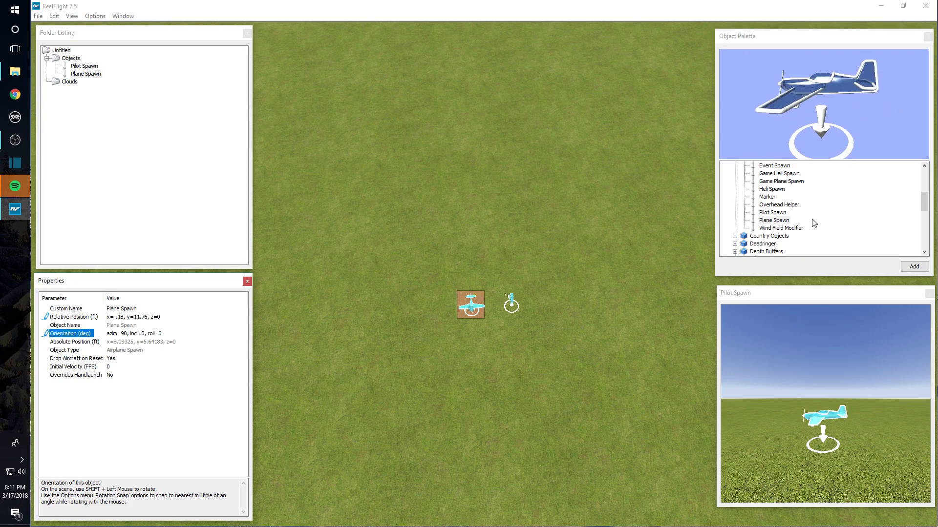
Add a Heli Spawn from Control Objects beside the plane spawn
click(773, 243)
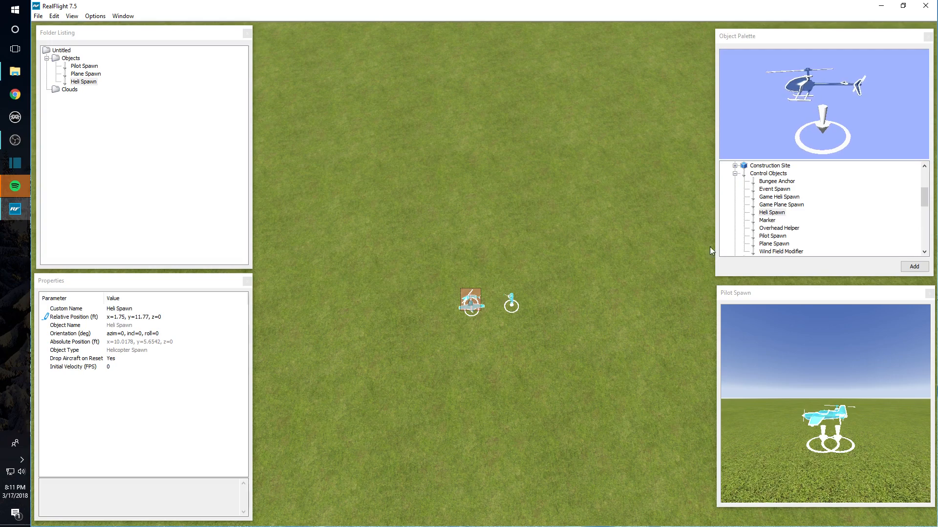
scroll(up, 3)
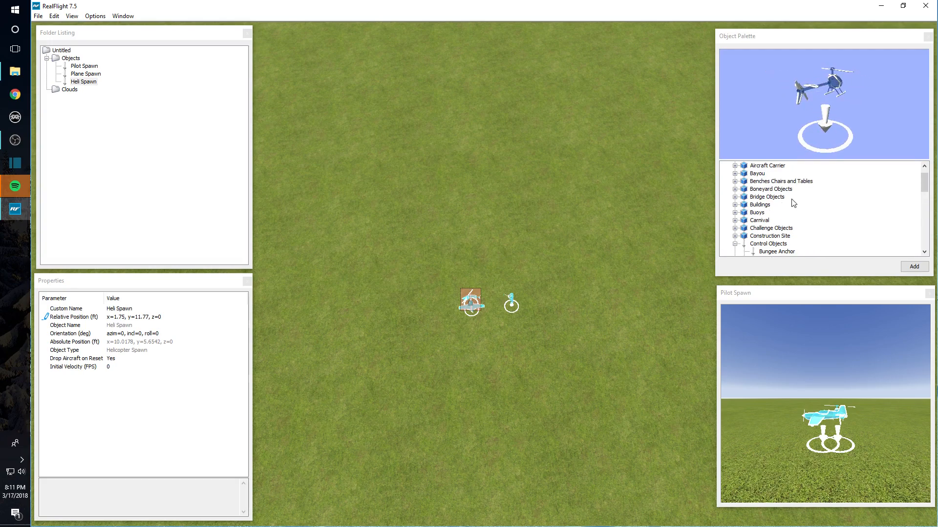
scroll(up, 3)
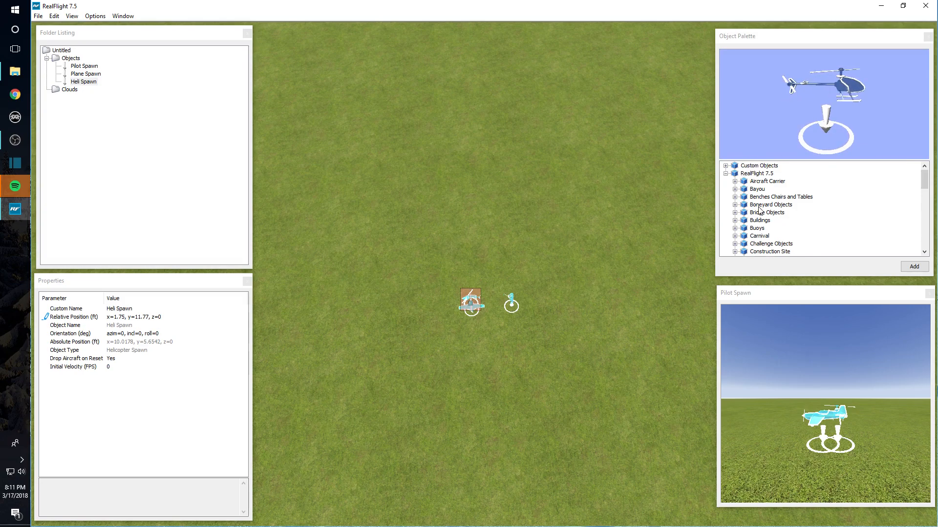
click(734, 181)
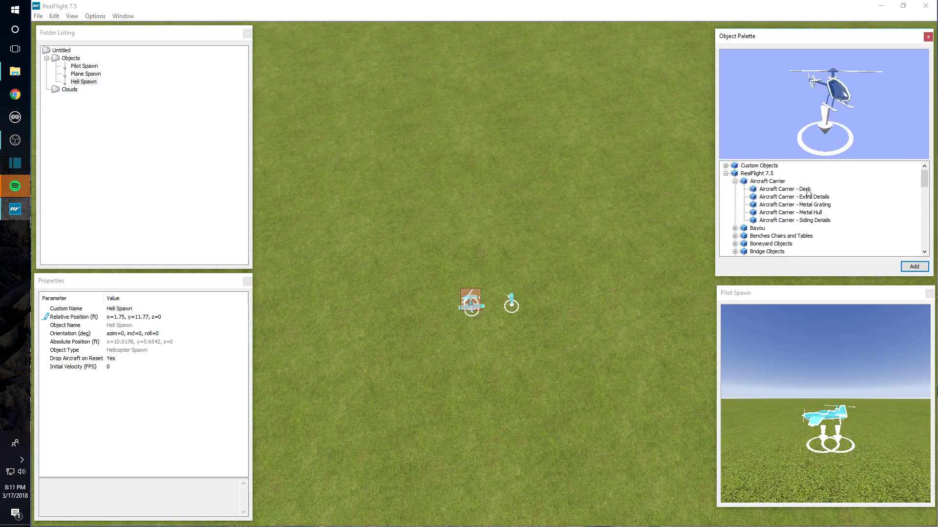
click(778, 189)
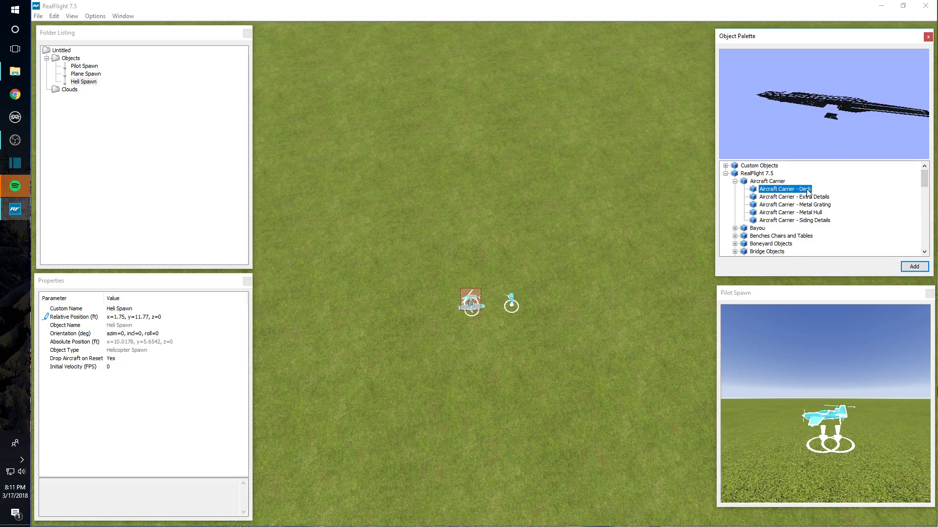
click(913, 265)
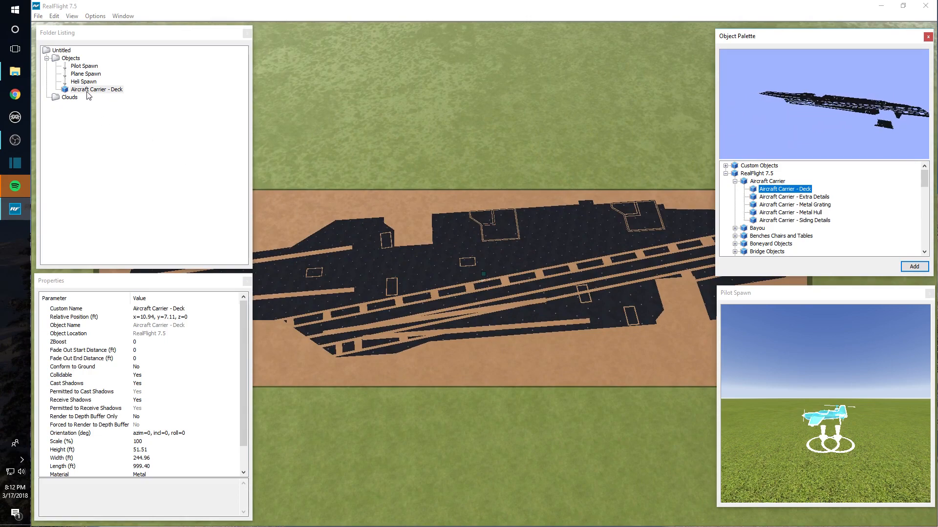
right_click(96, 88)
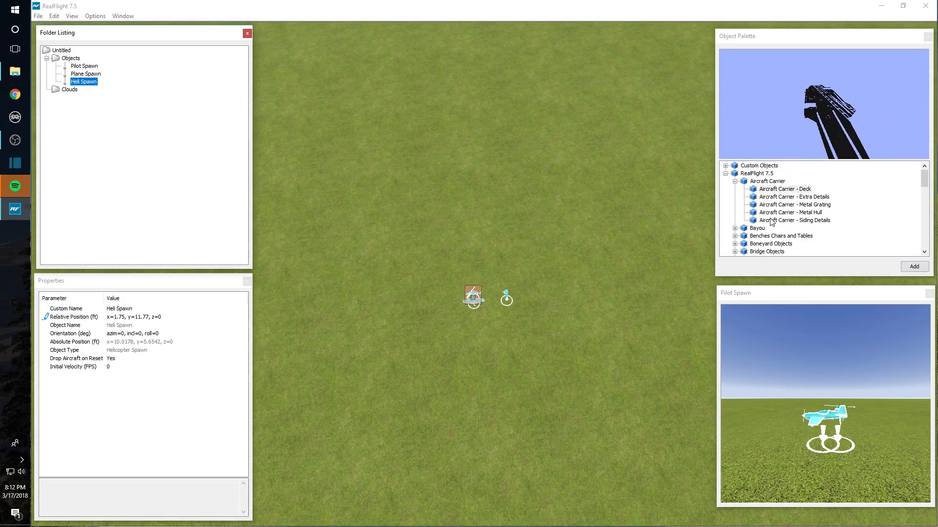
scroll(down, 3)
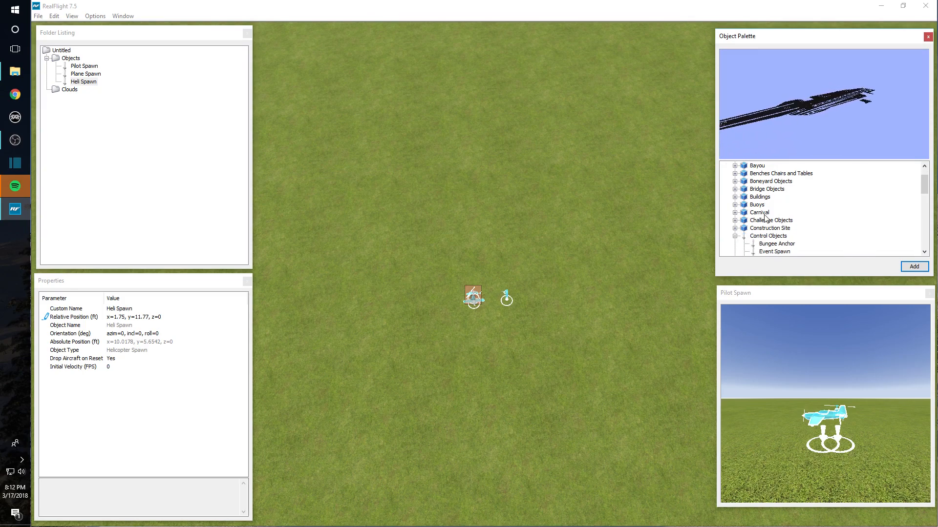
scroll(down, 3)
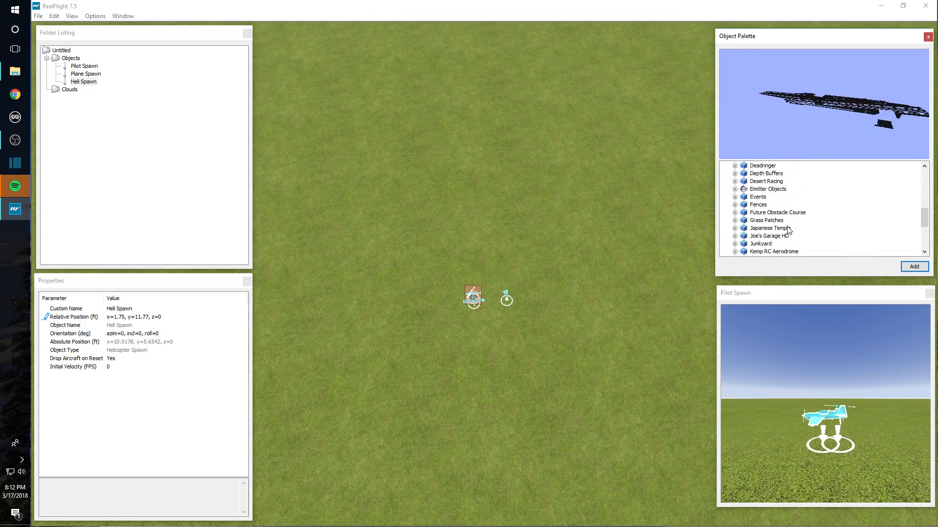
scroll(down, 3)
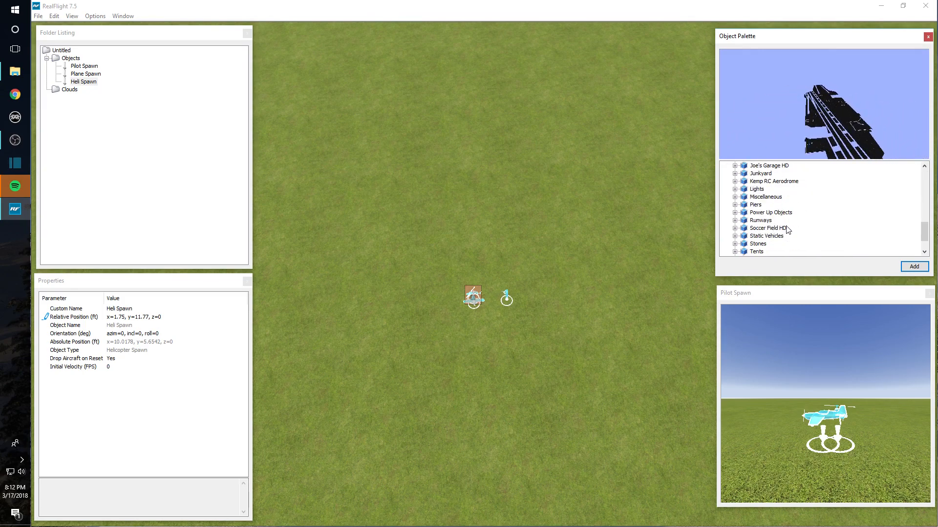
scroll(down, 3)
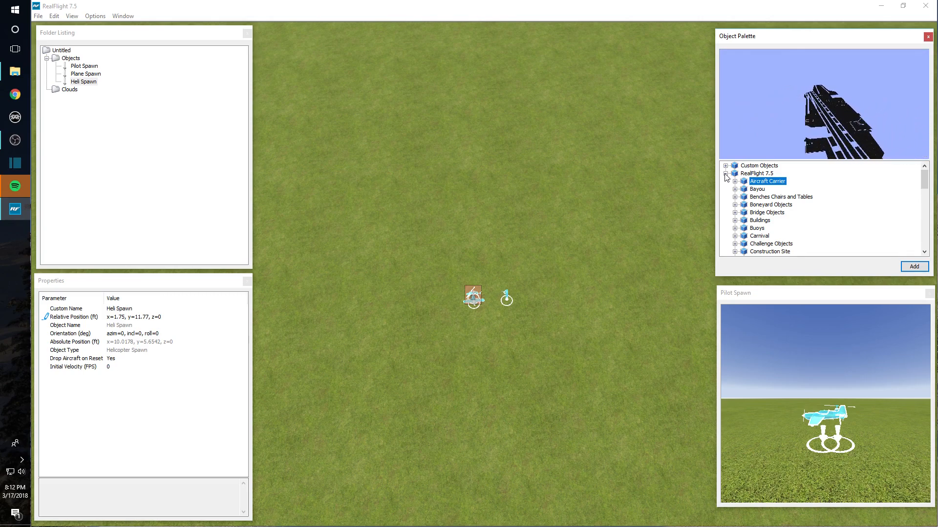
Pick the TELETWER_Standard tower from Custom Objects > Scenery in the palette
click(726, 174)
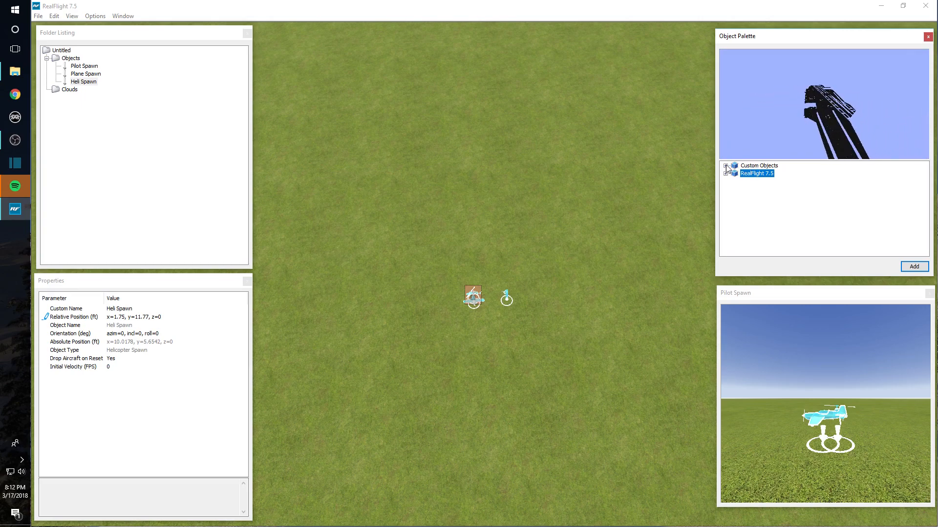
click(727, 166)
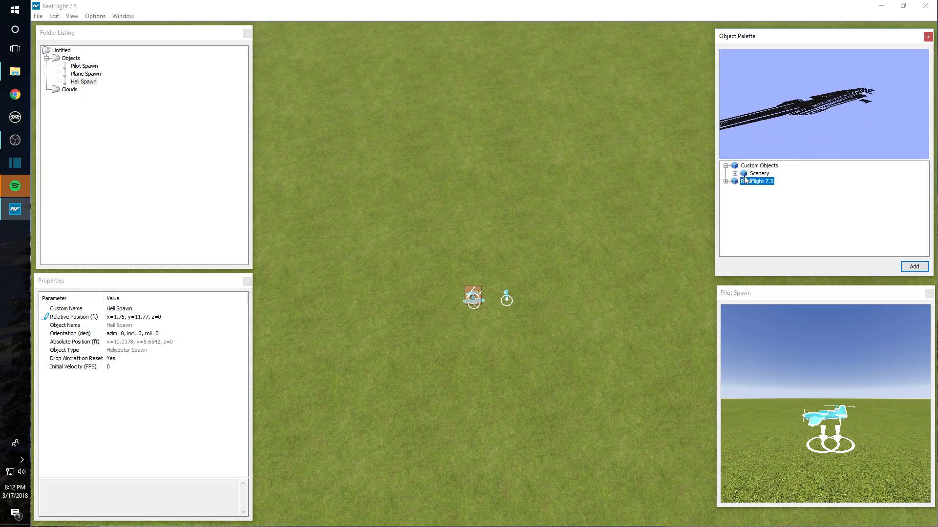
click(734, 174)
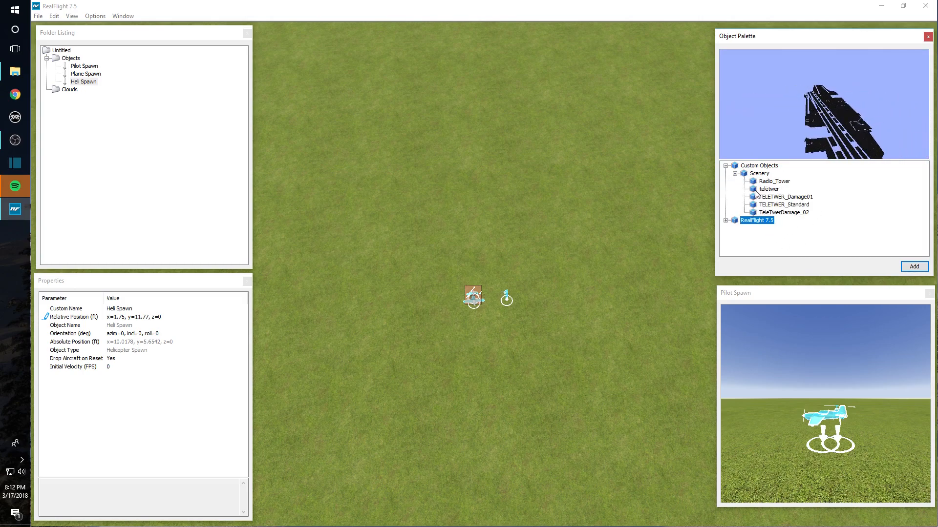
click(784, 204)
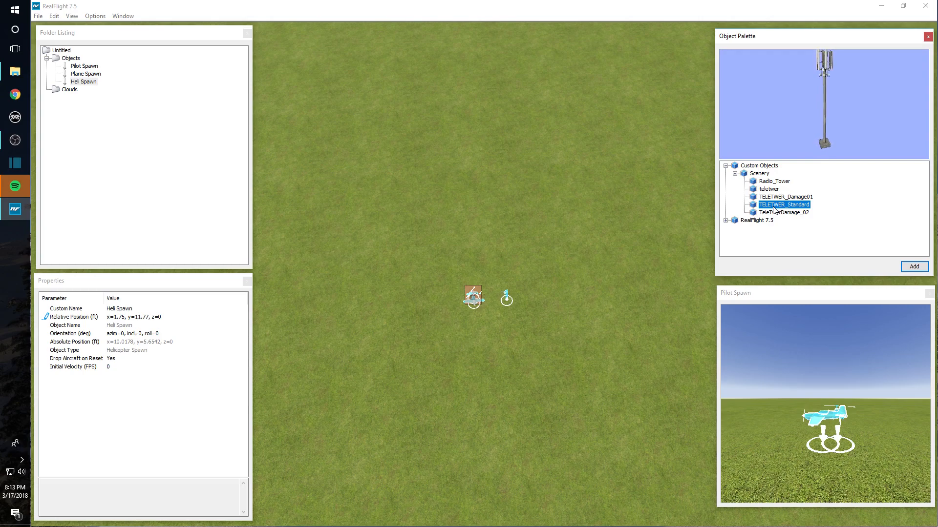
Place the TELETWER_Standard tower, drag it away from the pilot spawns, and show the Clouds folder
click(914, 266)
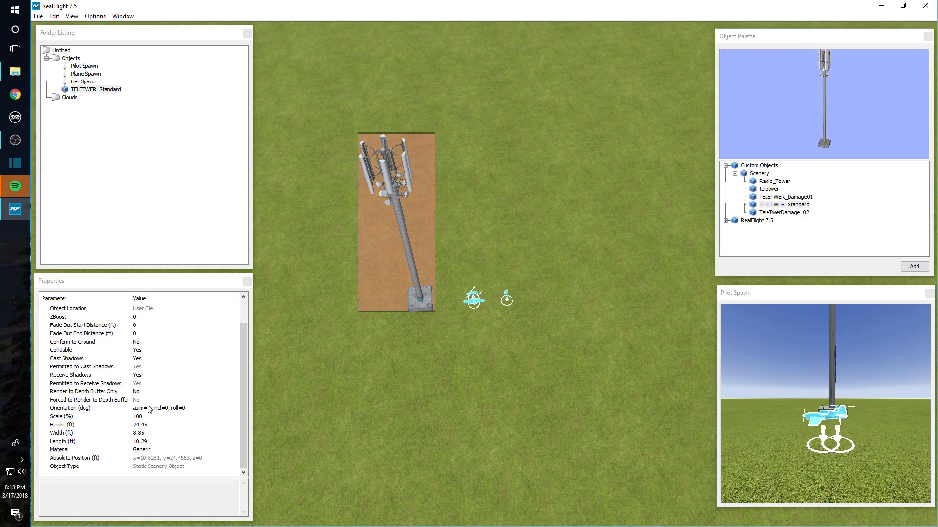
mouse_move(113, 435)
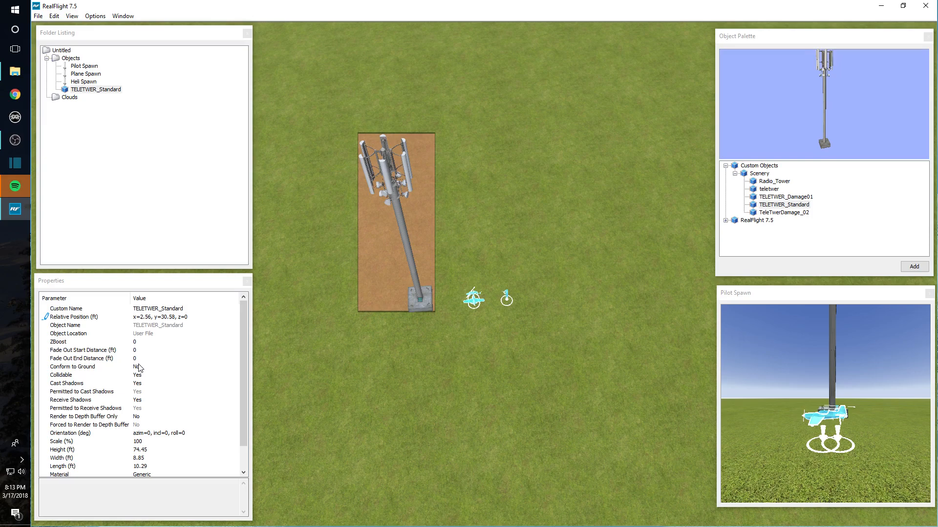
mouse_move(139, 388)
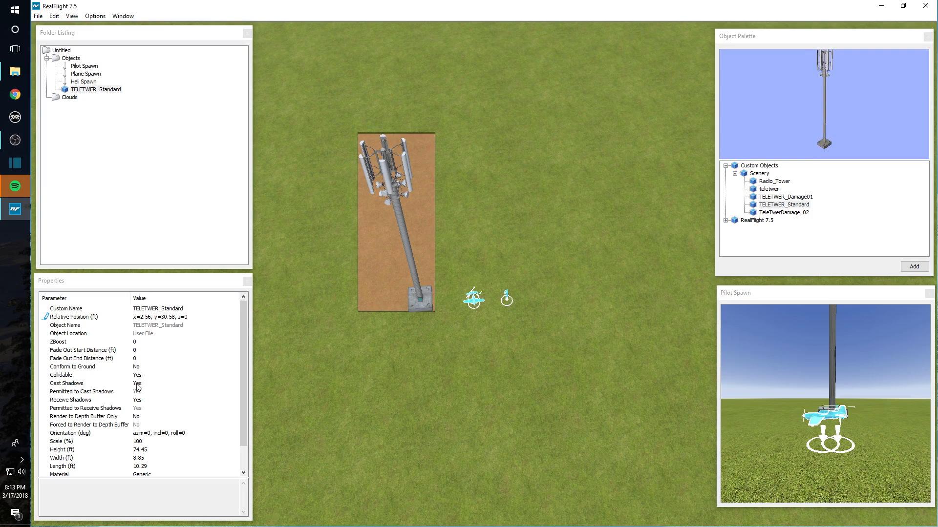
scroll(down, 3)
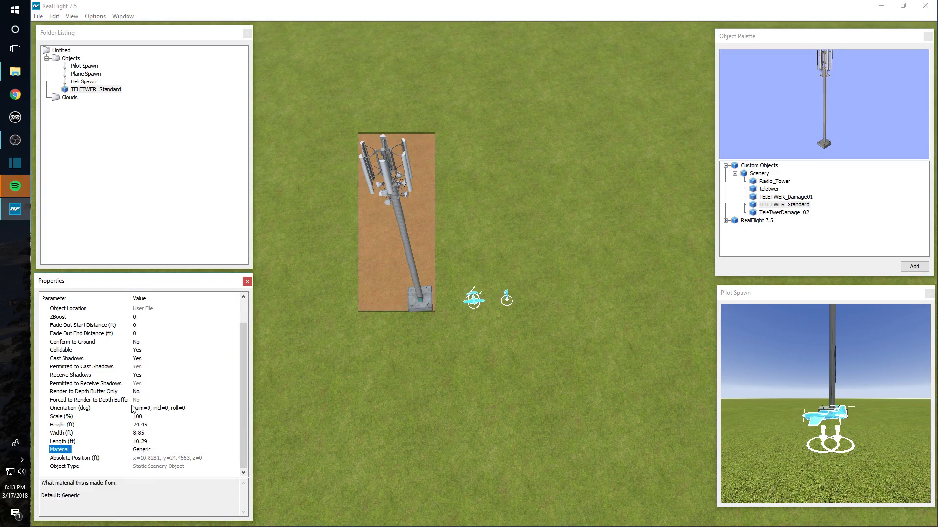
scroll(up, 3)
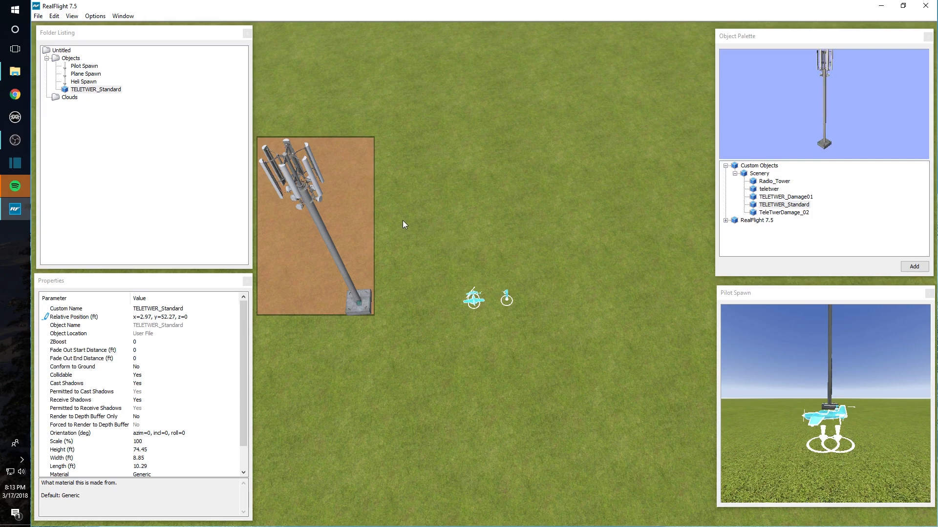
click(784, 204)
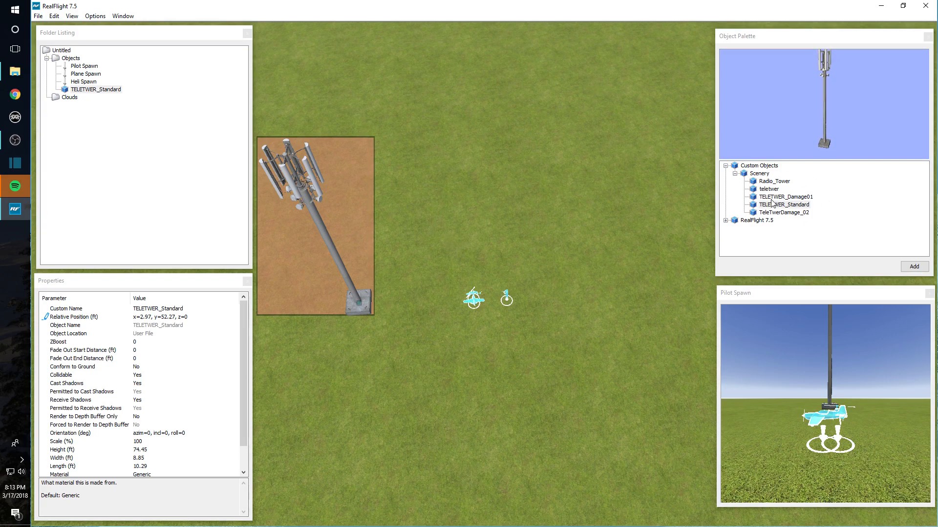
click(70, 97)
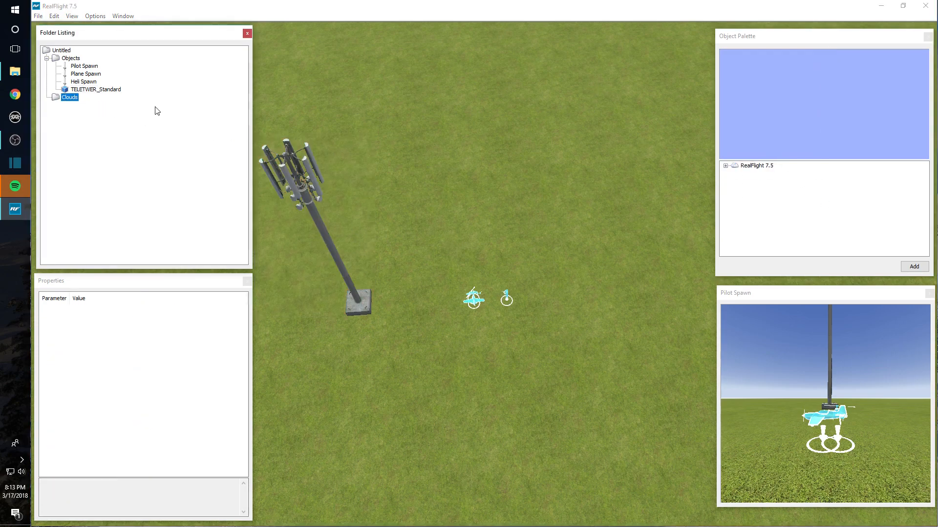
Preview Cumulus 2, 8-Bit Clouds and Cumulus 6, then add 8-Bit Clouds as a layer
click(725, 166)
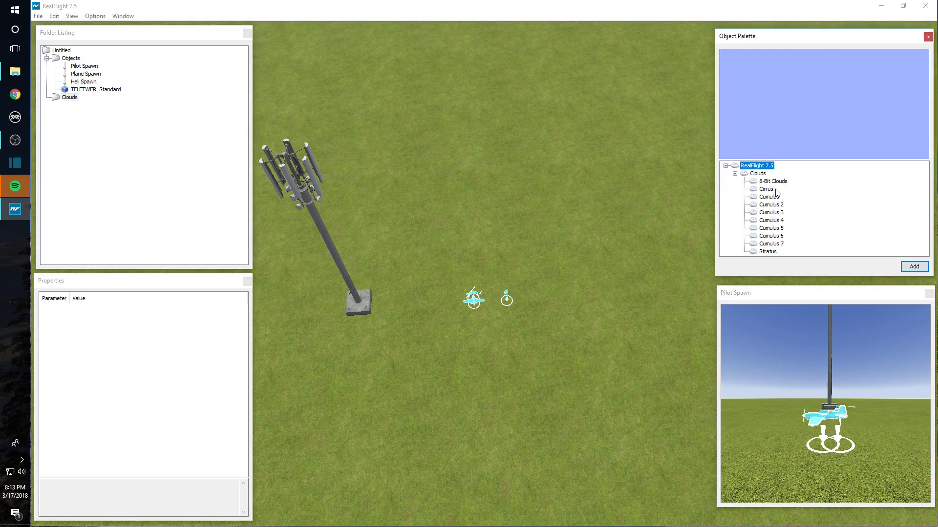
click(770, 204)
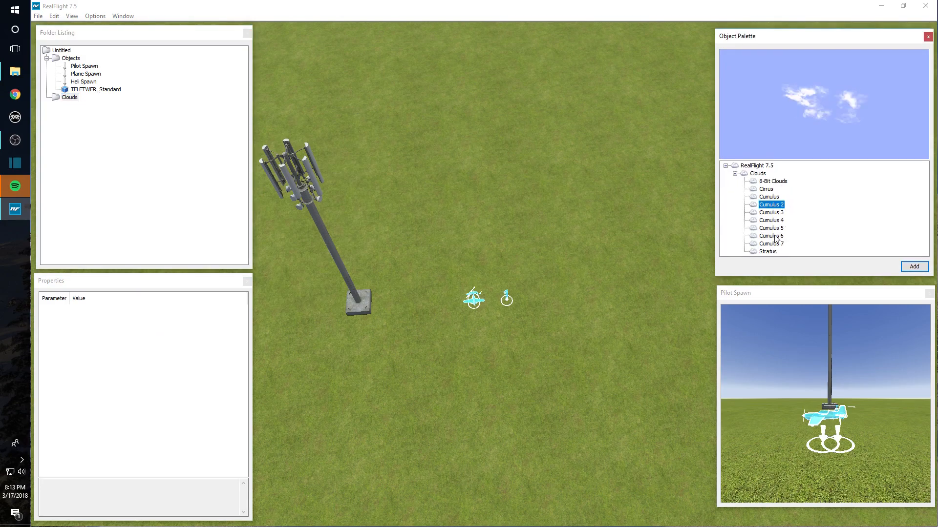
click(772, 181)
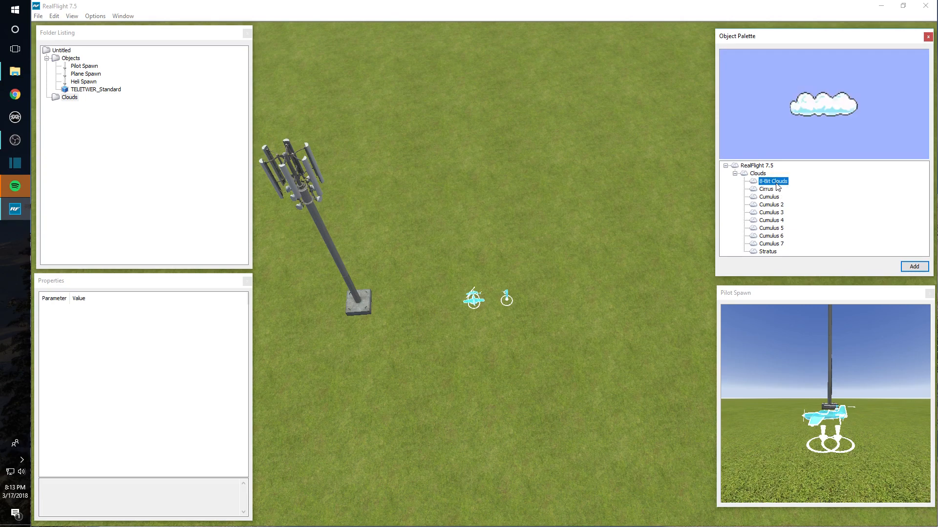
click(770, 236)
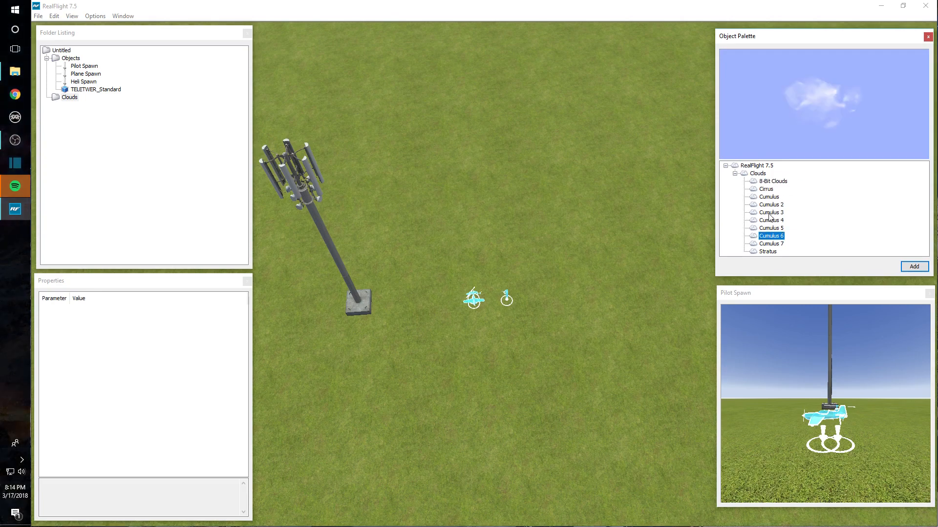
click(914, 265)
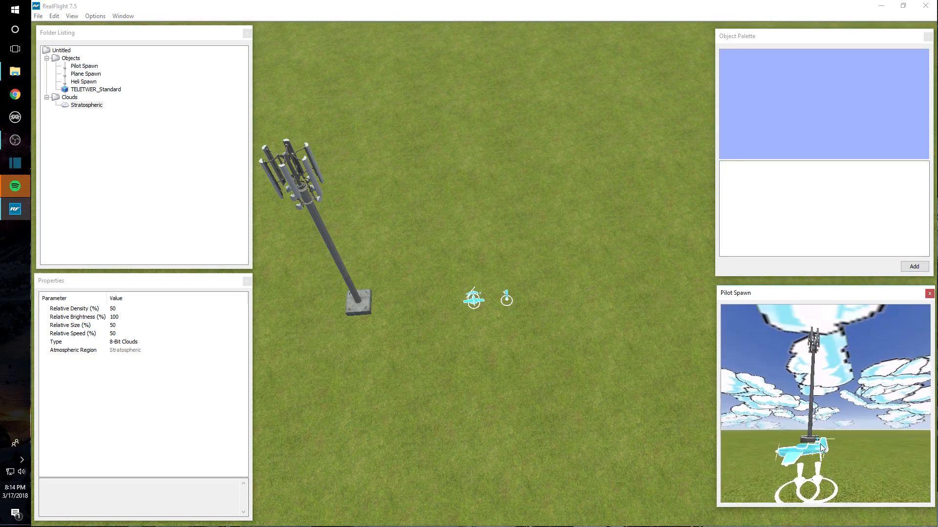
mouse_move(353, 229)
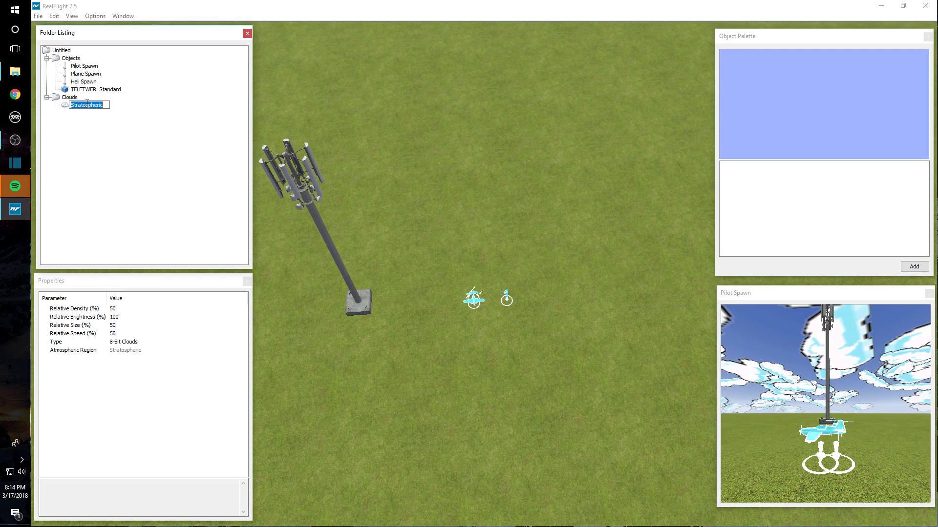
Delete the Stratospheric 8-Bit Clouds layer again
right_click(87, 104)
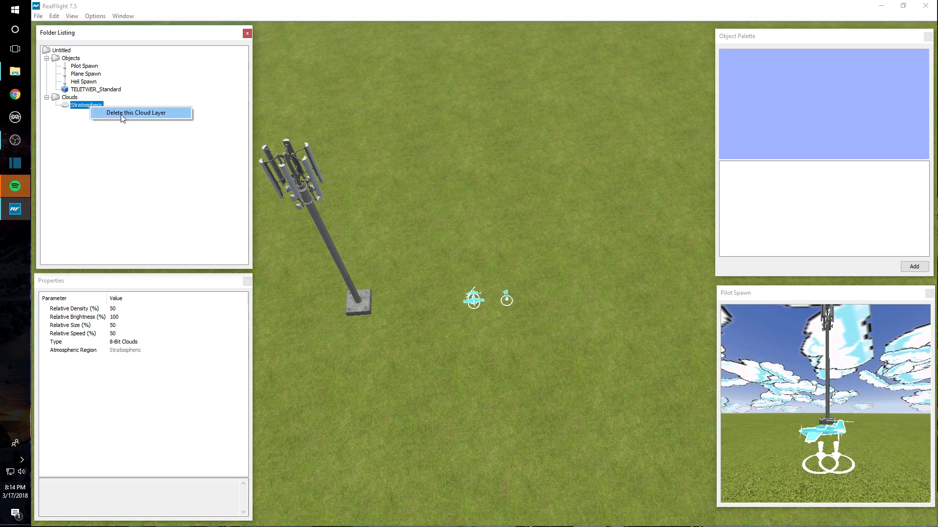
click(136, 112)
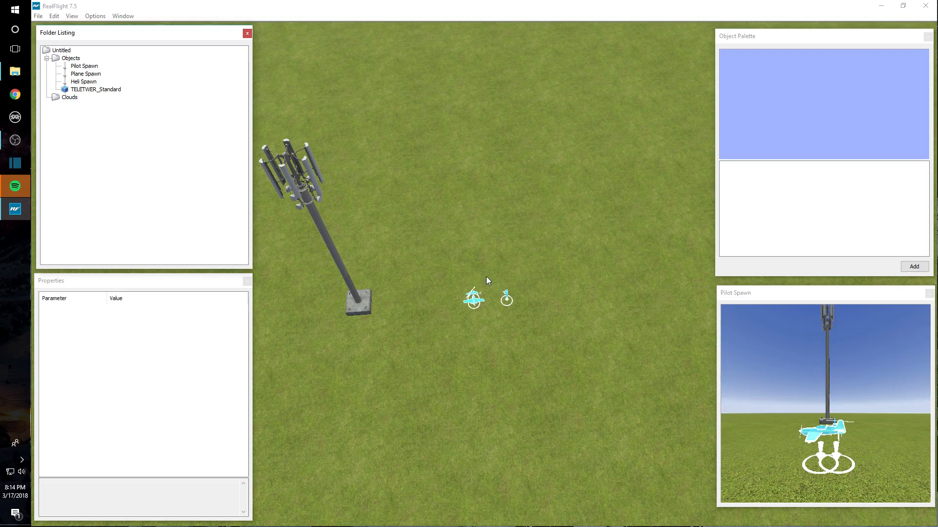
mouse_move(505, 230)
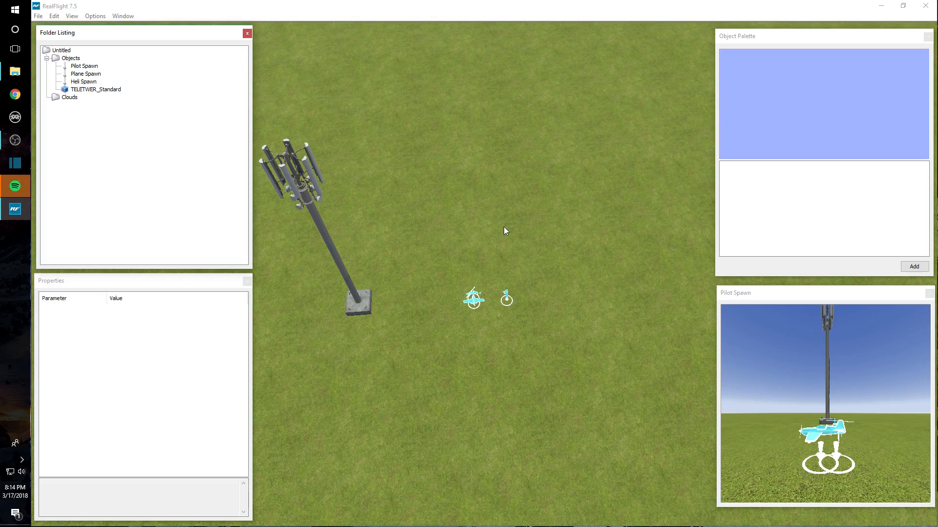
mouse_move(501, 265)
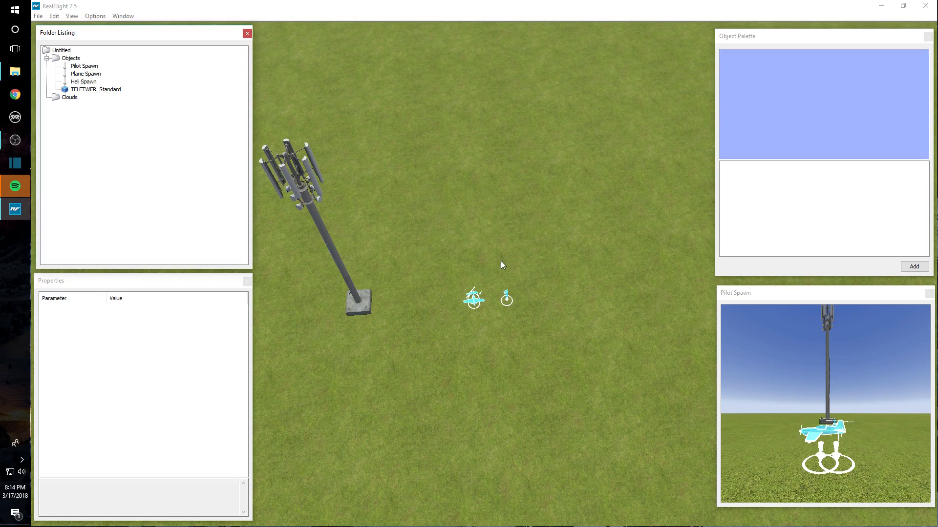
mouse_move(53, 40)
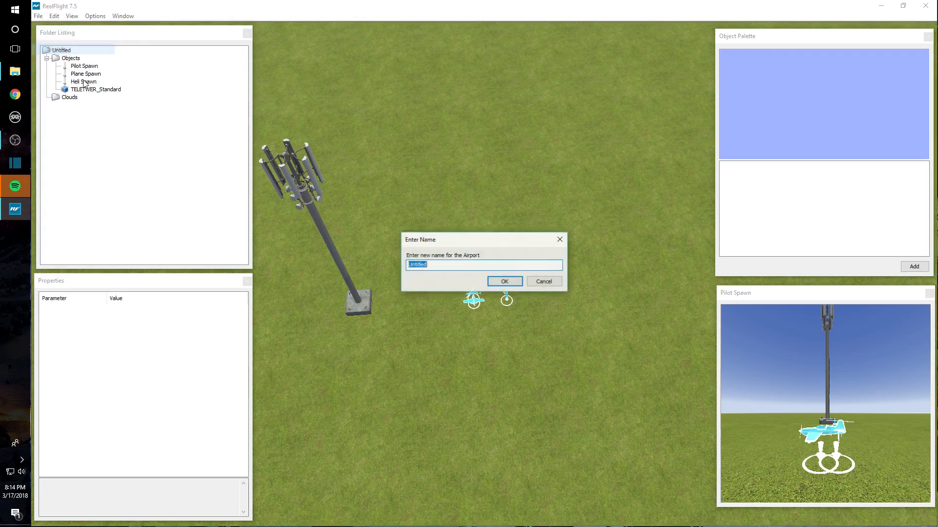
Name the airport 'New Airport' and exit to the simulator
text(New)
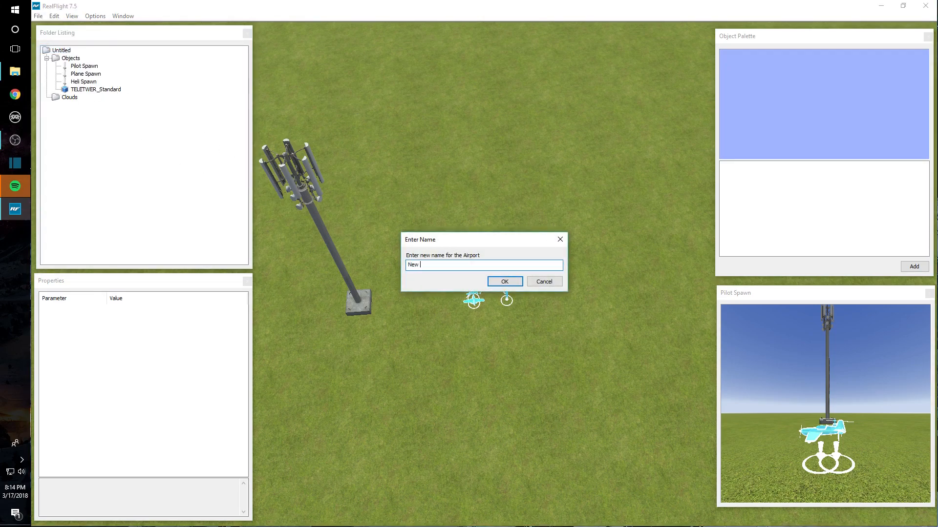
click(504, 282)
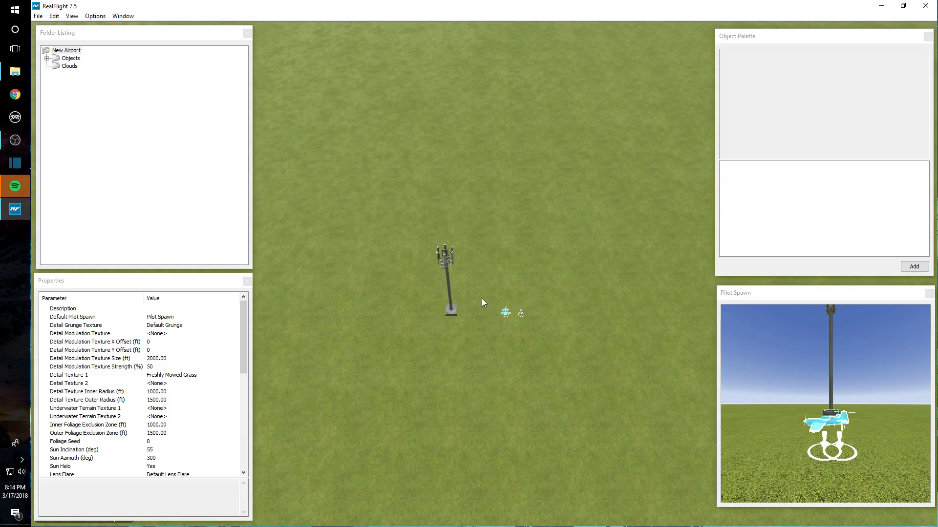
click(39, 16)
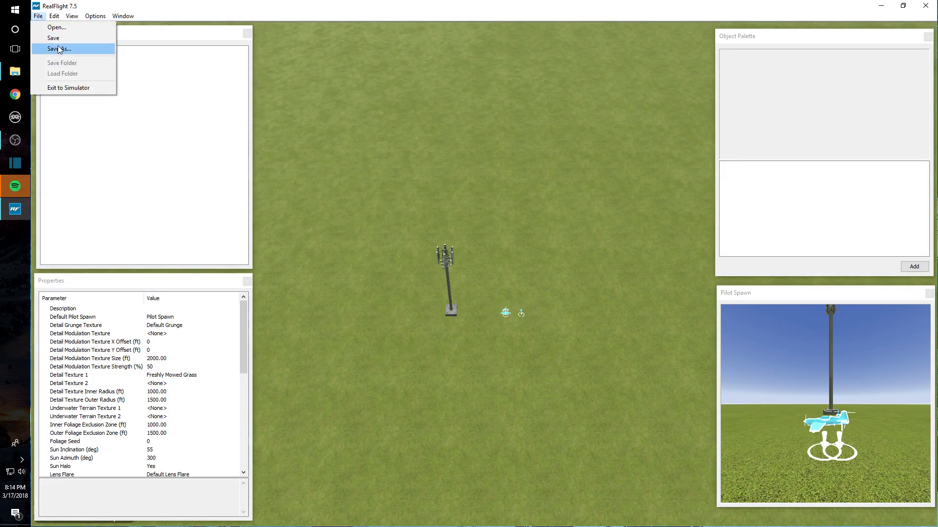
mouse_move(68, 88)
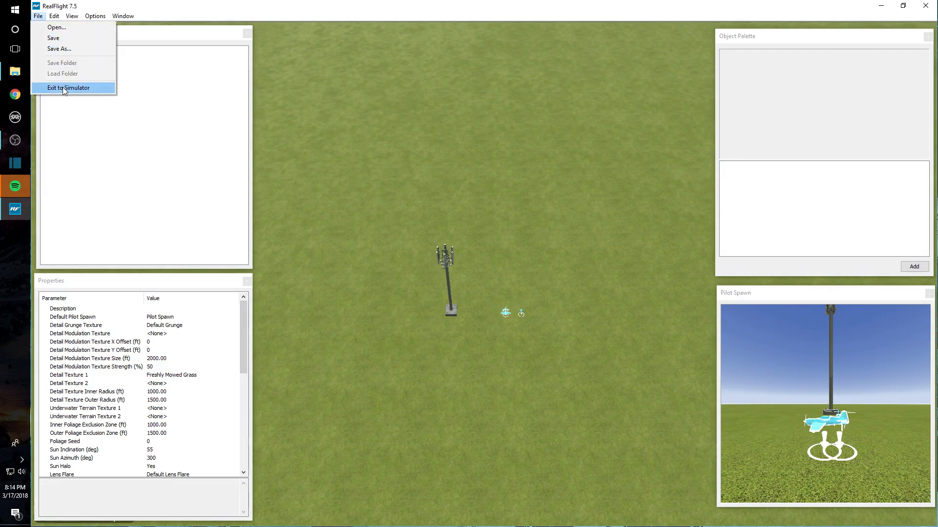
click(69, 87)
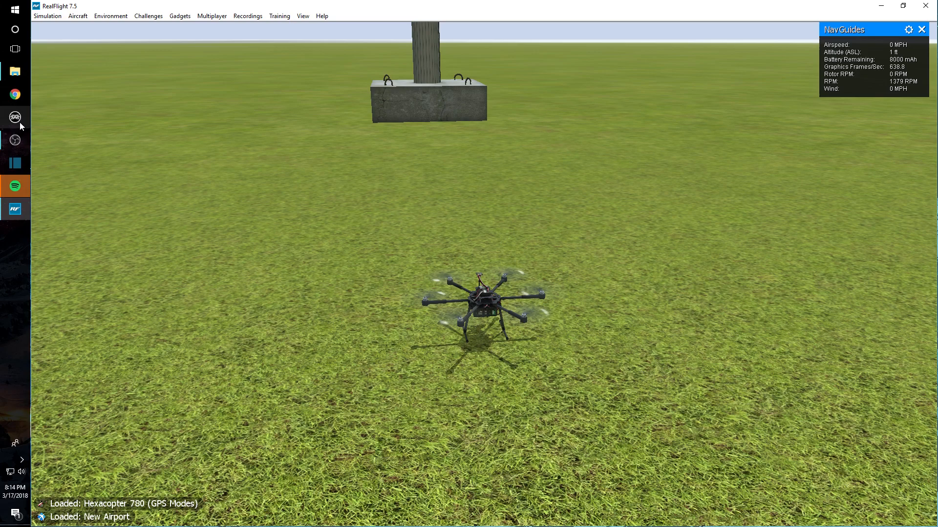
mouse_move(293, 126)
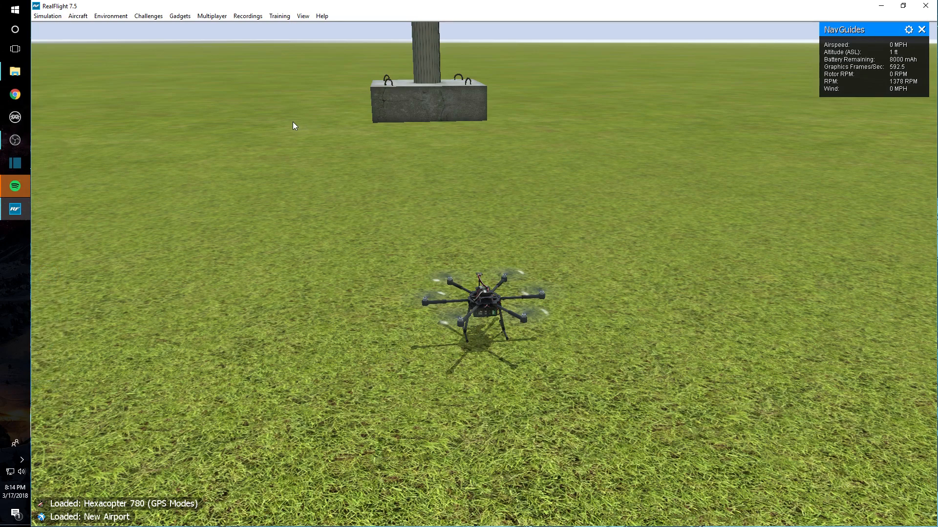
mouse_move(430, 340)
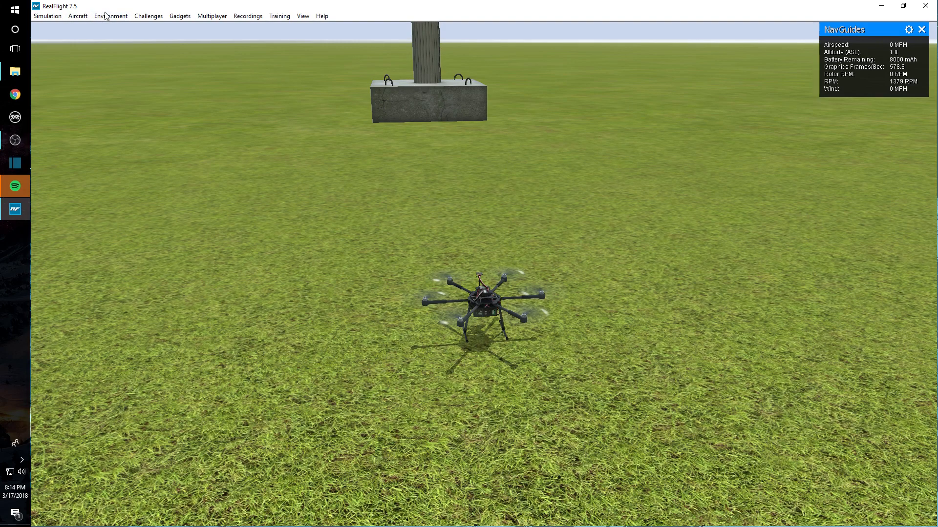
Reopen New Airport for editing via Environment, then return to flying it
click(110, 15)
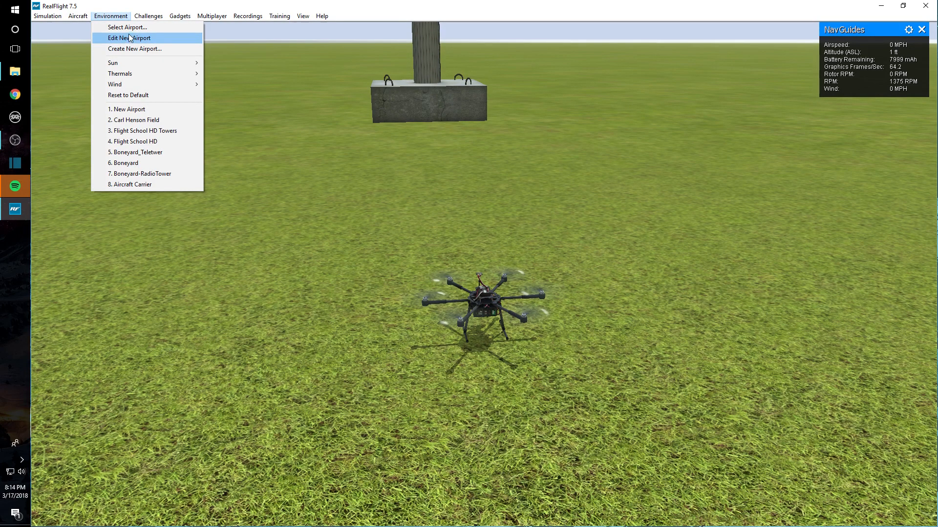
click(129, 38)
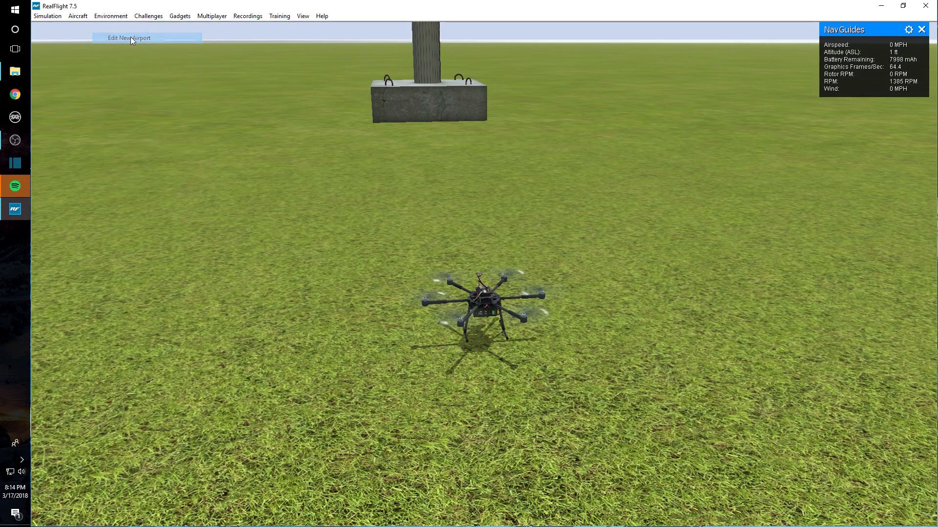
click(128, 38)
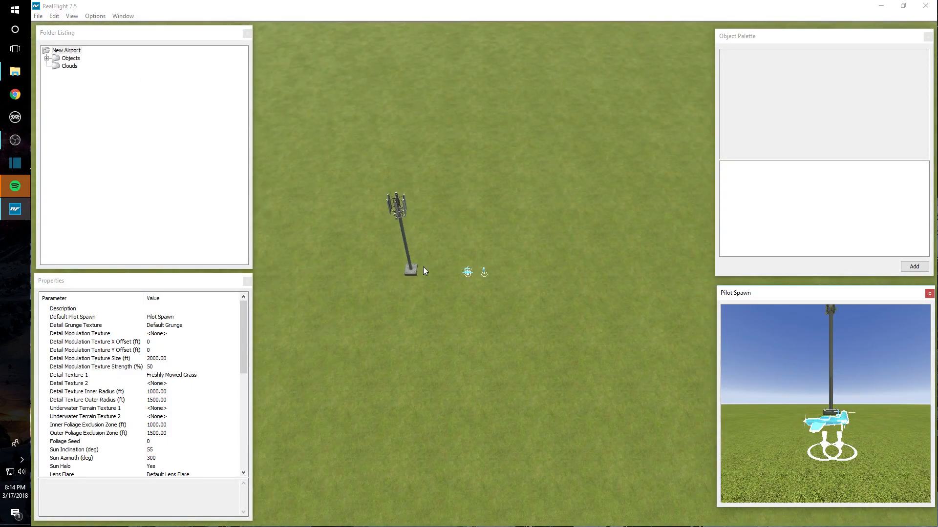
scroll(down, 3)
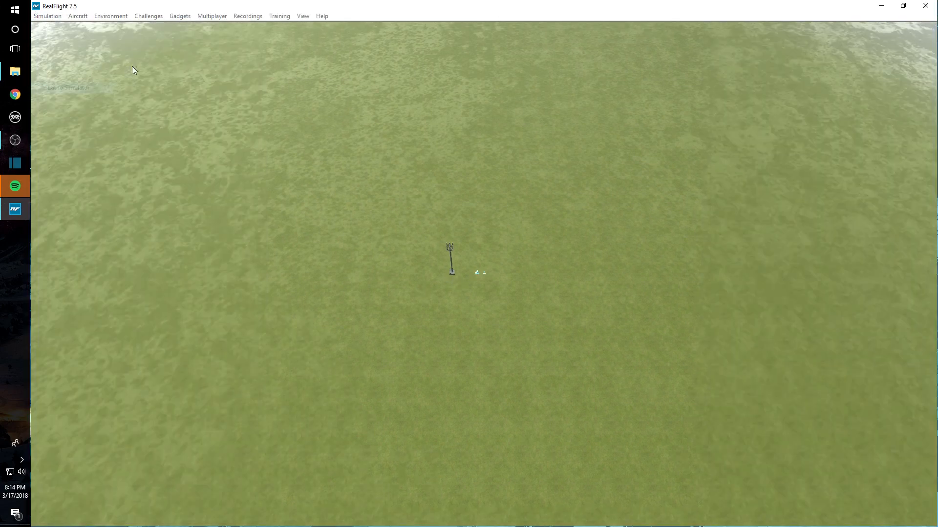
click(110, 15)
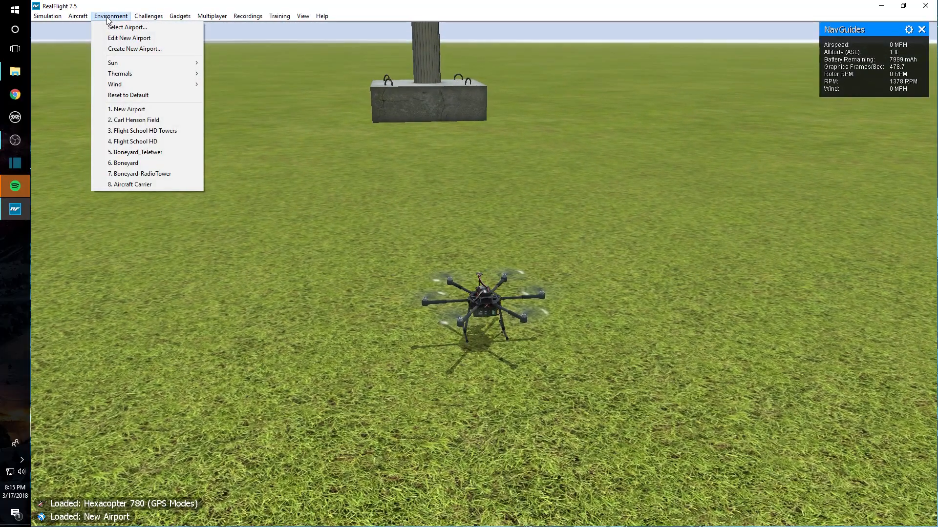
Load the Shipwreck airport from the RealFlight 7.5 Archipelago scenes
click(126, 28)
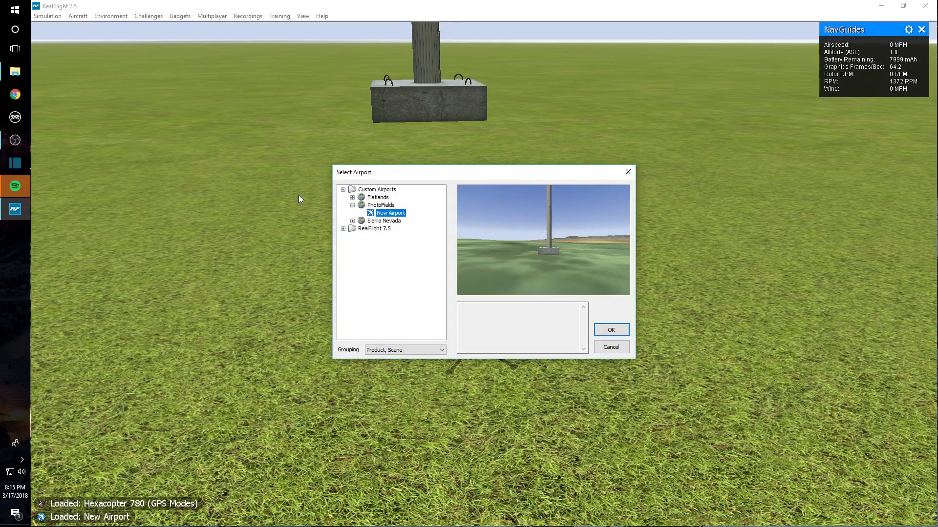
click(352, 204)
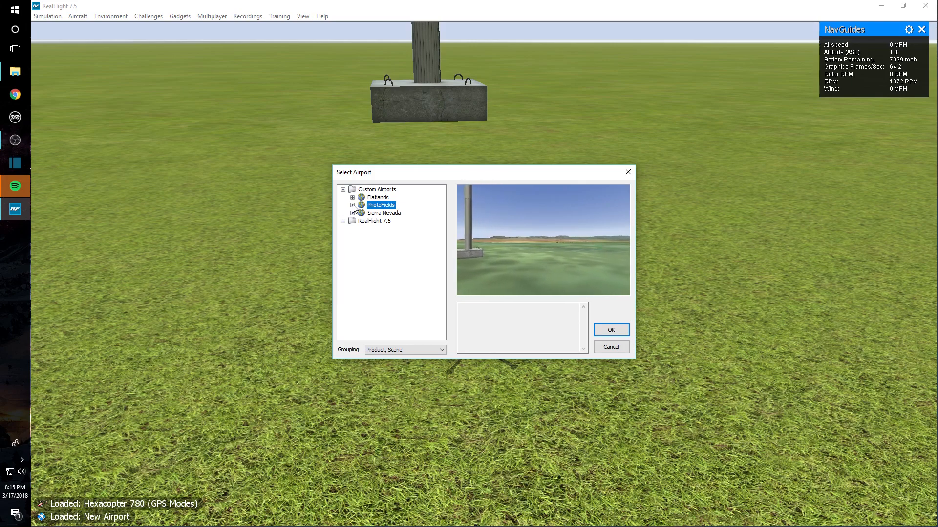
click(342, 221)
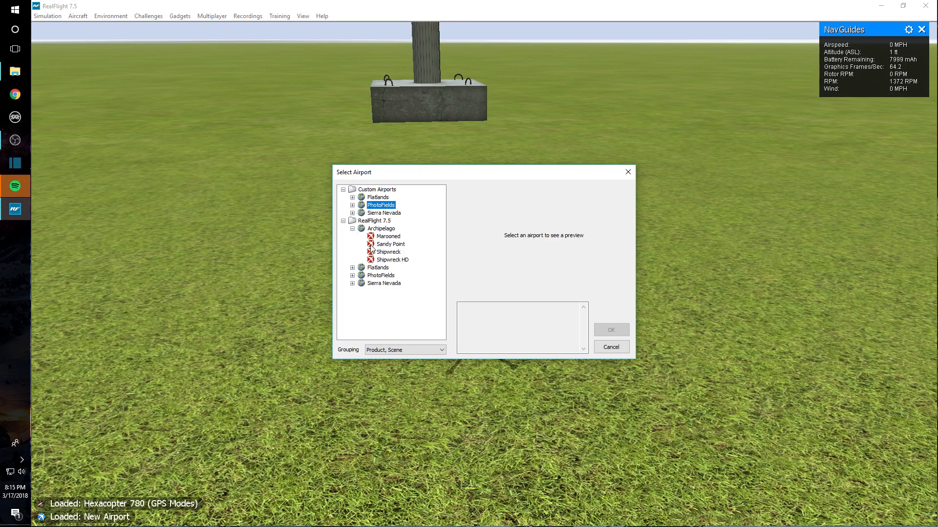
click(387, 252)
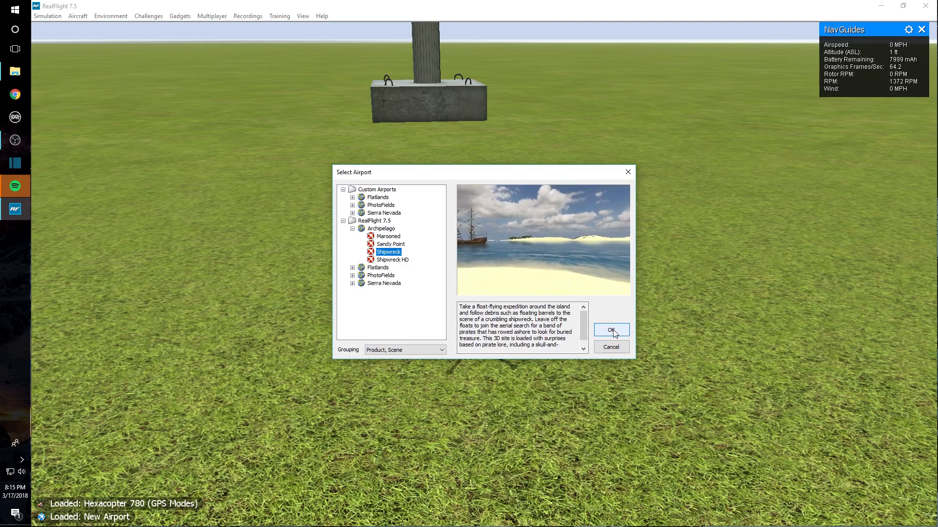
click(611, 330)
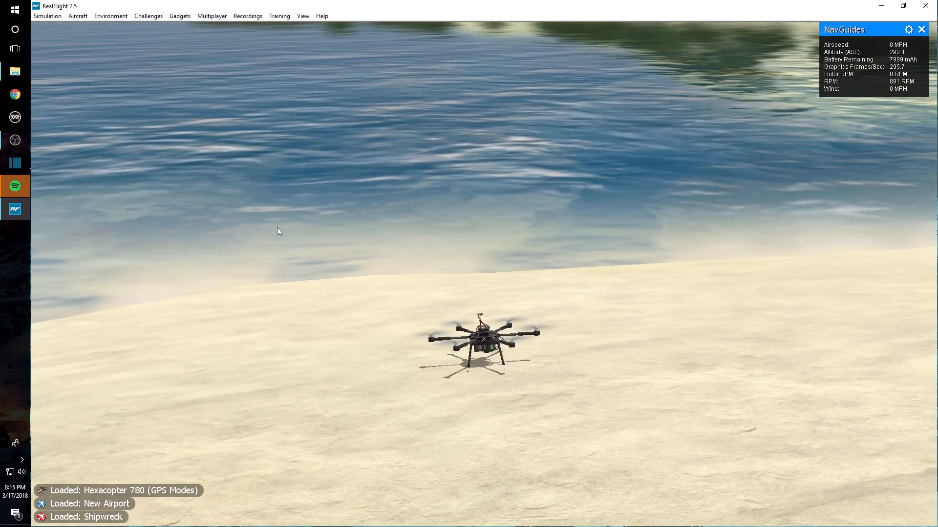
click(110, 16)
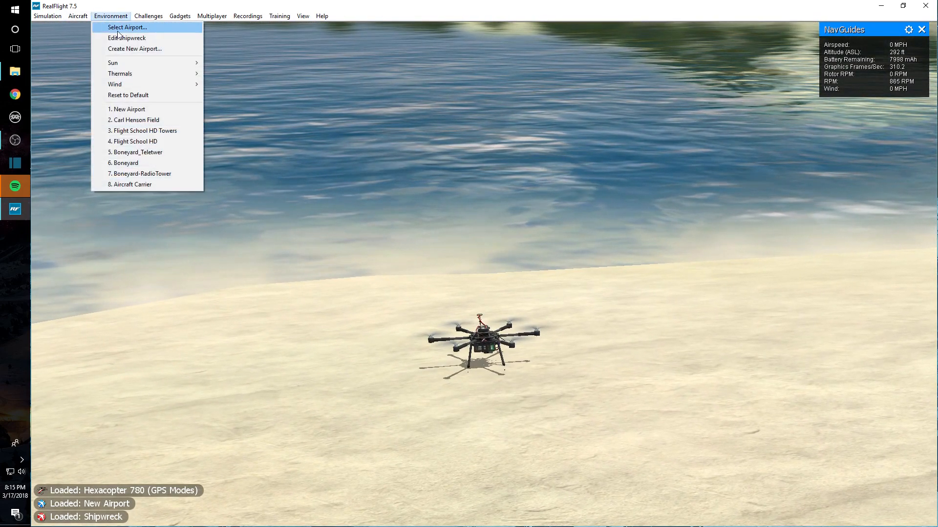
click(127, 38)
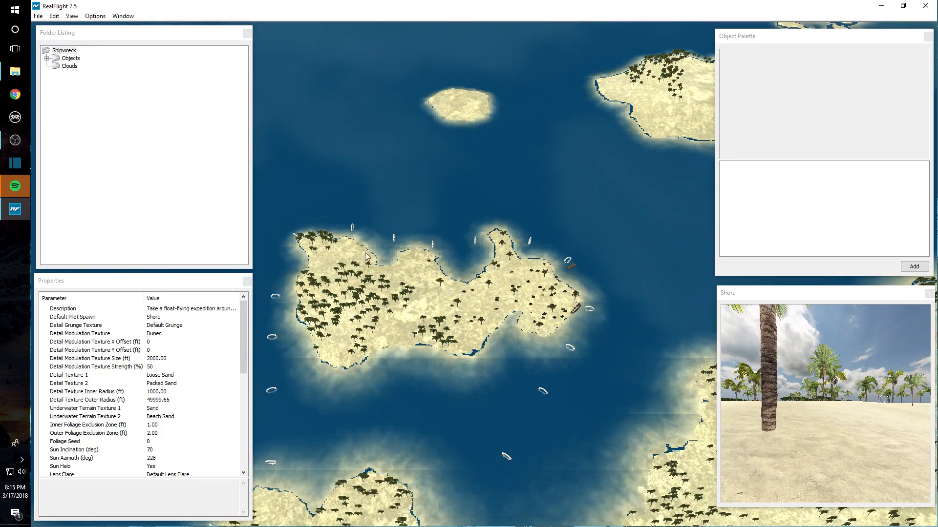
mouse_move(321, 220)
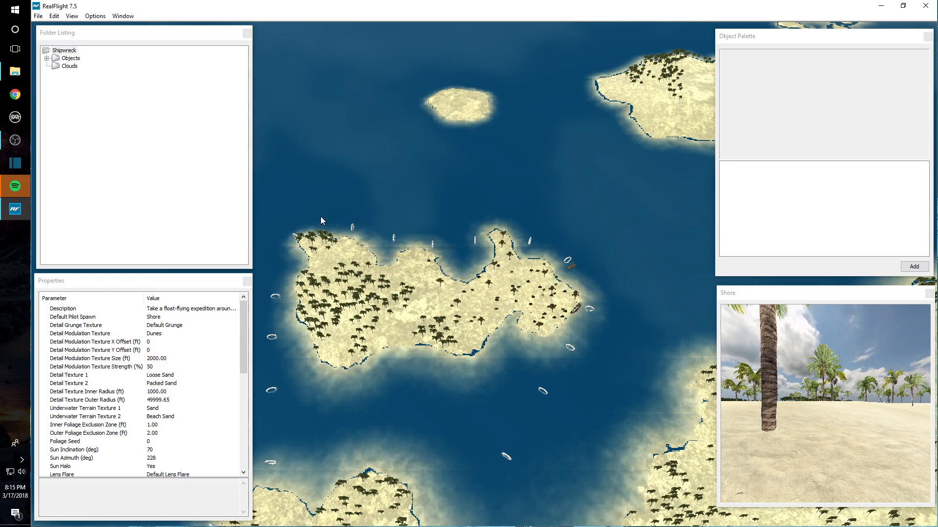
mouse_move(460, 233)
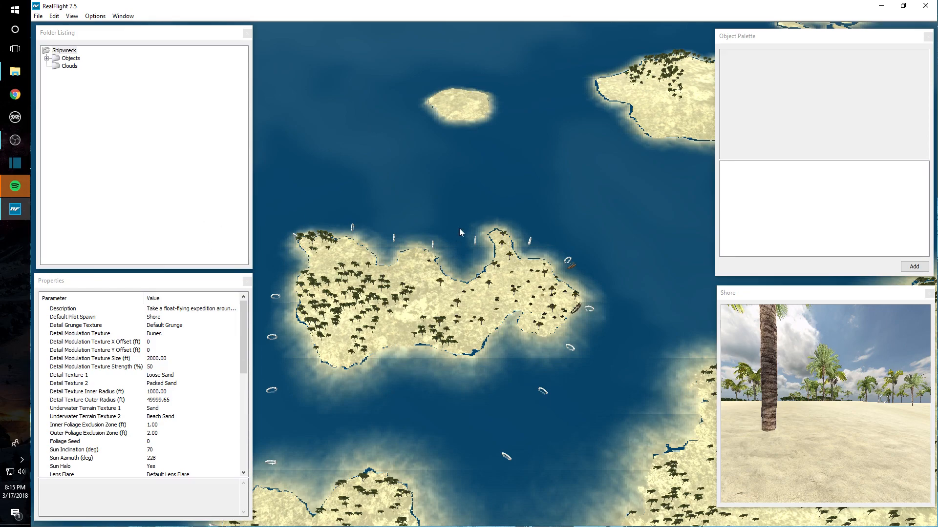
mouse_move(501, 317)
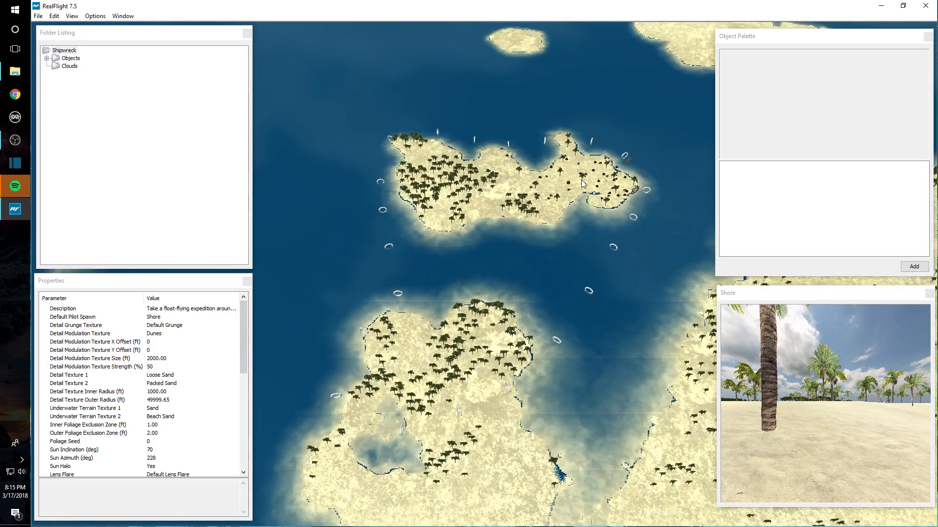
click(38, 16)
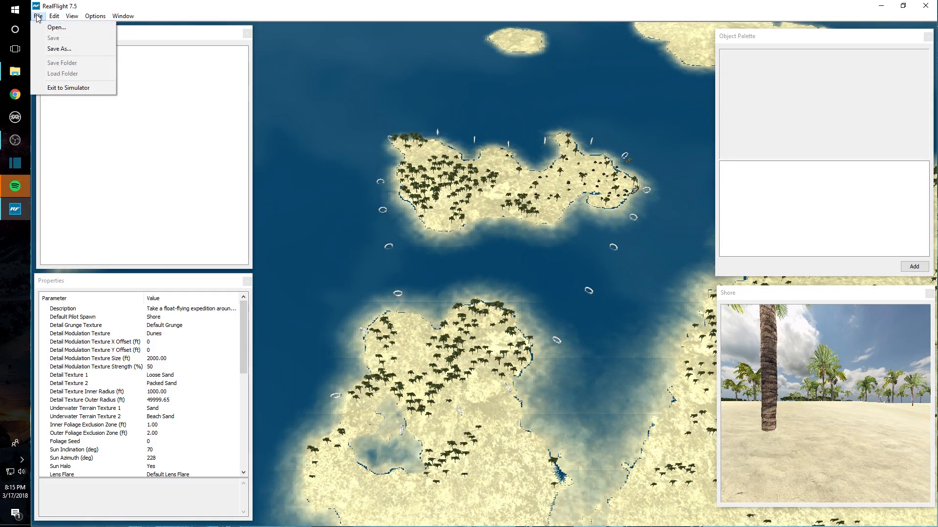
click(69, 87)
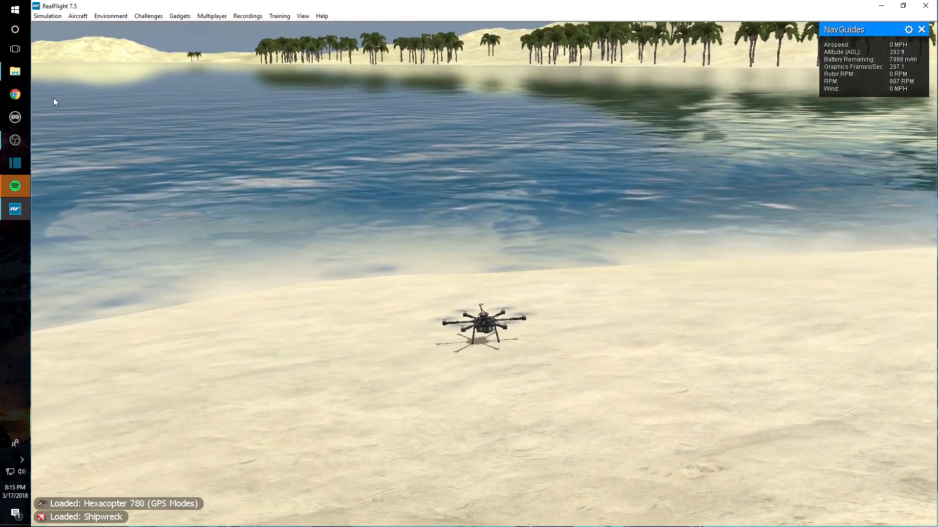
Browse to Documents > RealFlight 7 > Scenery > Airports in File Explorer
click(15, 71)
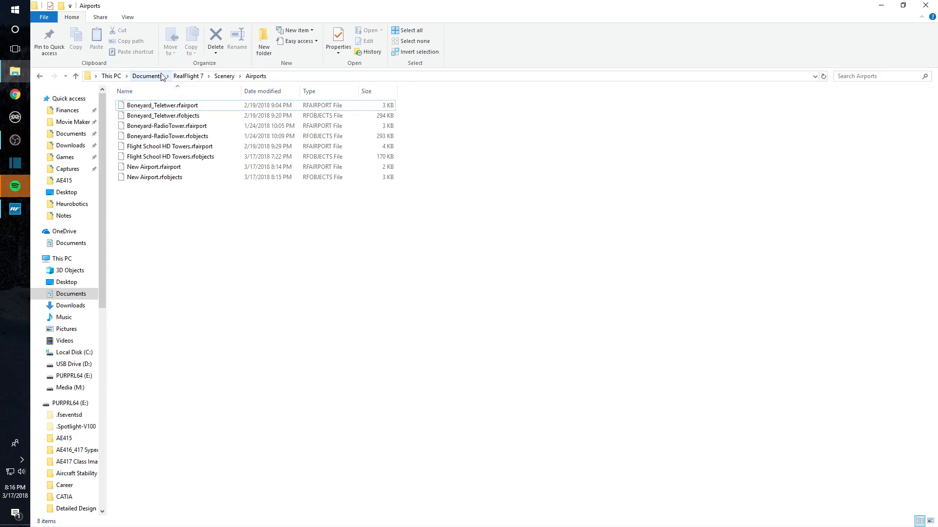
click(147, 76)
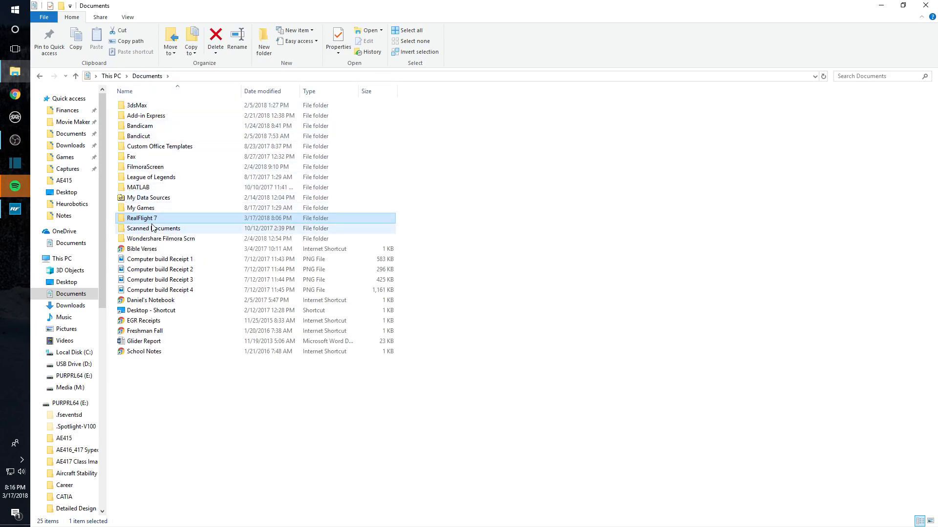
mouse_move(143, 218)
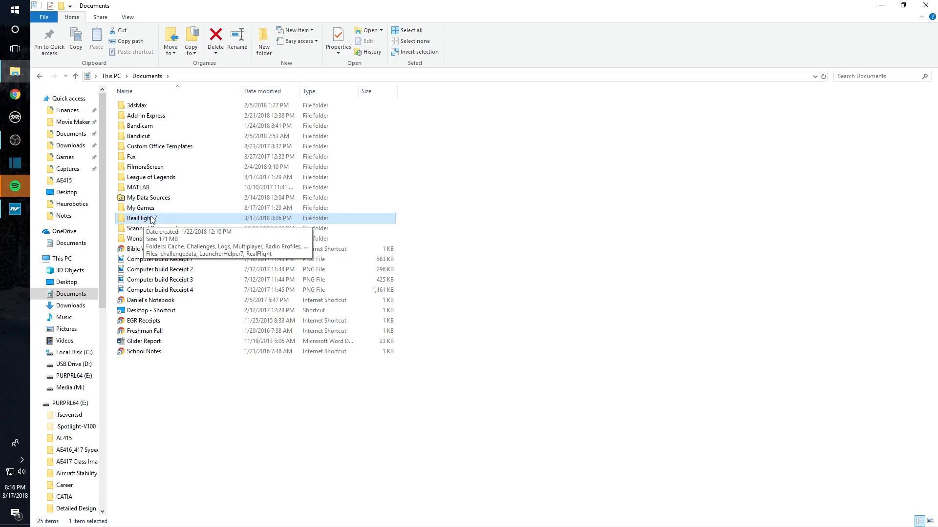
double_click(141, 218)
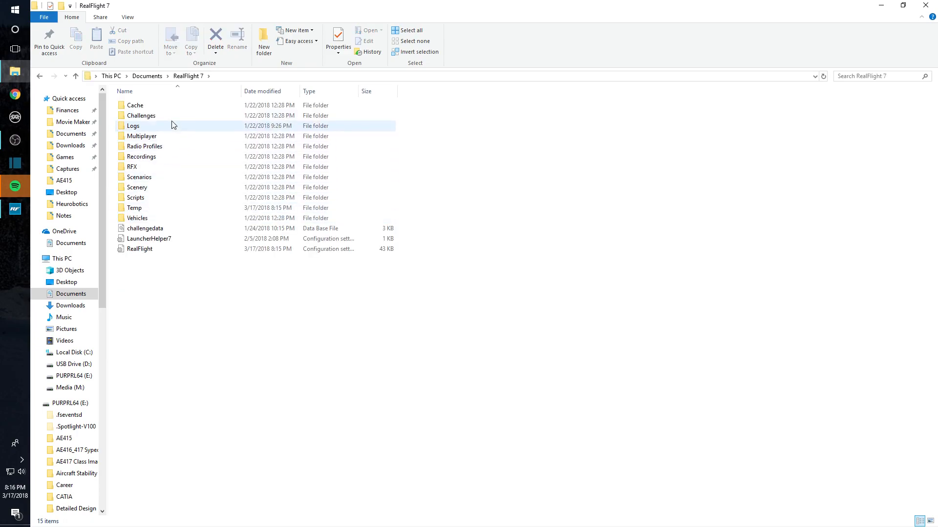
click(137, 187)
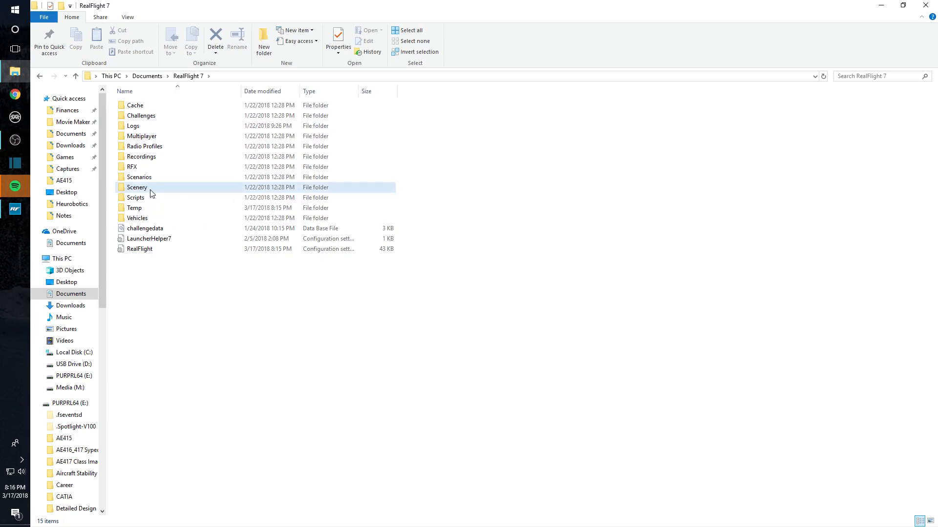
double_click(137, 188)
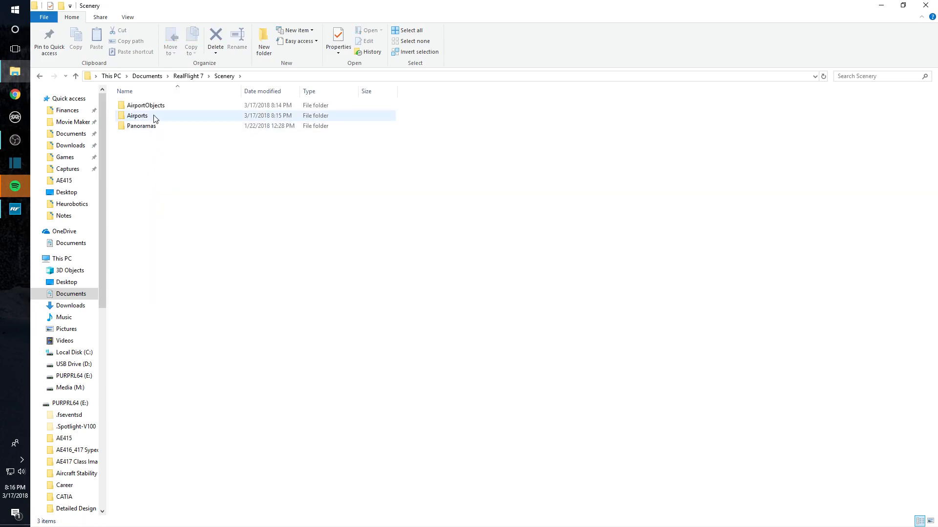
double_click(136, 115)
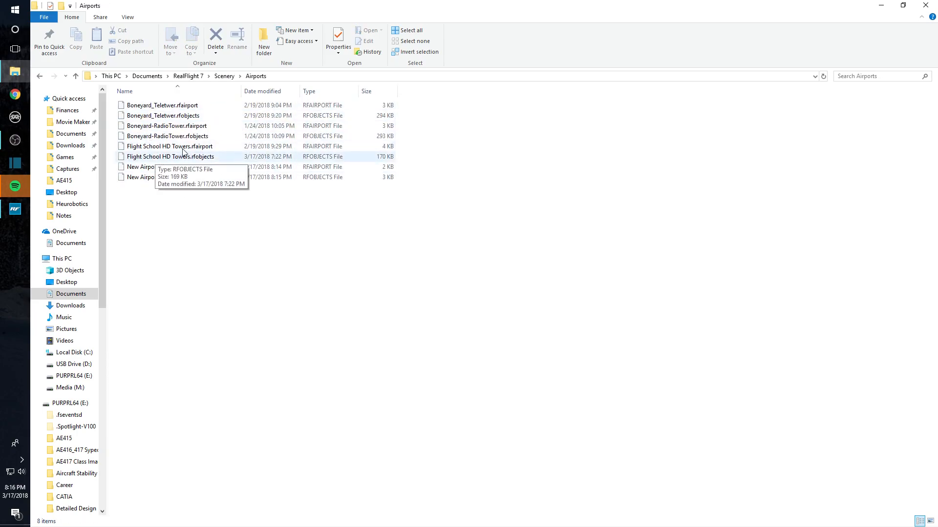
Select New Airport.rfairport and New Airport.rfobjects and delete both
click(153, 167)
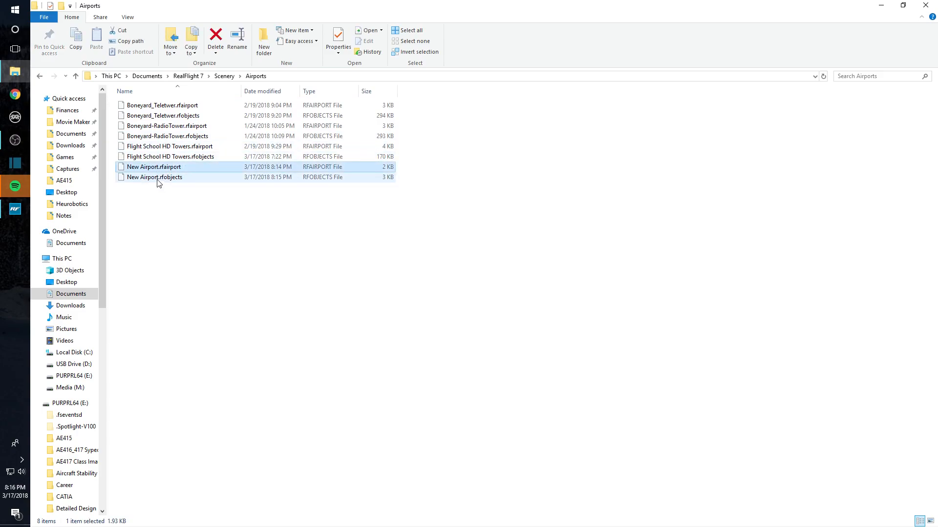
mouse_move(156, 178)
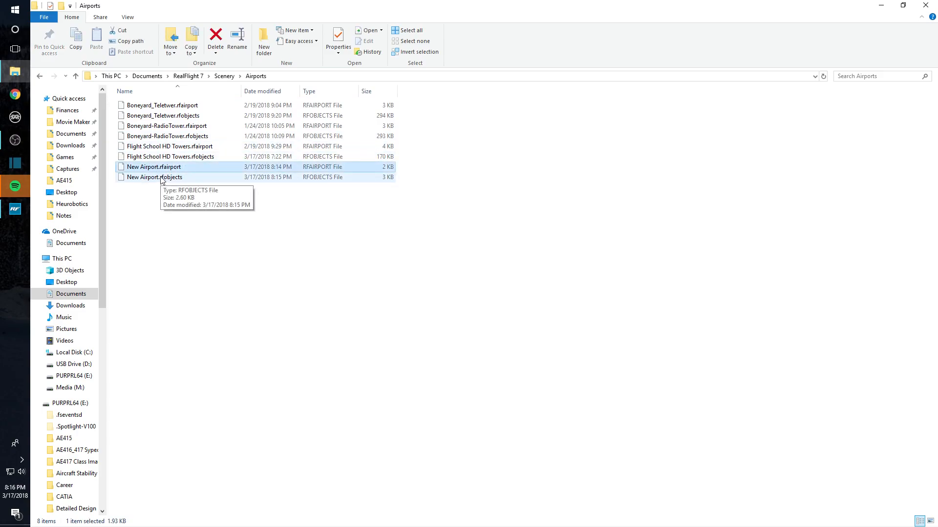
click(154, 177)
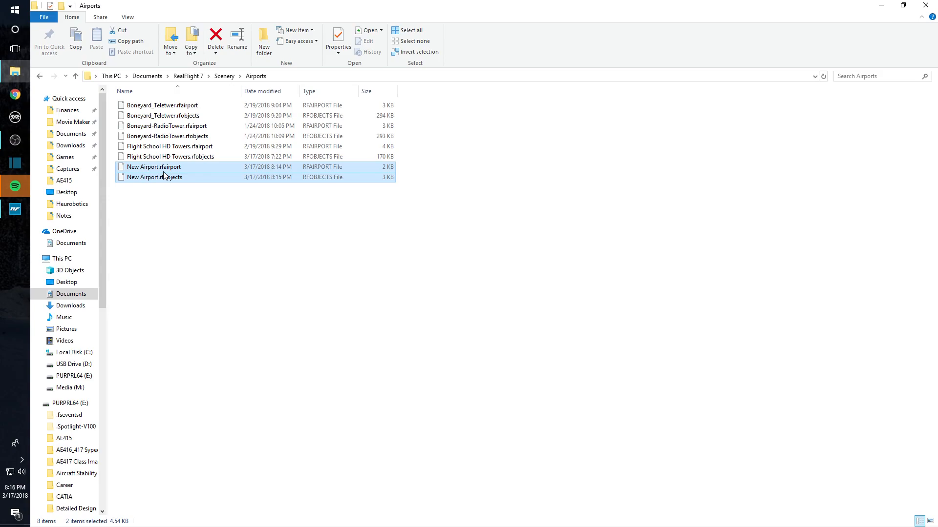
click(215, 38)
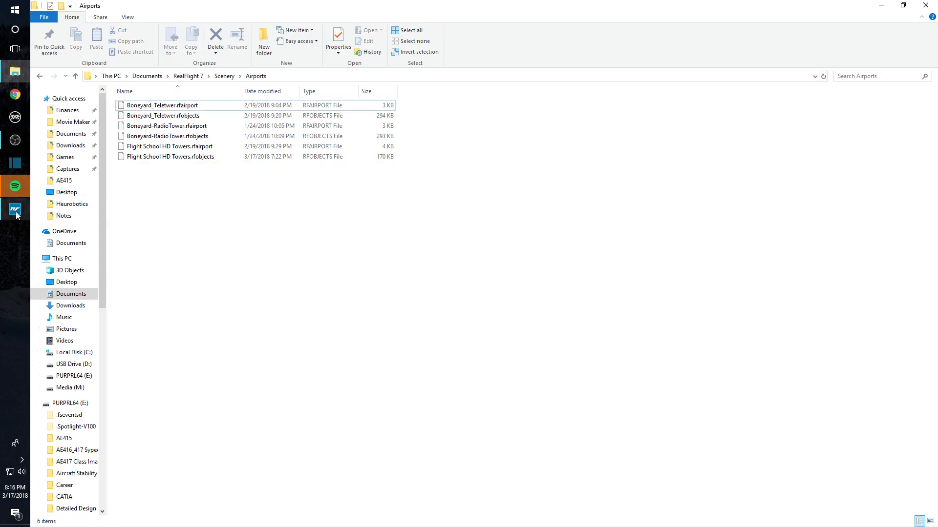
Back in RealFlight, check the Custom Airports list no longer shows New Airport, then cancel
click(15, 209)
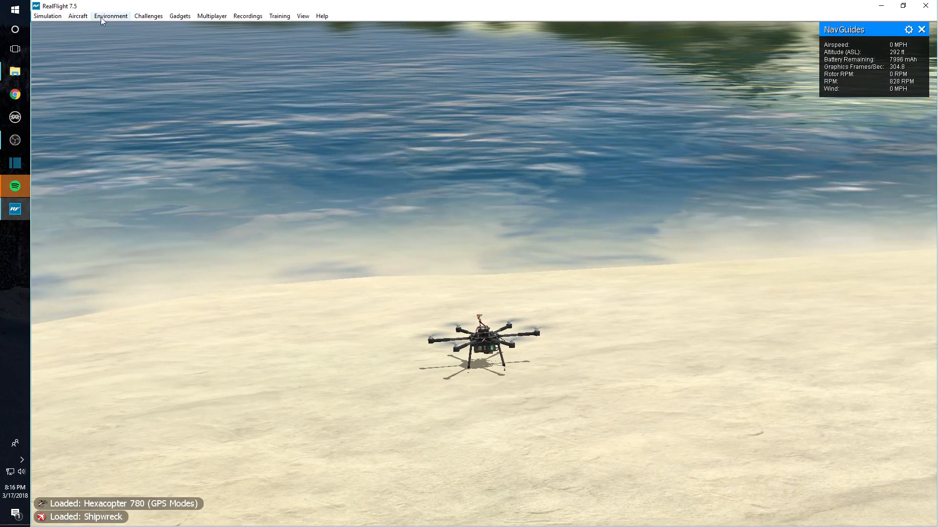
click(111, 16)
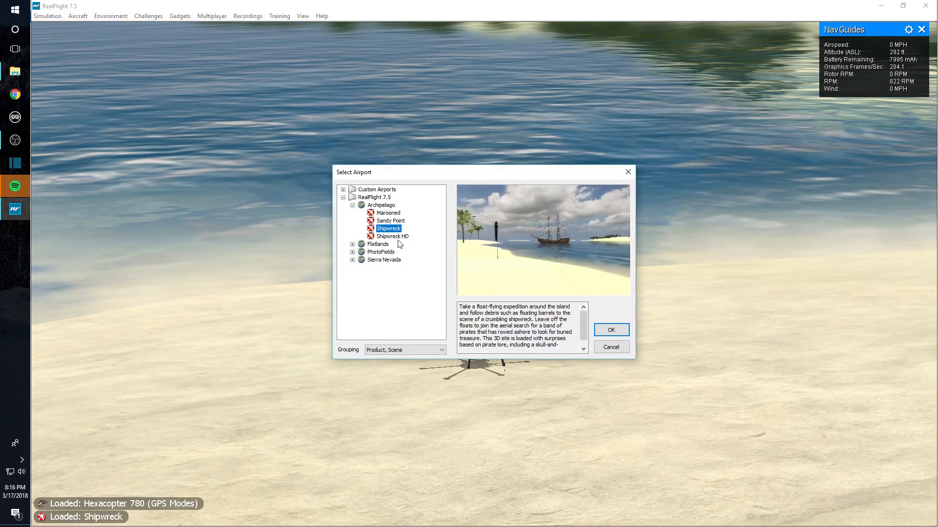
click(343, 197)
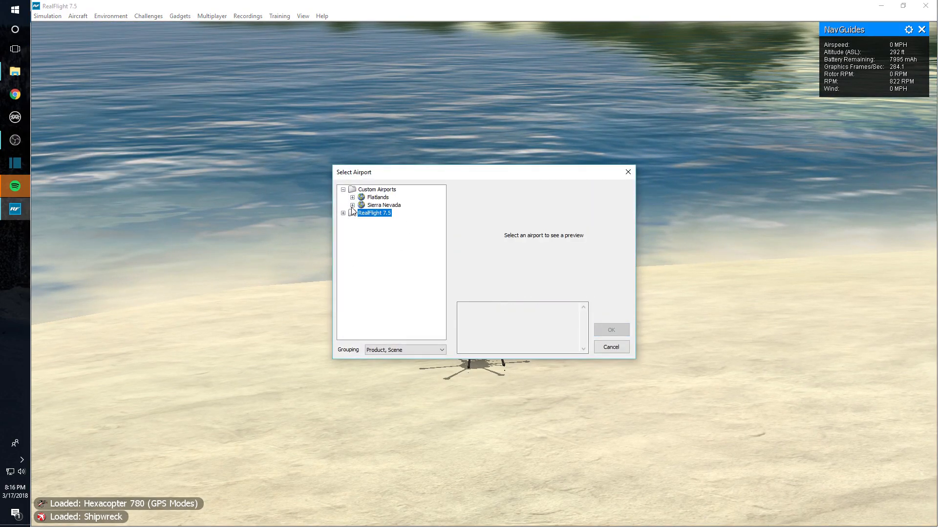
click(352, 205)
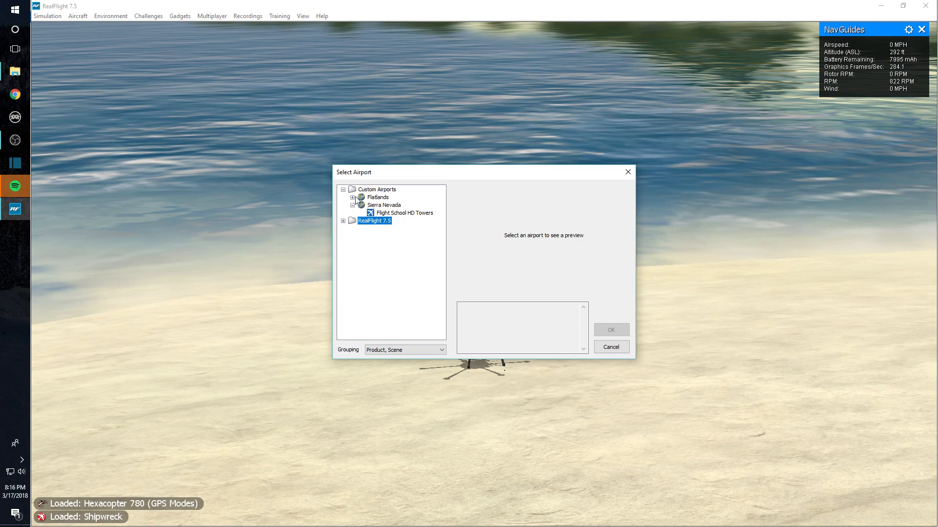
click(353, 197)
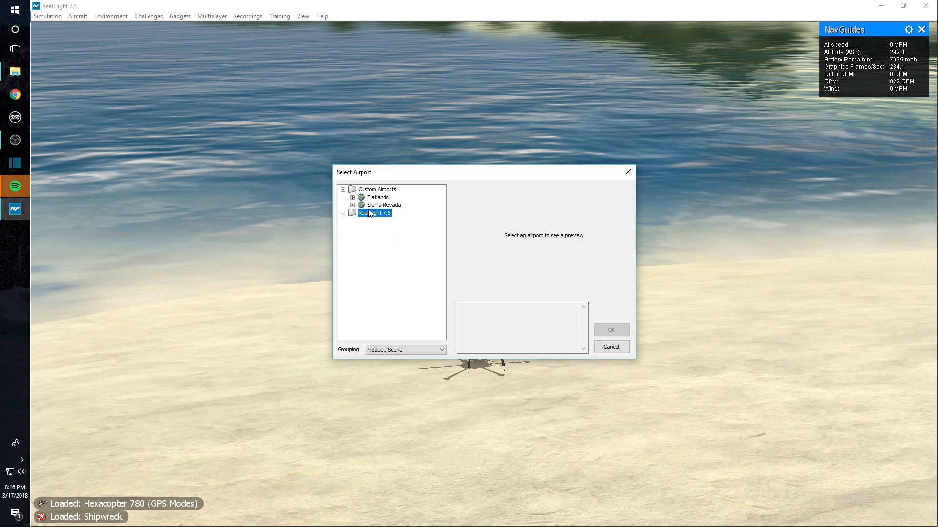
click(611, 347)
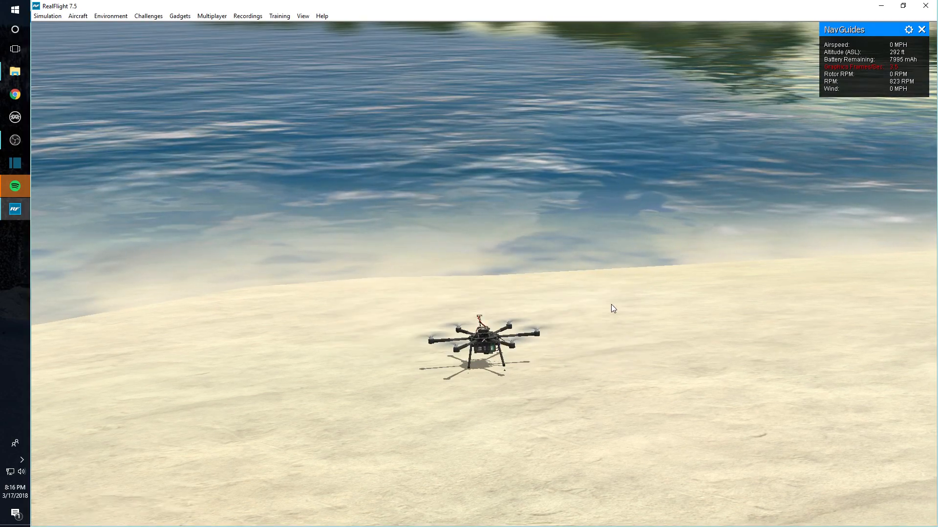